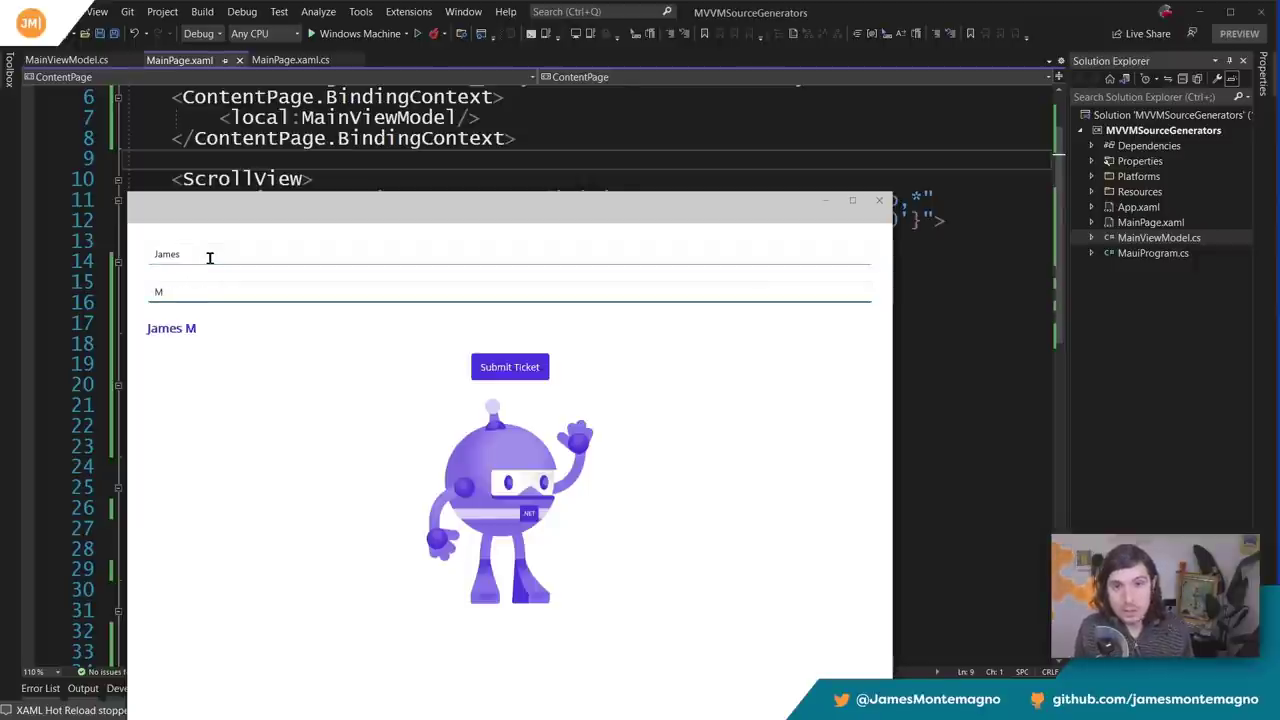
- Fill the name fields (e.g. 'ontemagno', 'fdadf') so the full-name label updates live, then close the app
type("ontemagno")
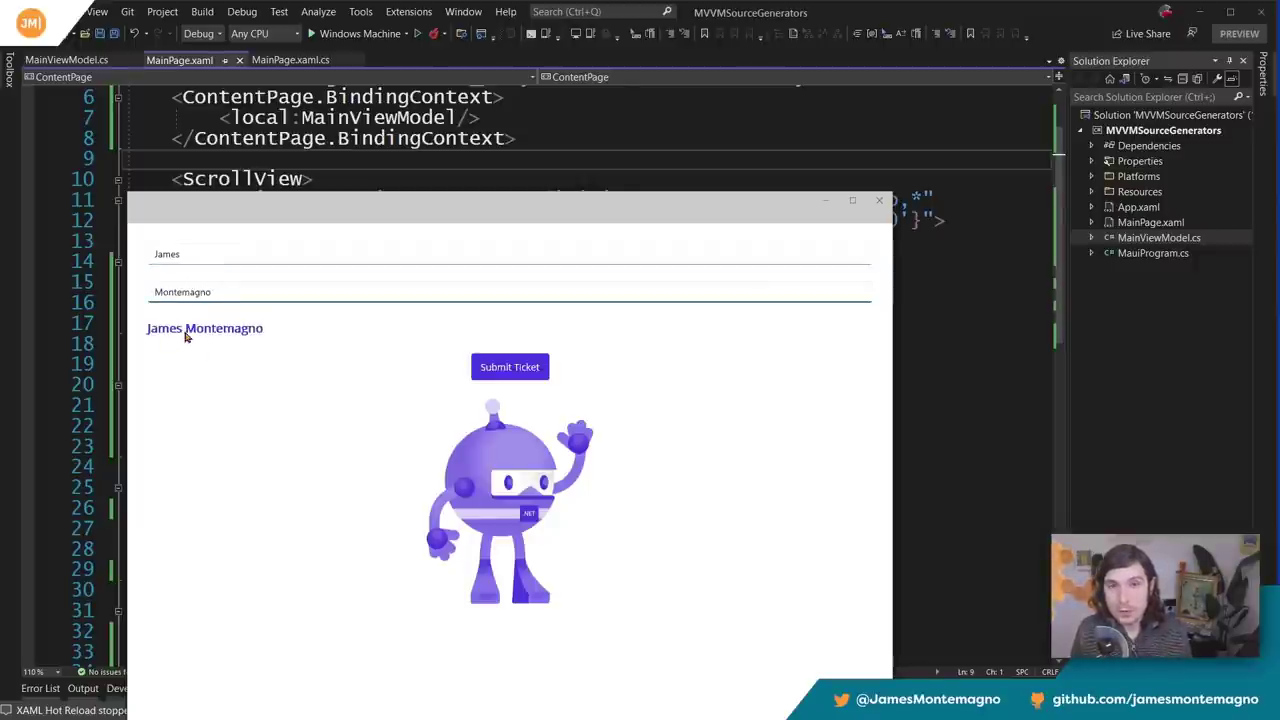
left_click(508, 366)
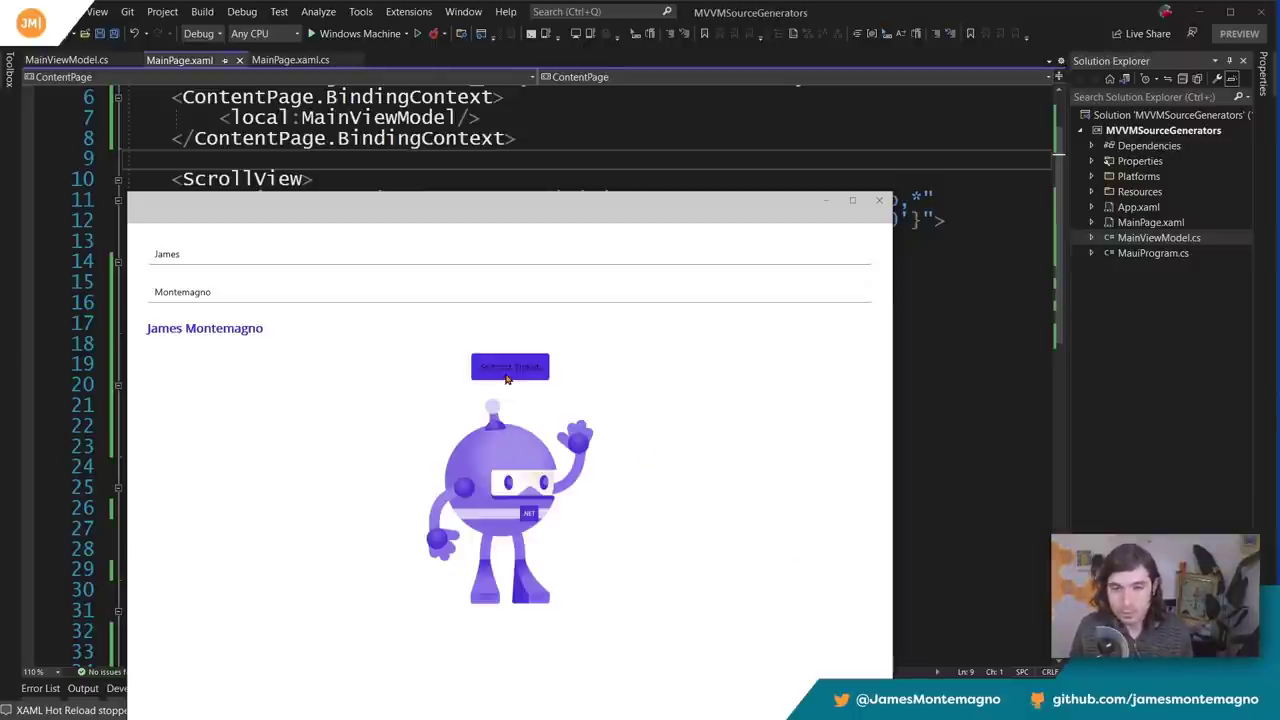
mouse_move(220, 338)
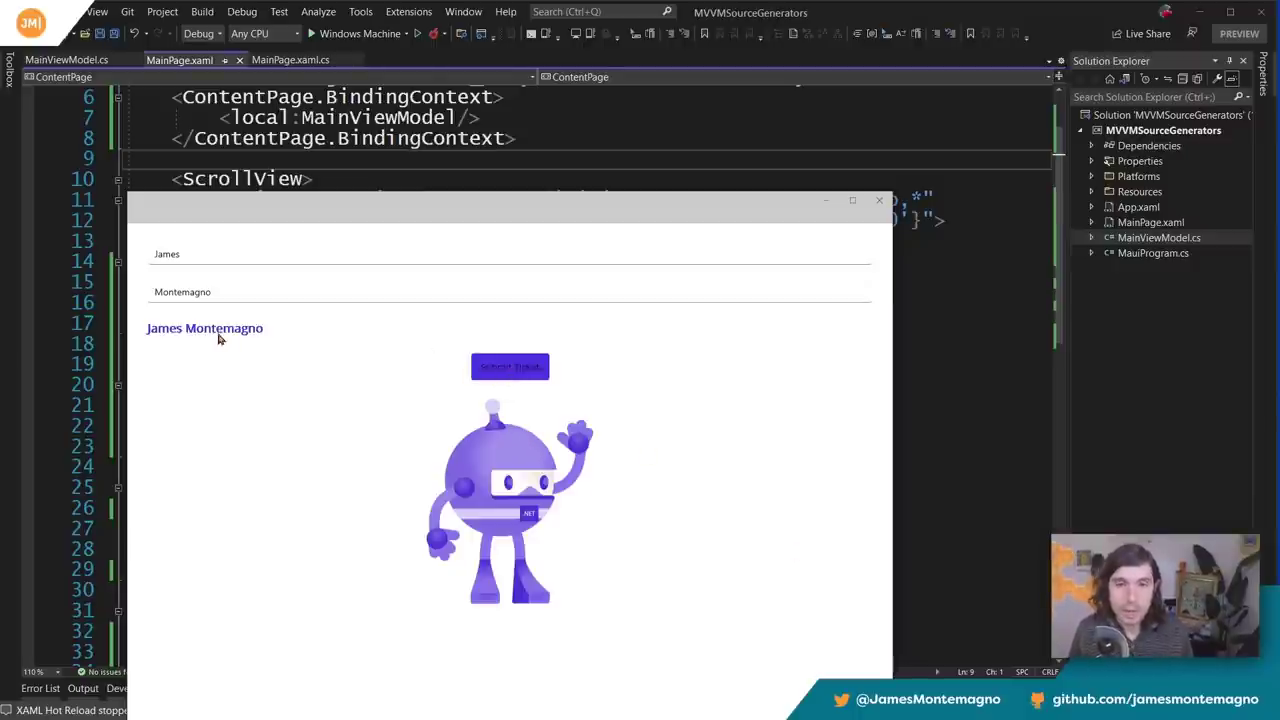
left_click(196, 254)
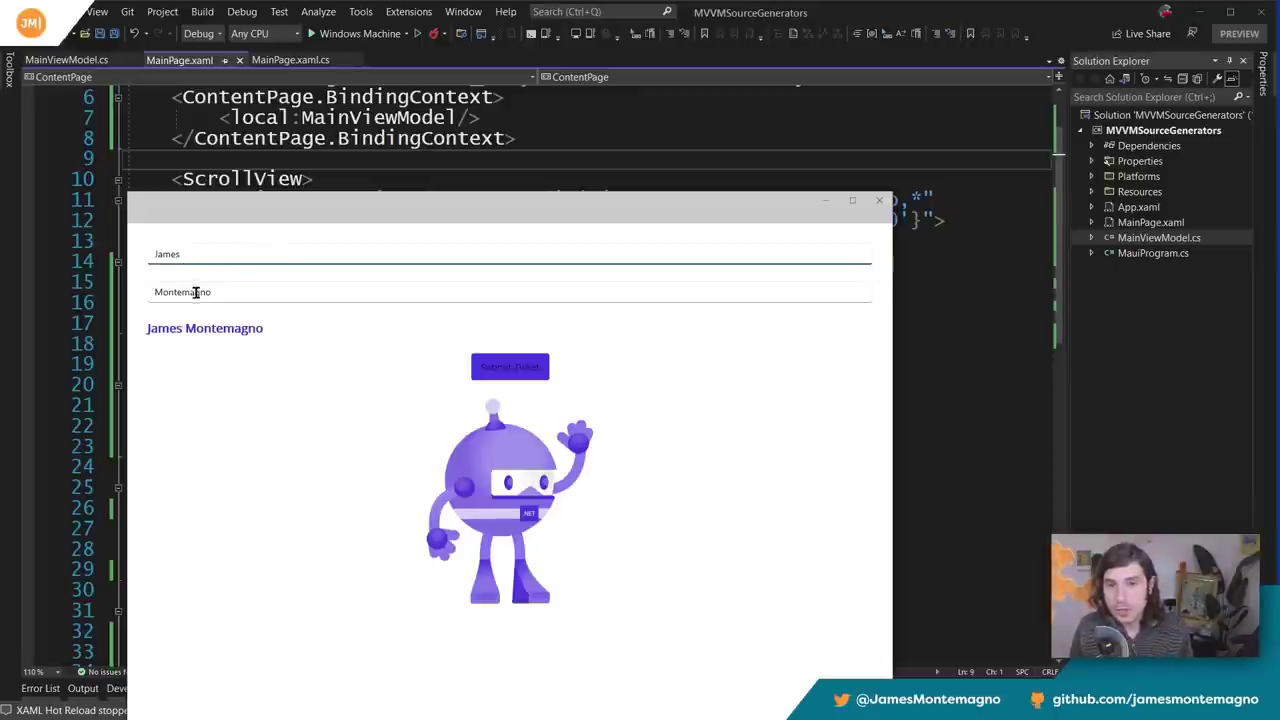
type("fdadfadsf")
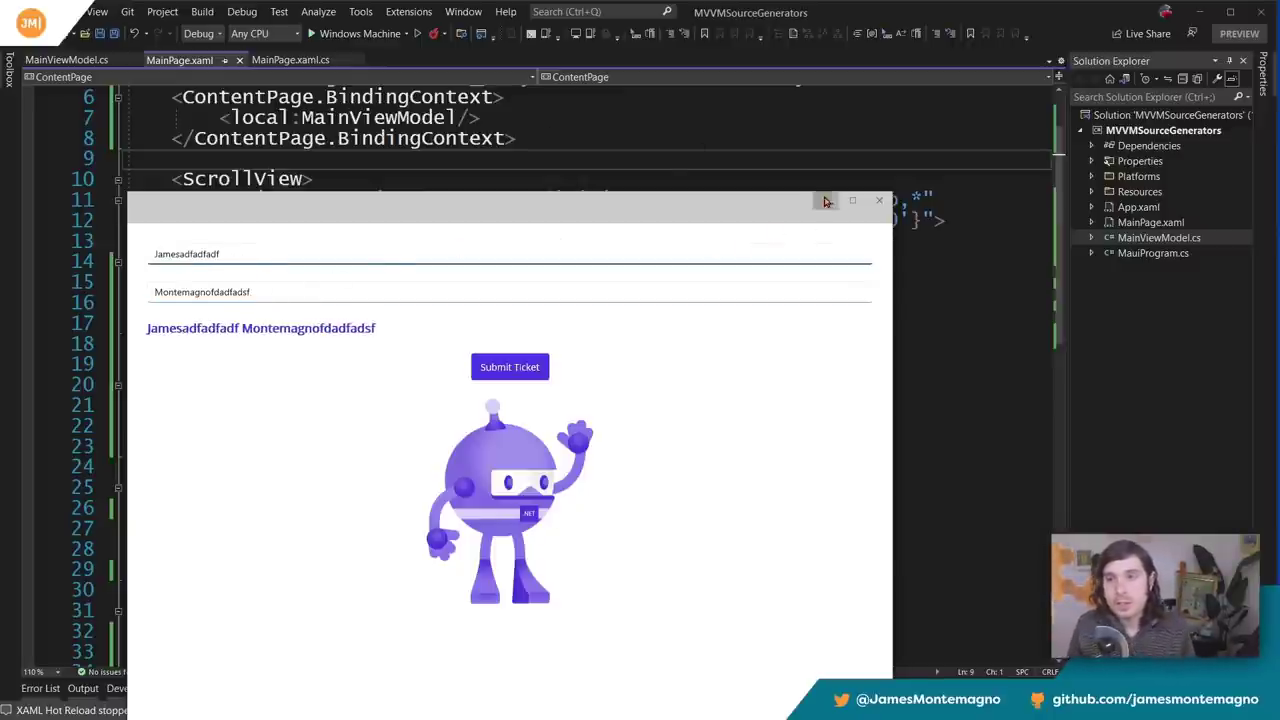
left_click(880, 200)
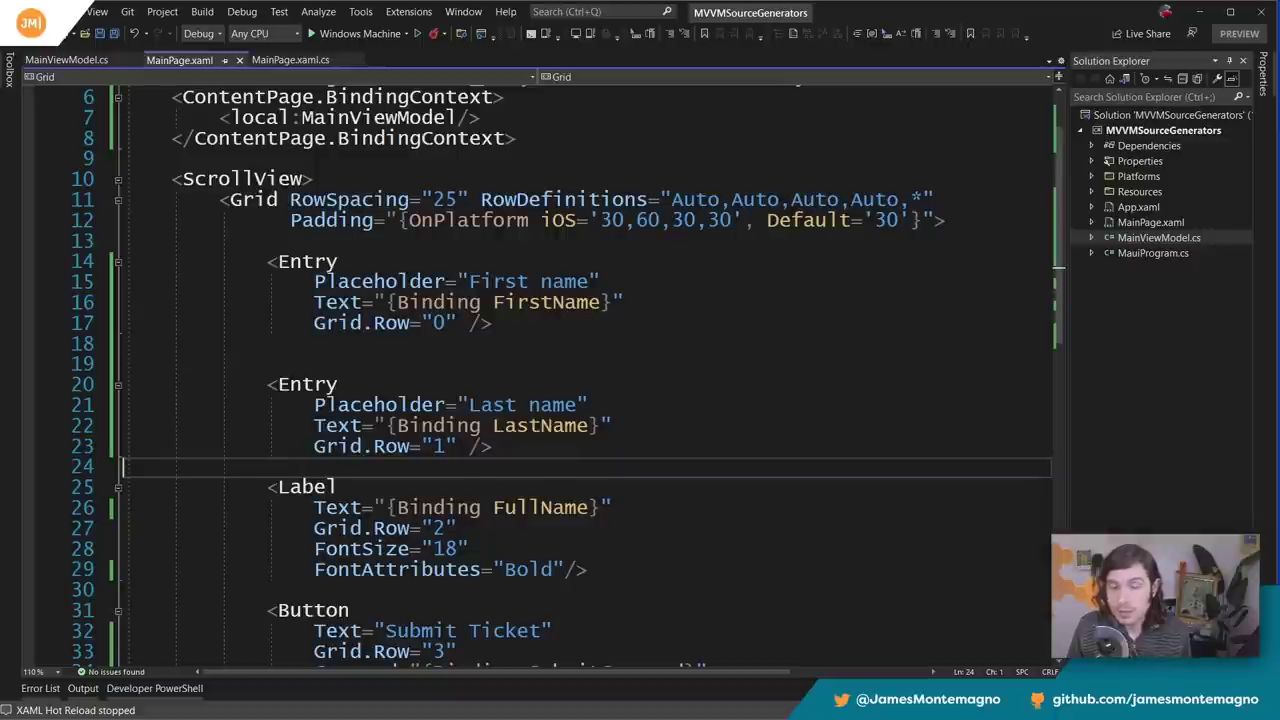
- Review the FirstName, LastName, FullName and SubmitCommand bindings in MainPage.xaml, then switch to MainViewModel.cs
double_click(496, 302)
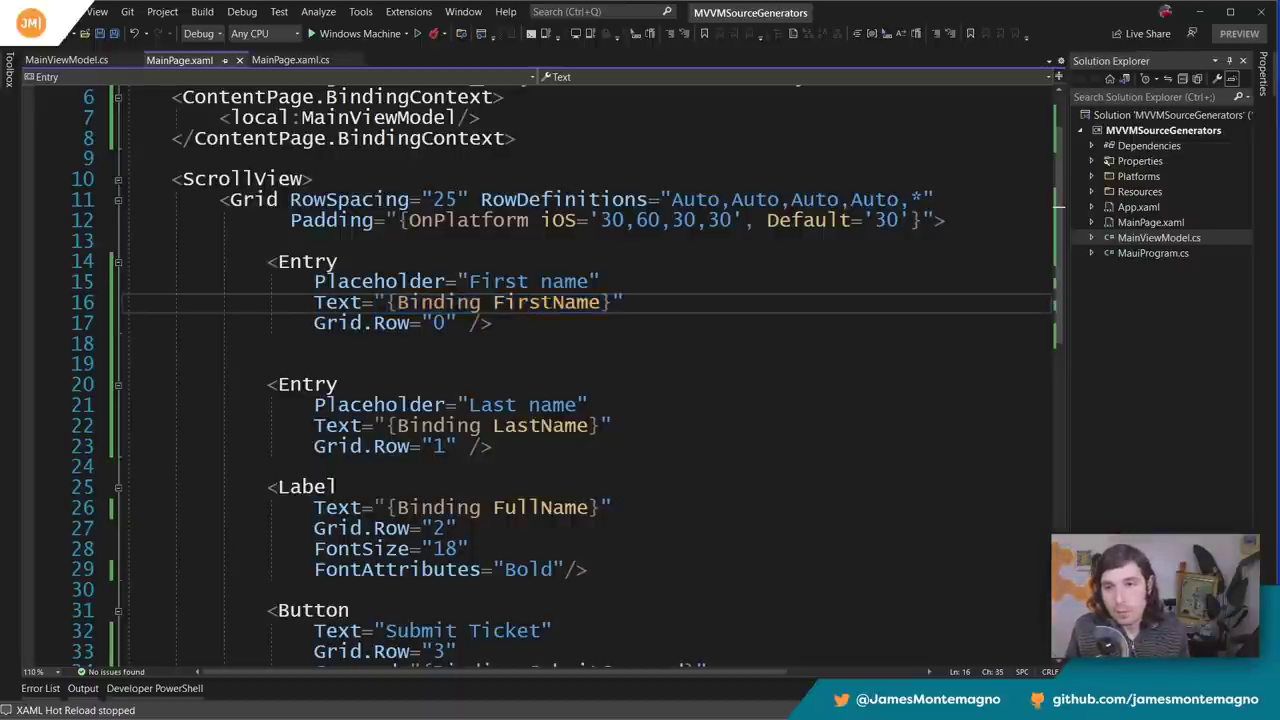
double_click(548, 302)
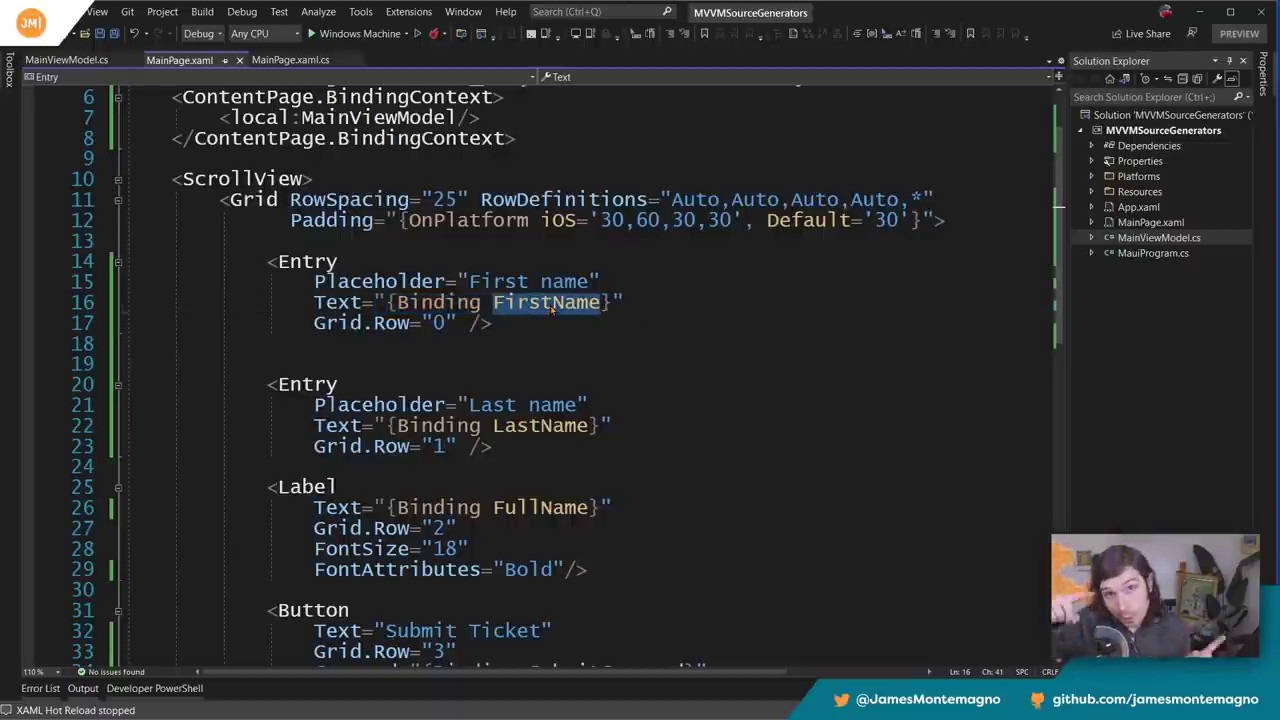
scroll("up", 3)
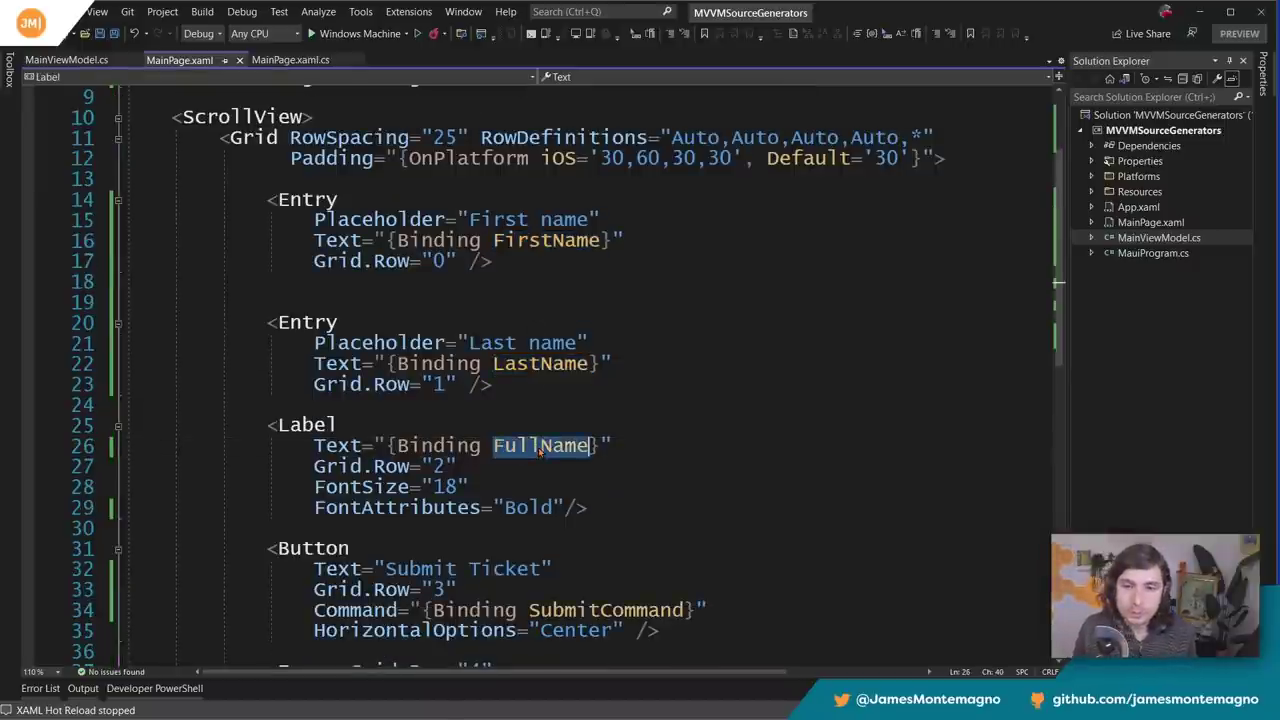
scroll("down", 3)
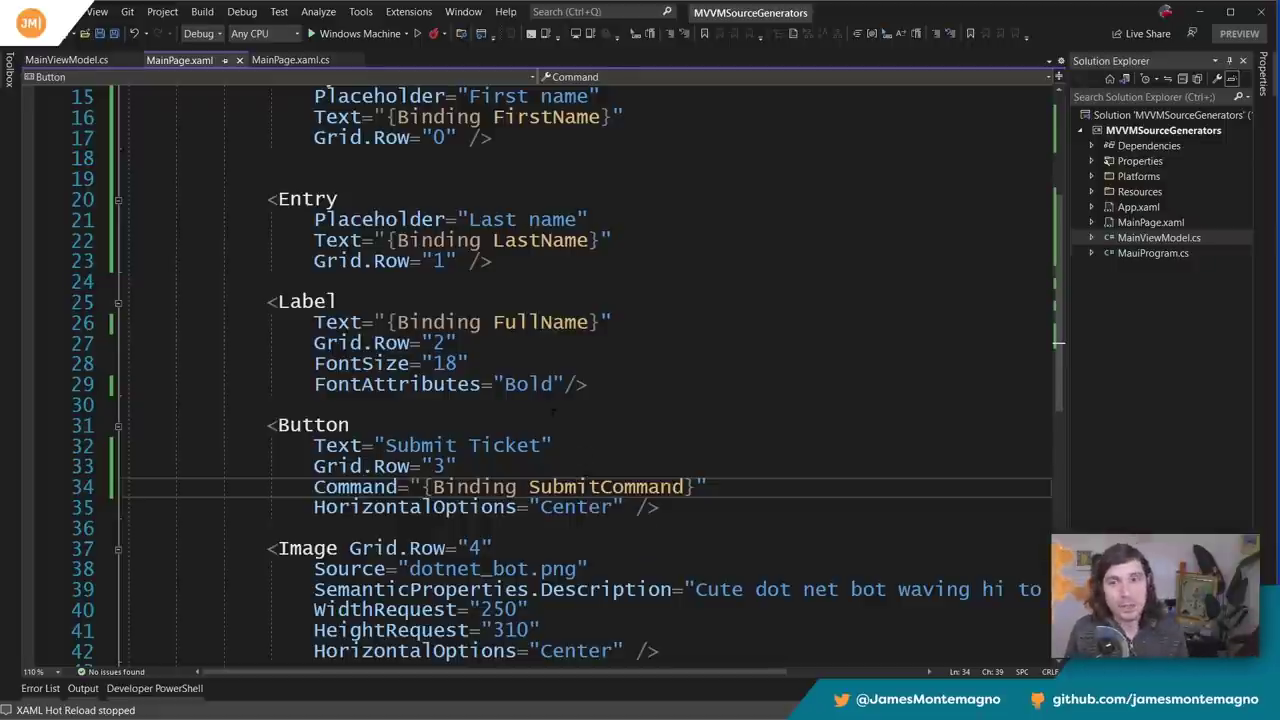
left_click(66, 60)
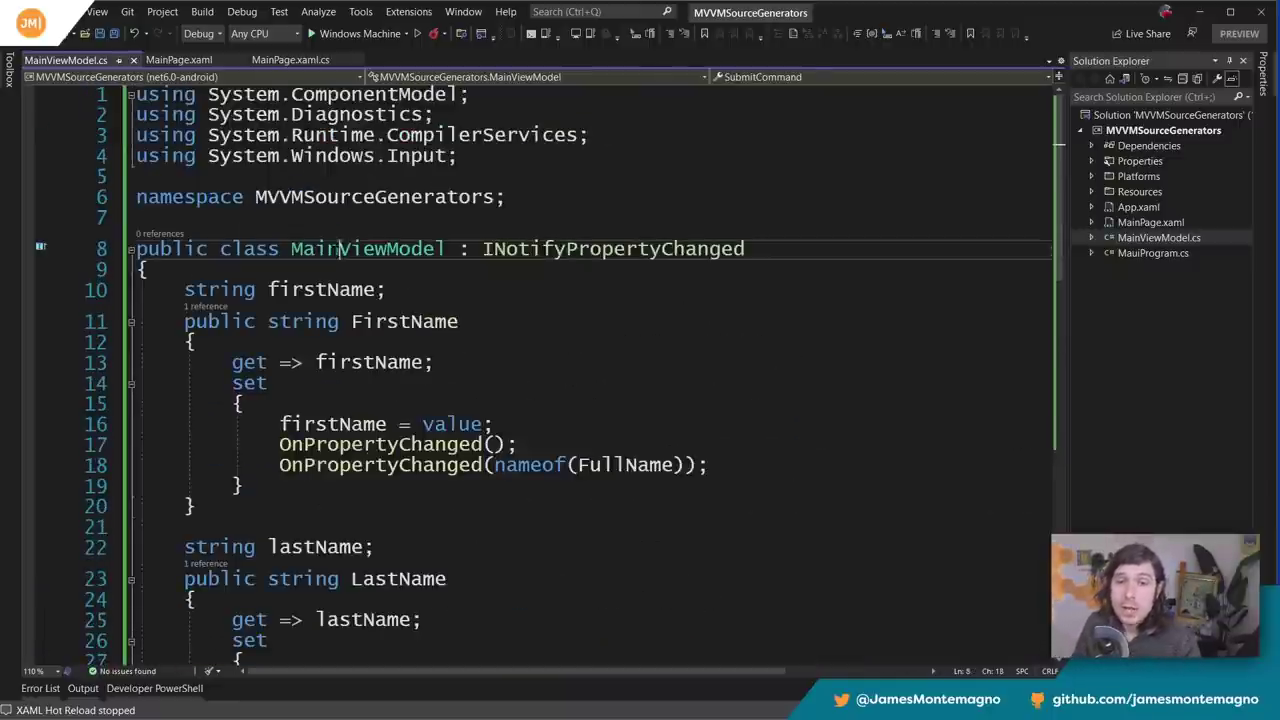
double_click(612, 248)
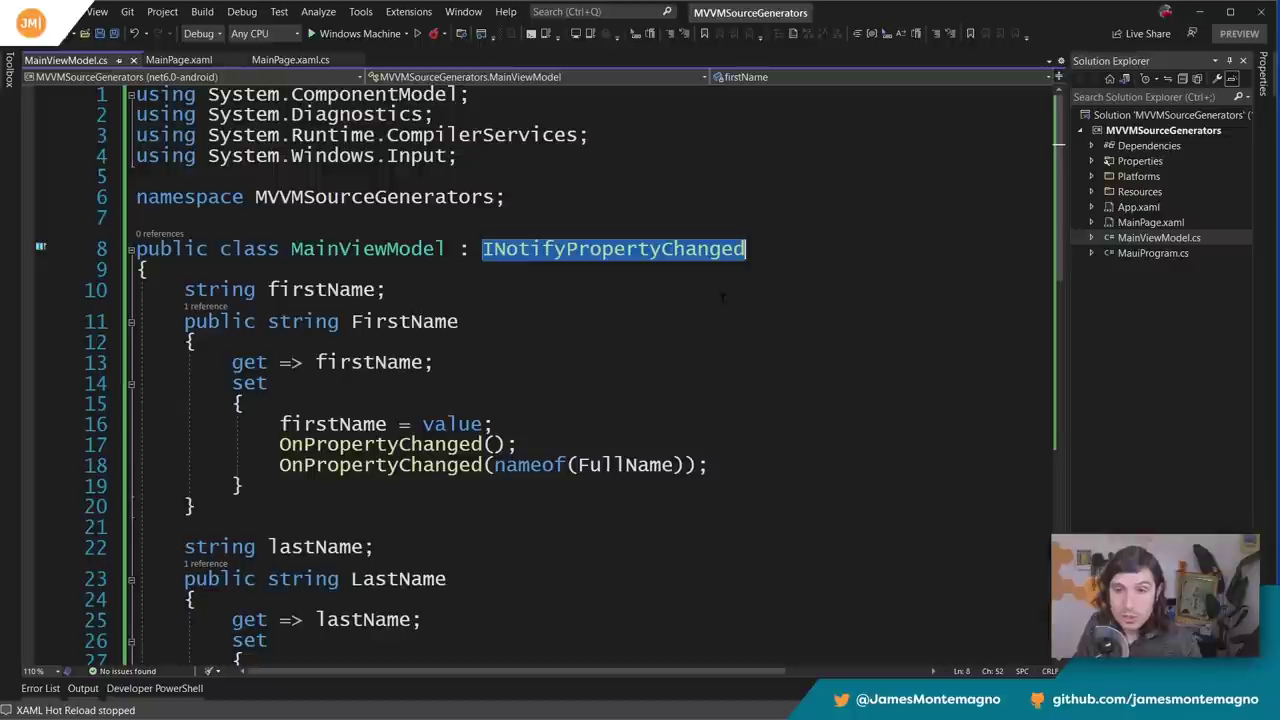
mouse_move(604, 288)
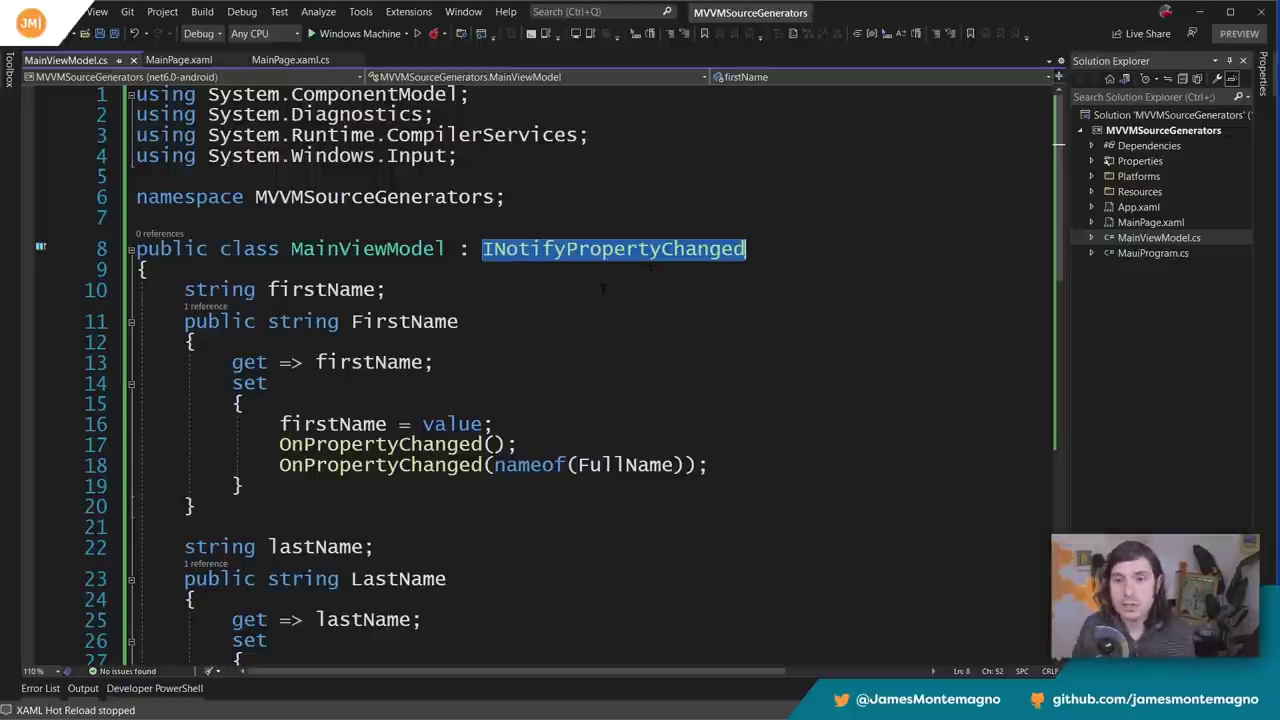
scroll("down", 3)
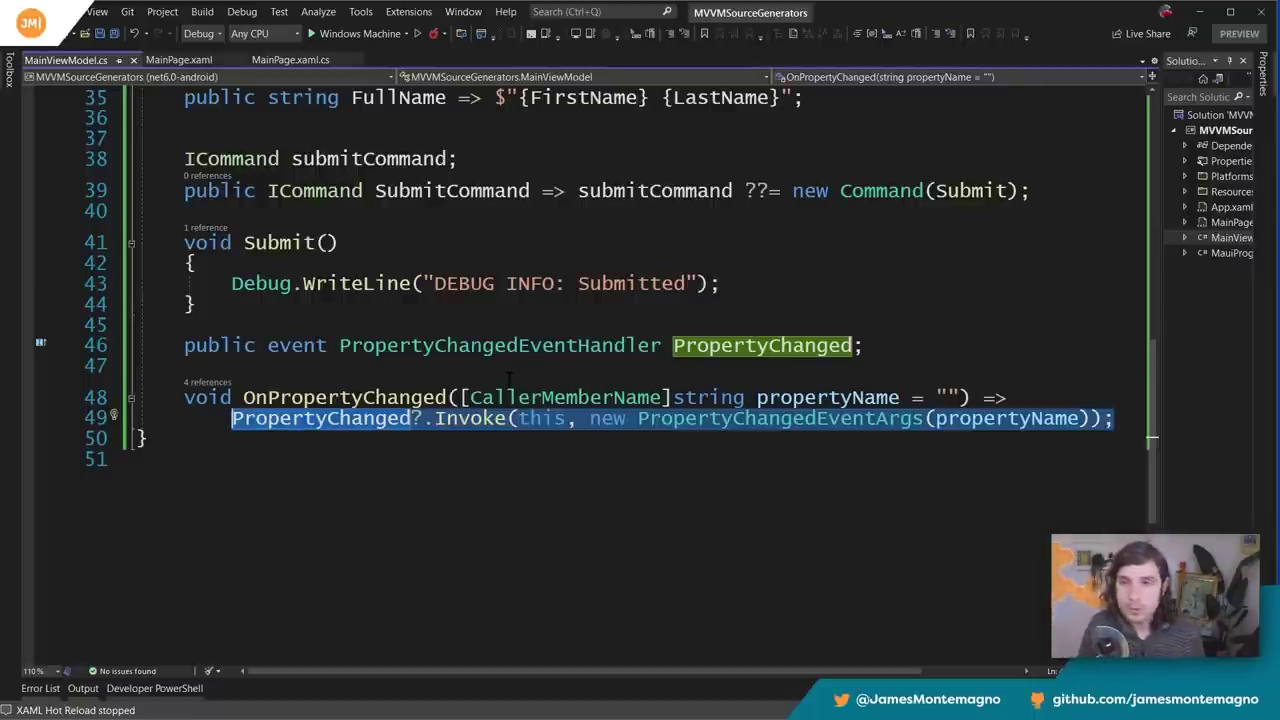
scroll("up", 3)
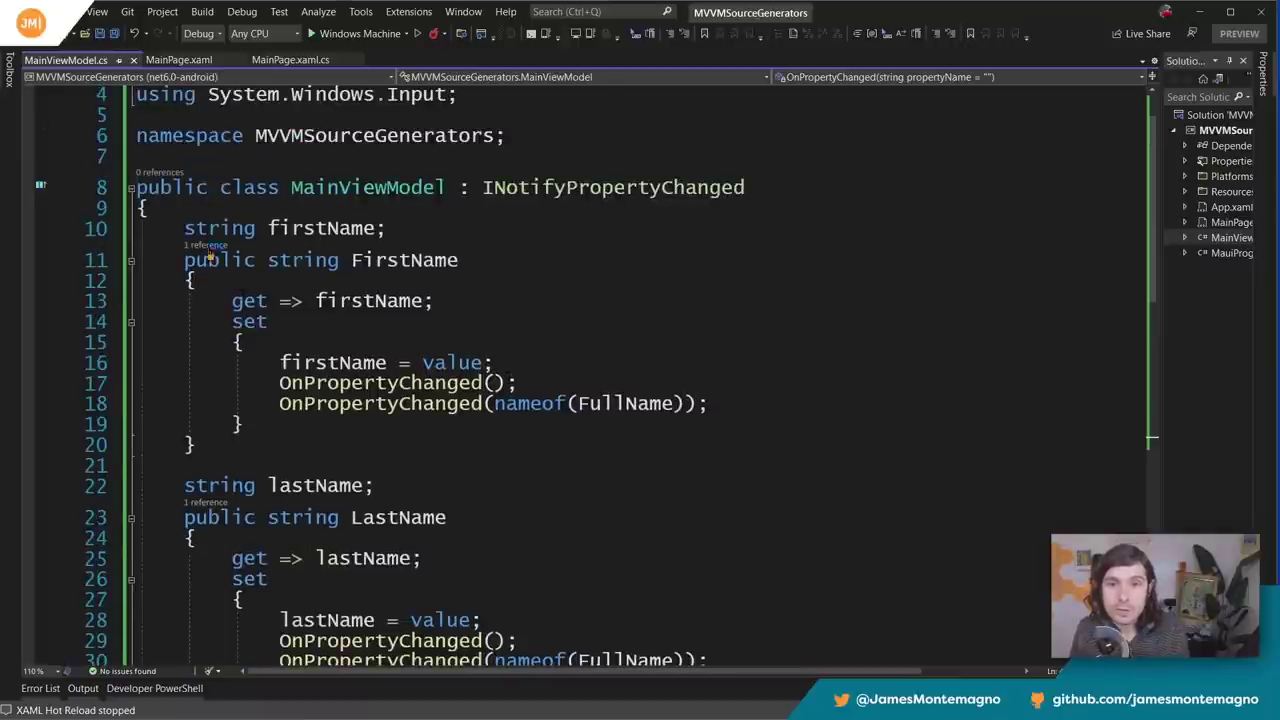
left_click(240, 342)
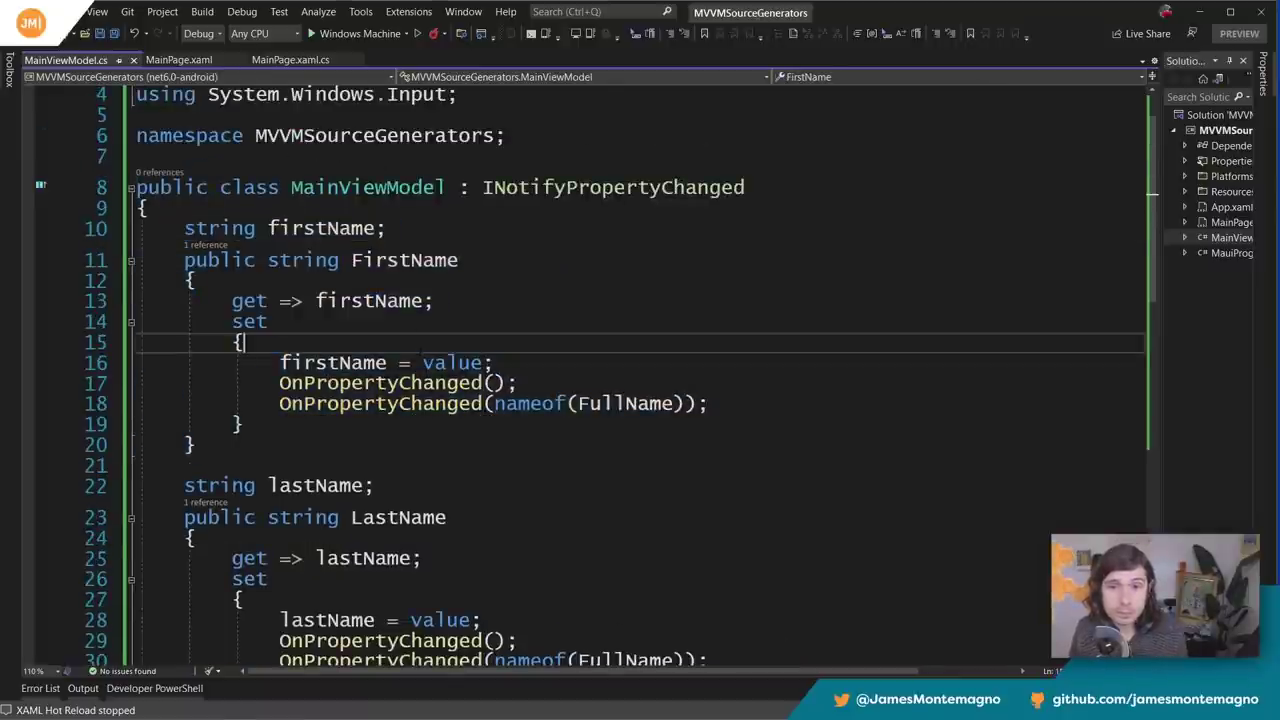
double_click(330, 362)
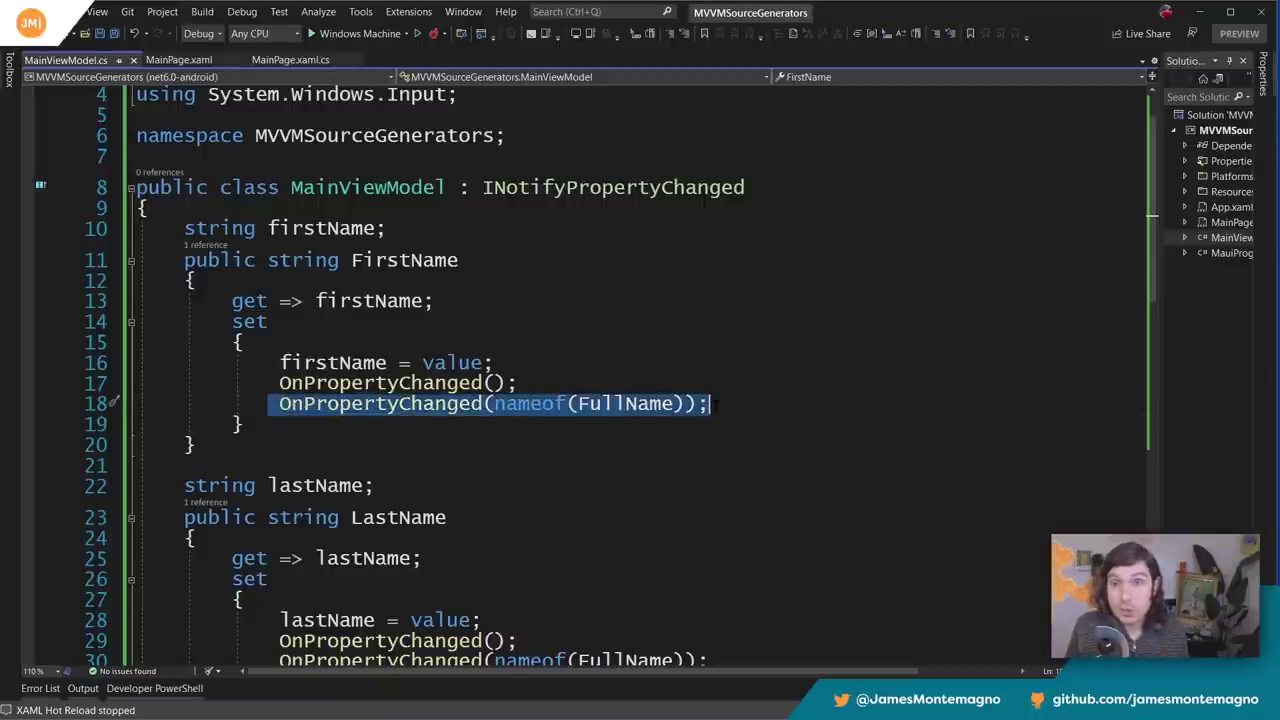
scroll("down", 3)
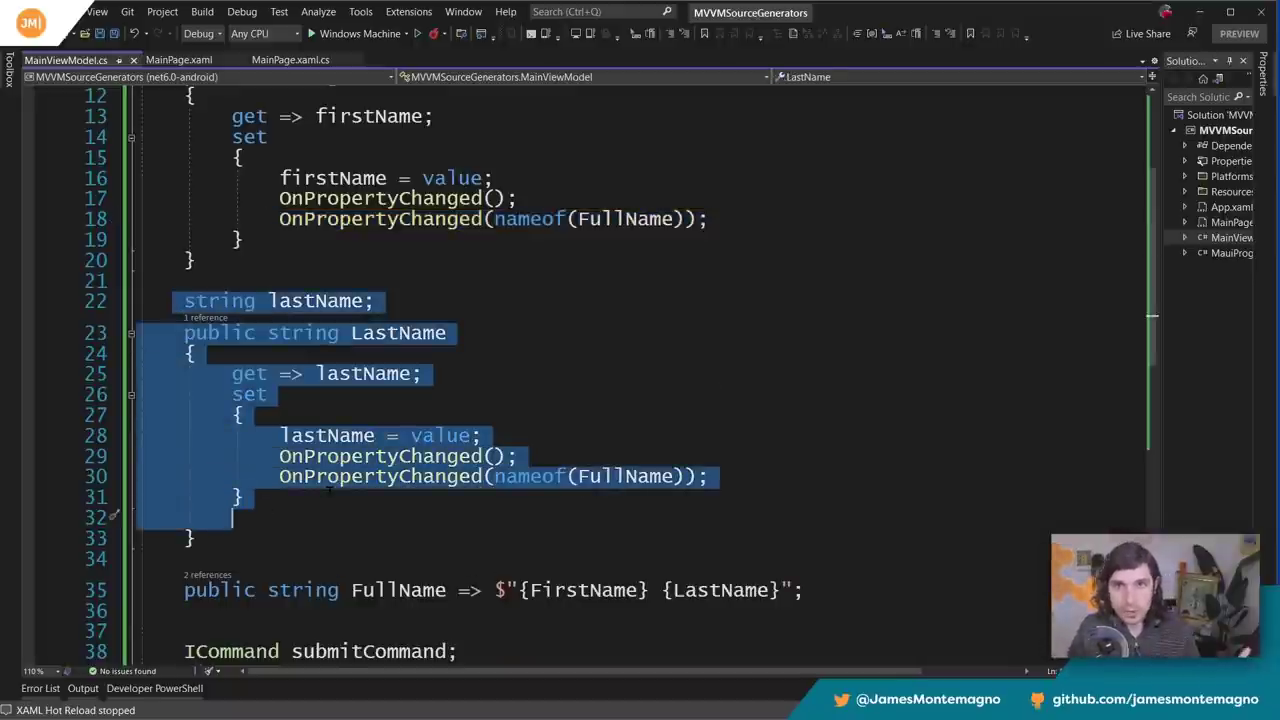
scroll("down", 3)
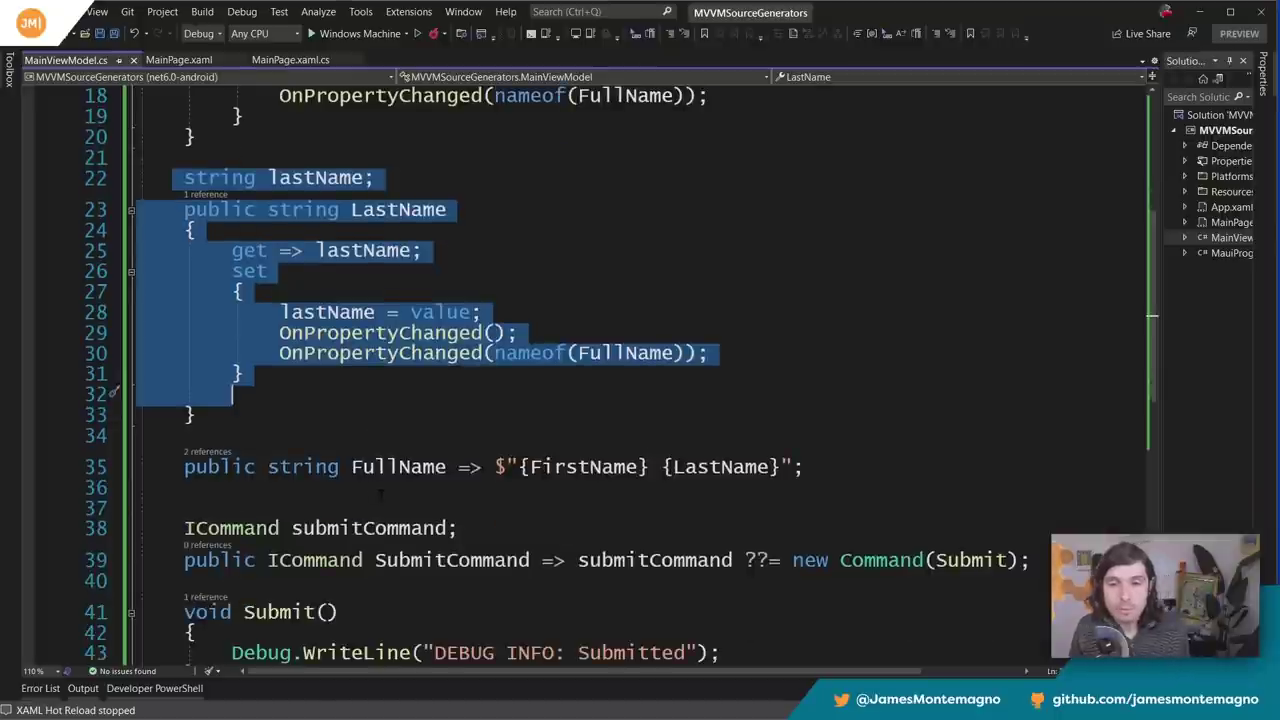
left_click(490, 468)
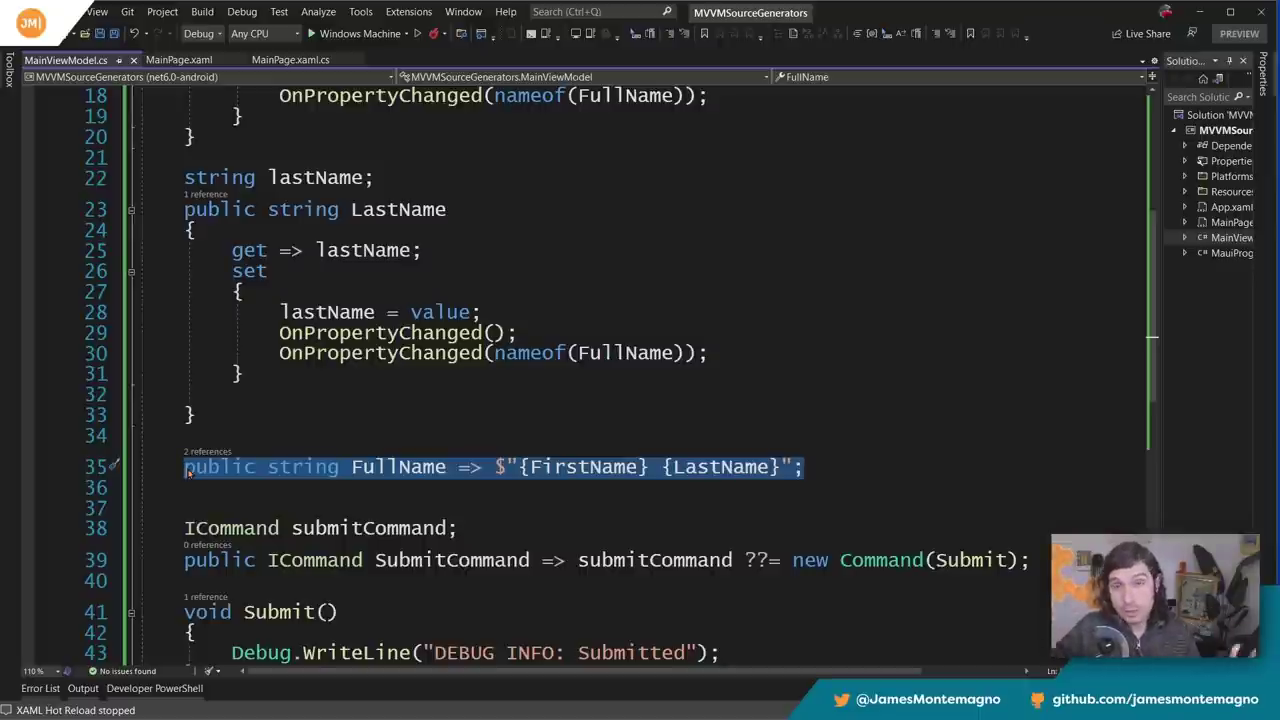
scroll("down", 3)
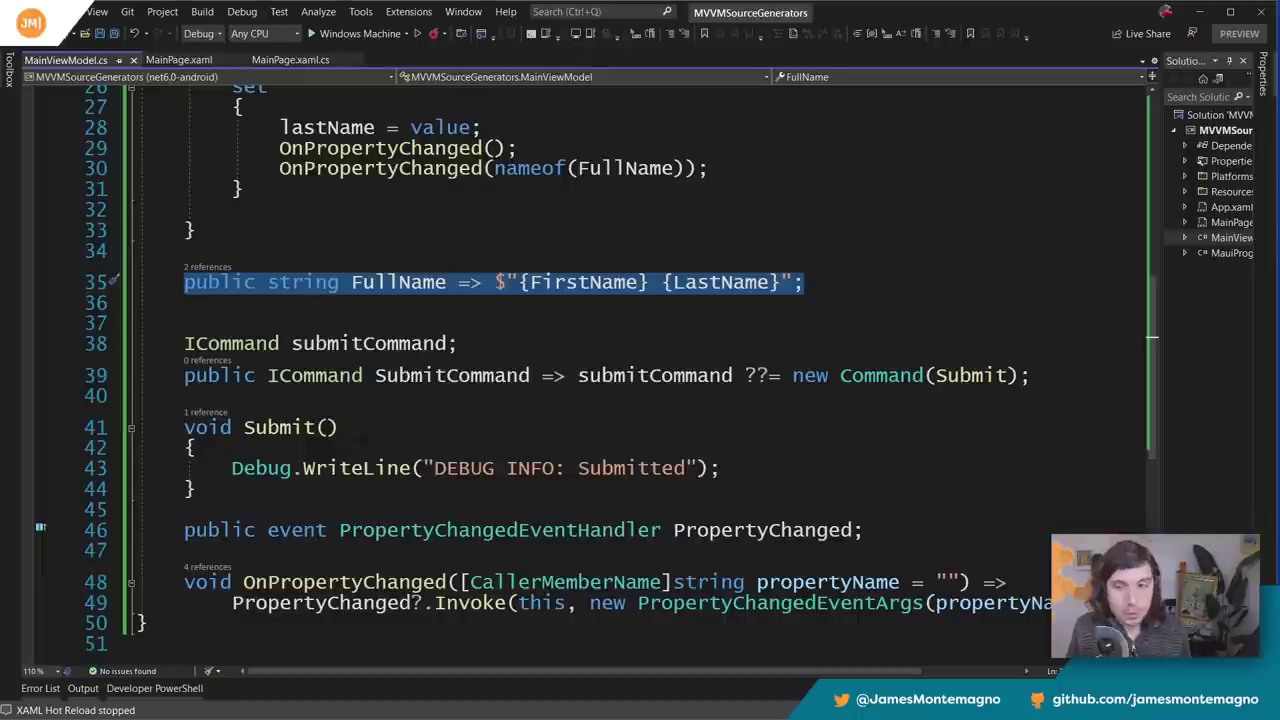
left_click(560, 582)
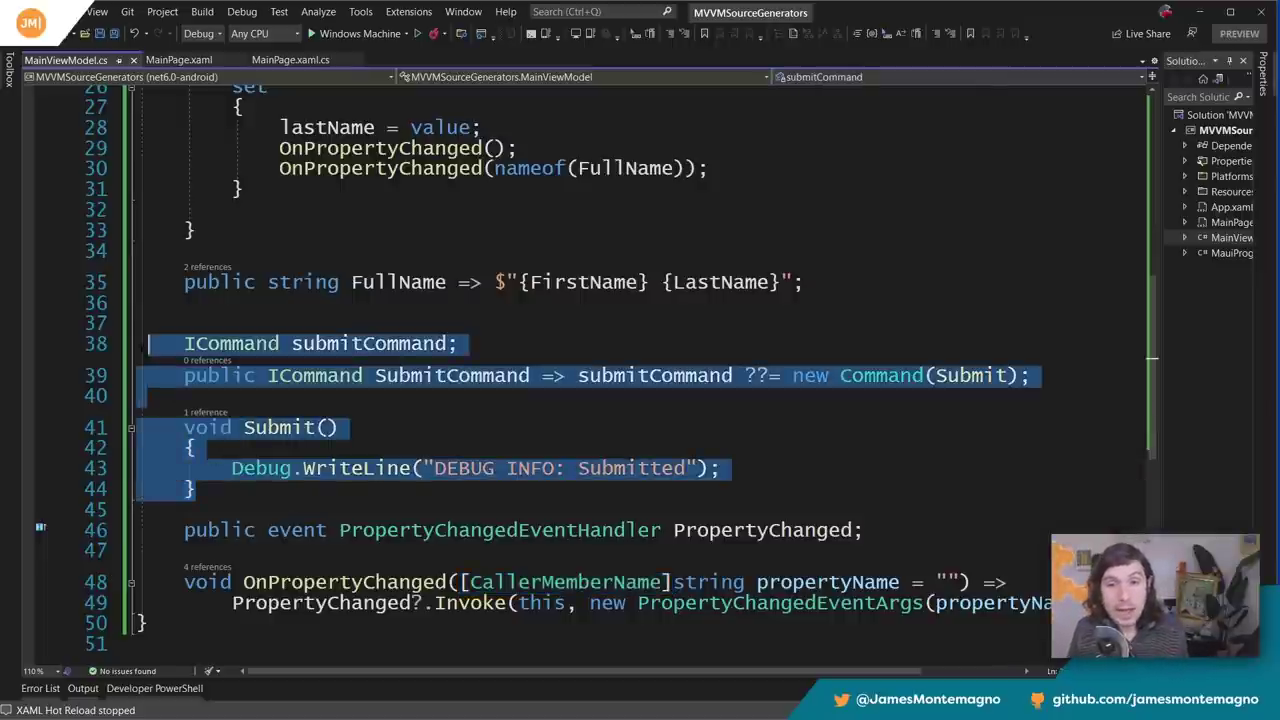
left_click(178, 60)
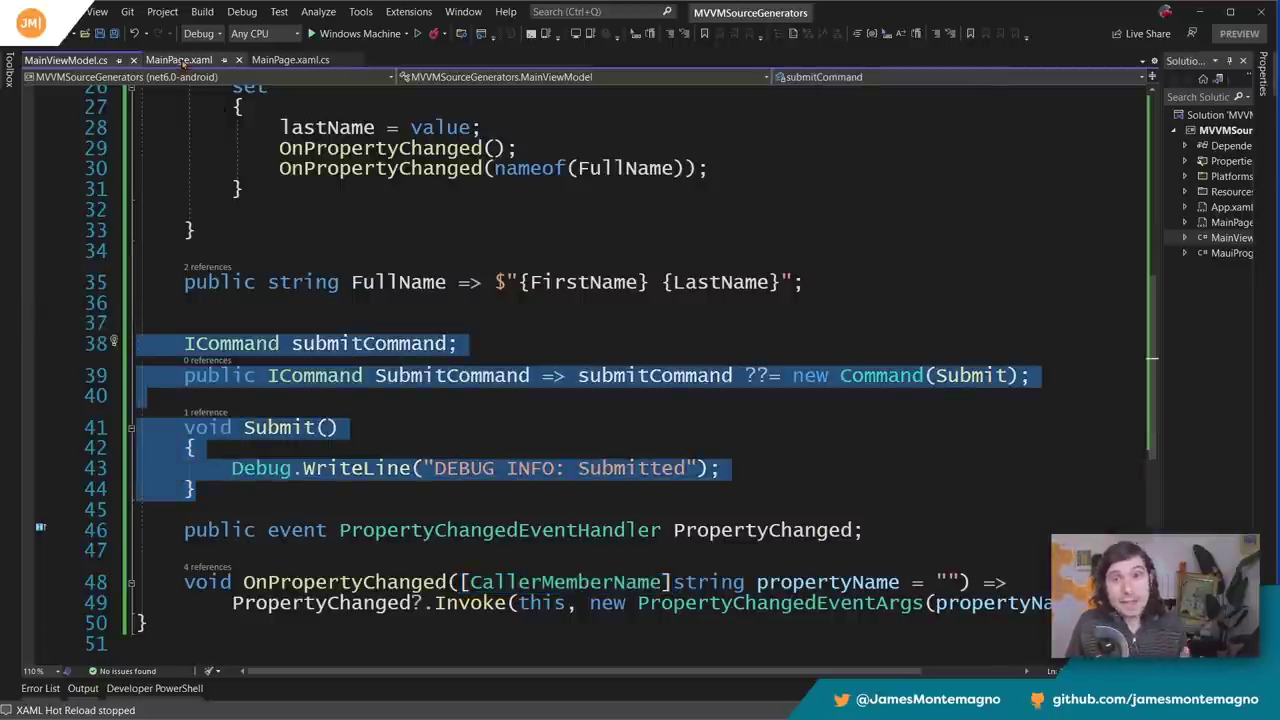
left_click(178, 60)
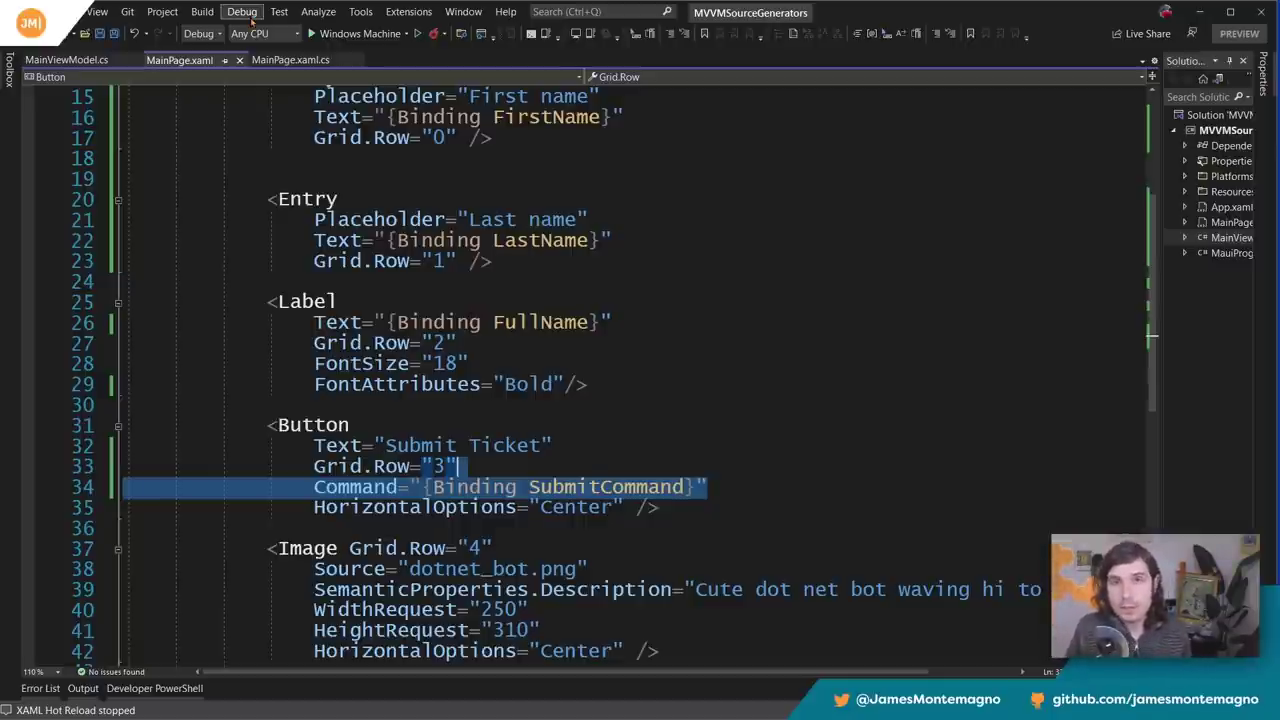
left_click(66, 60)
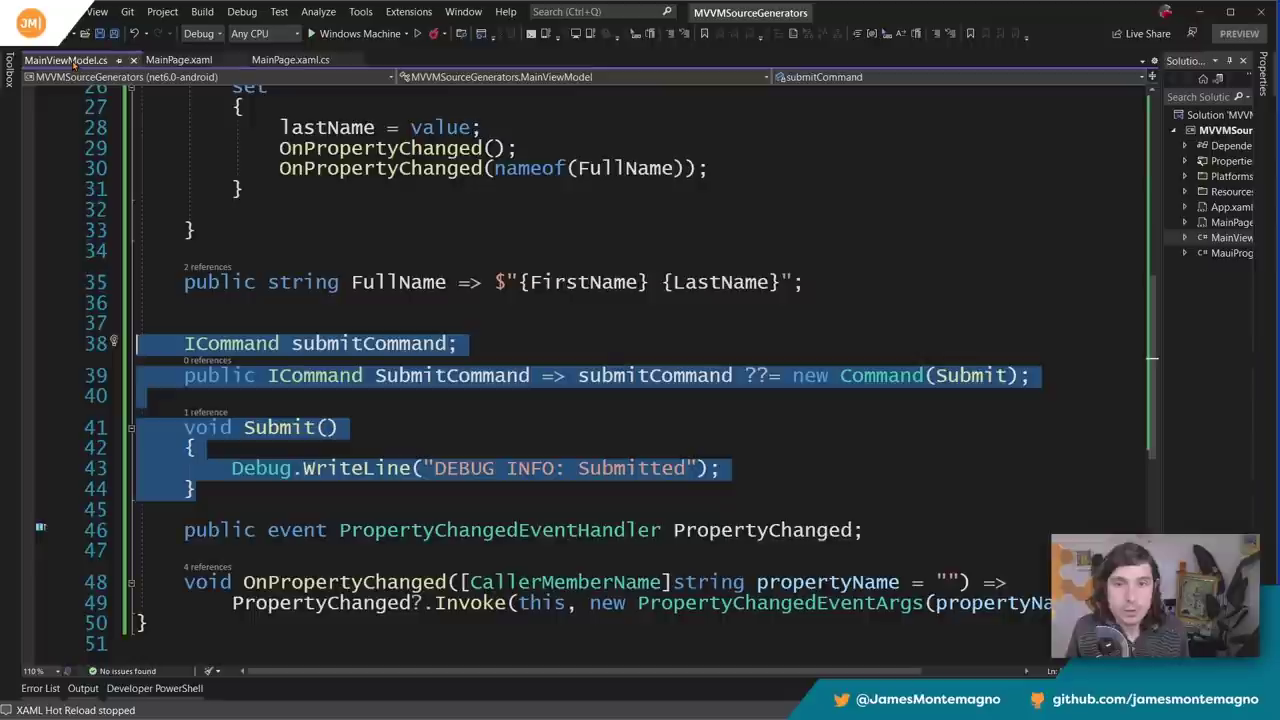
left_click(292, 344)
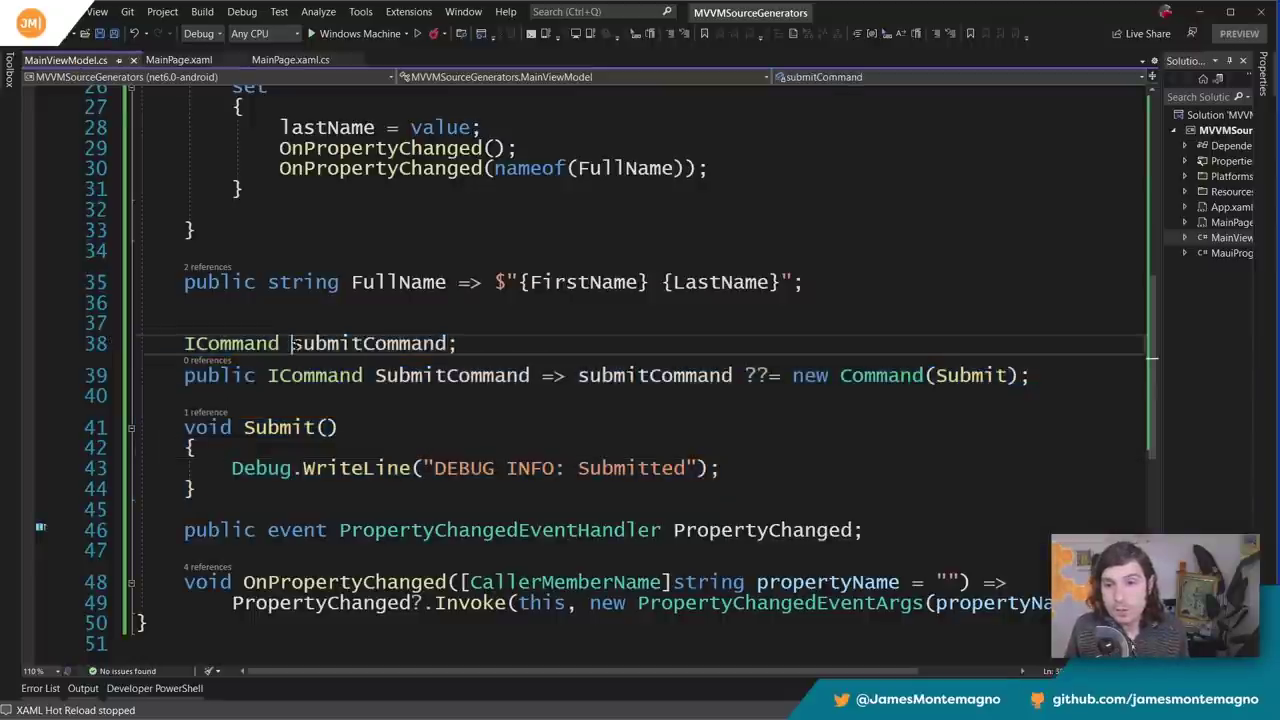
double_click(368, 344)
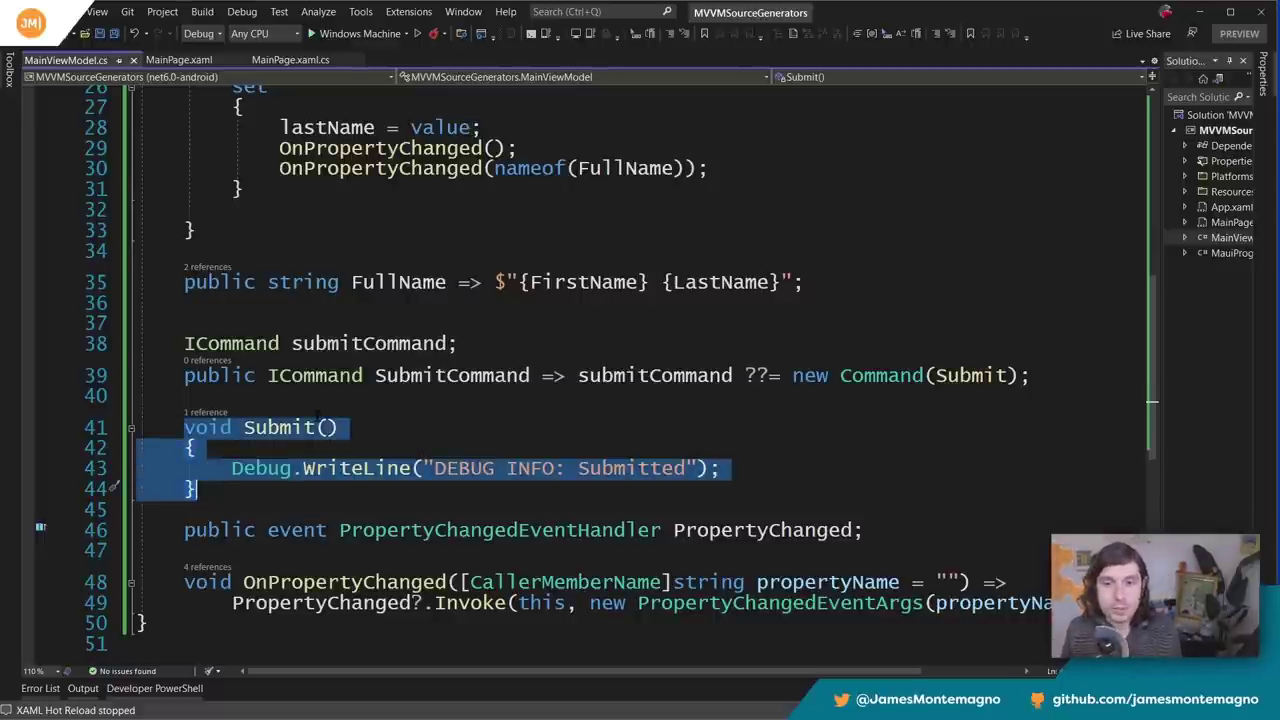
left_click(280, 428)
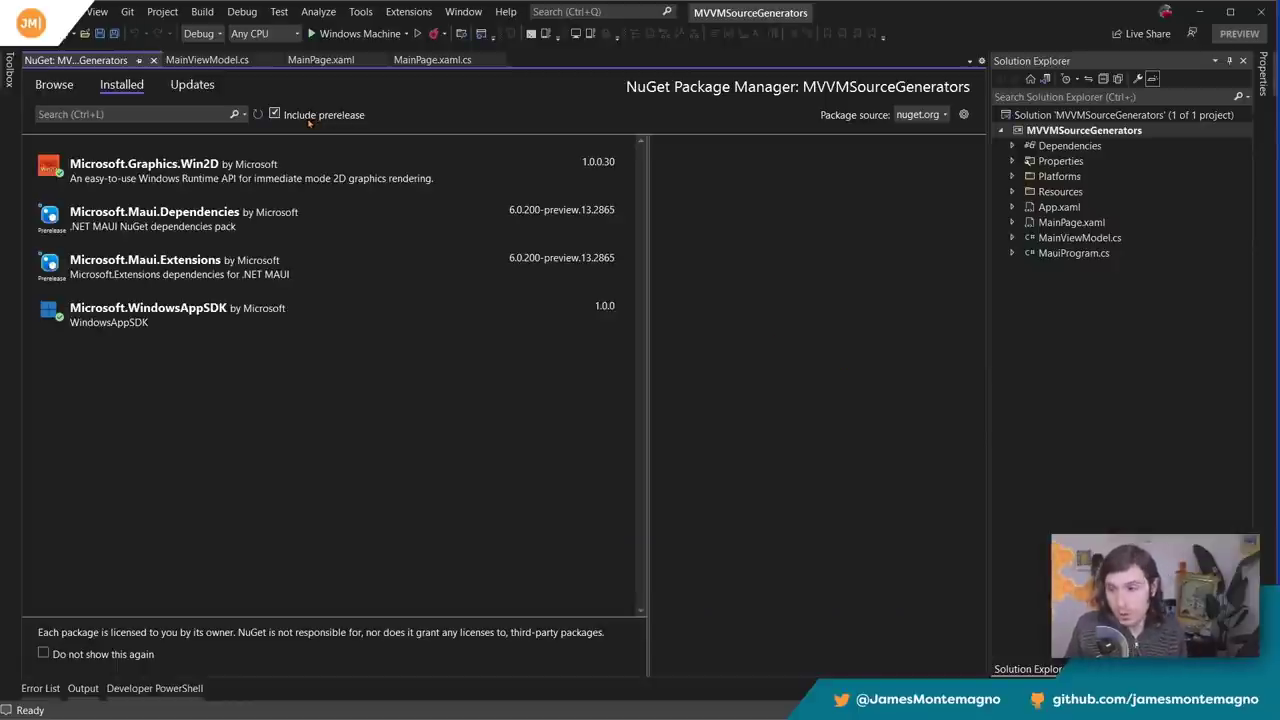
mouse_move(308, 122)
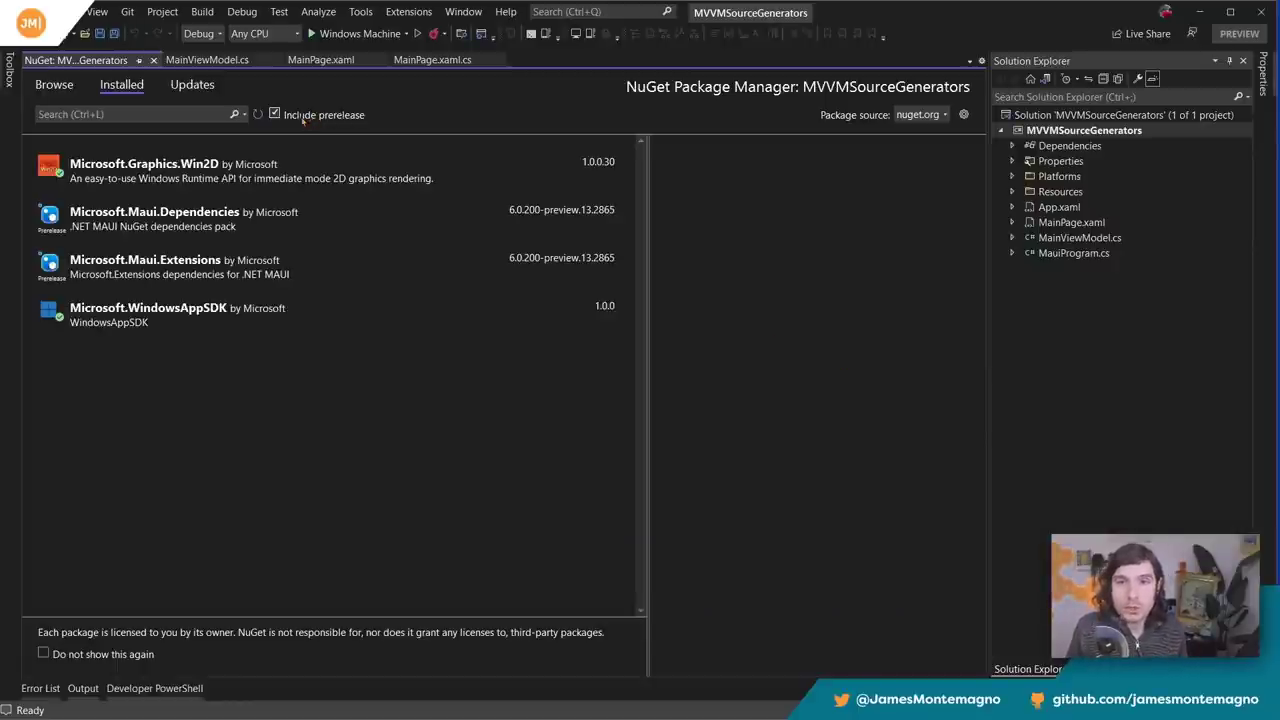
- Search NuGet for communitytoolkit.mvvm with prerelease included and select CommunityToolkit.Mvvm
left_click(54, 84)
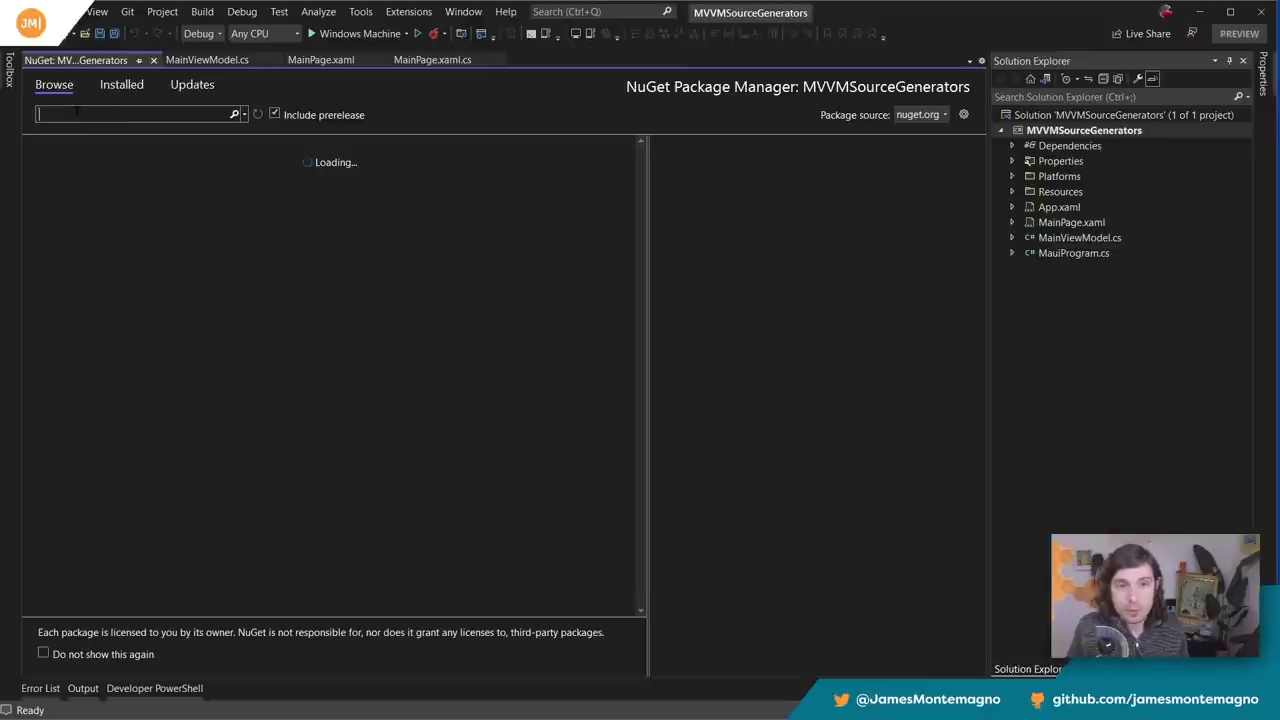
type("community")
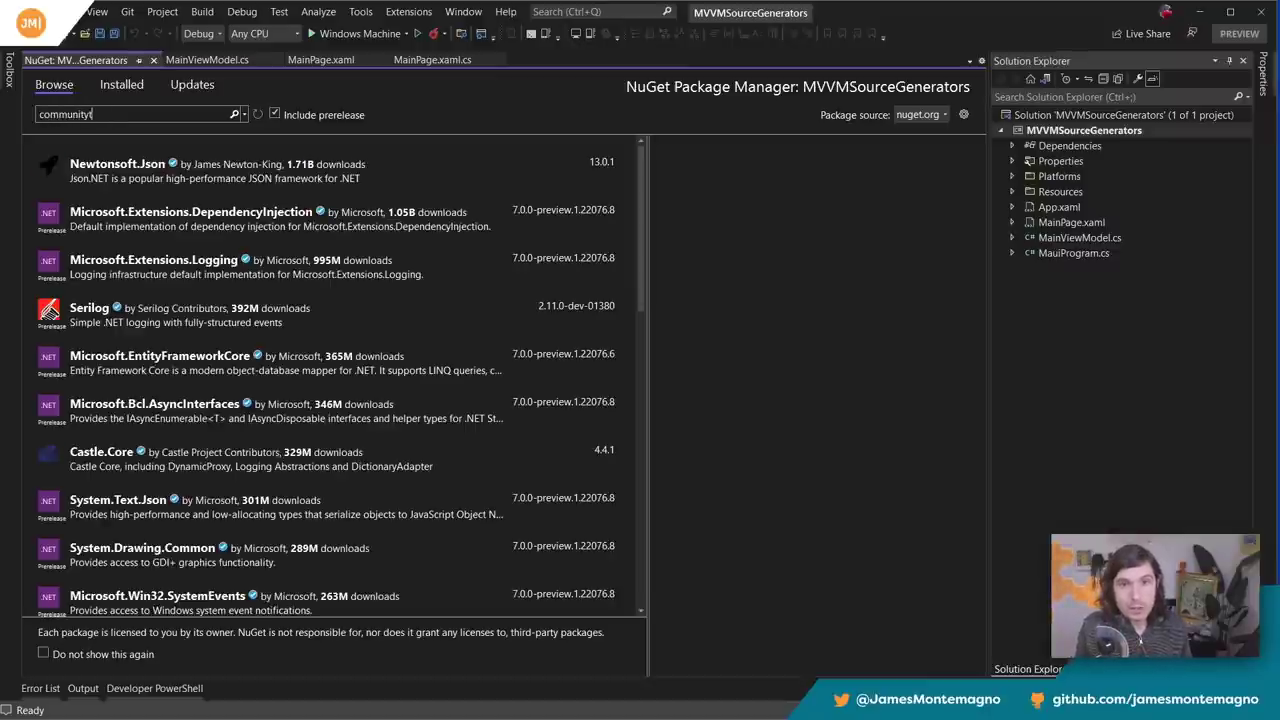
type("toolkit.mvvm")
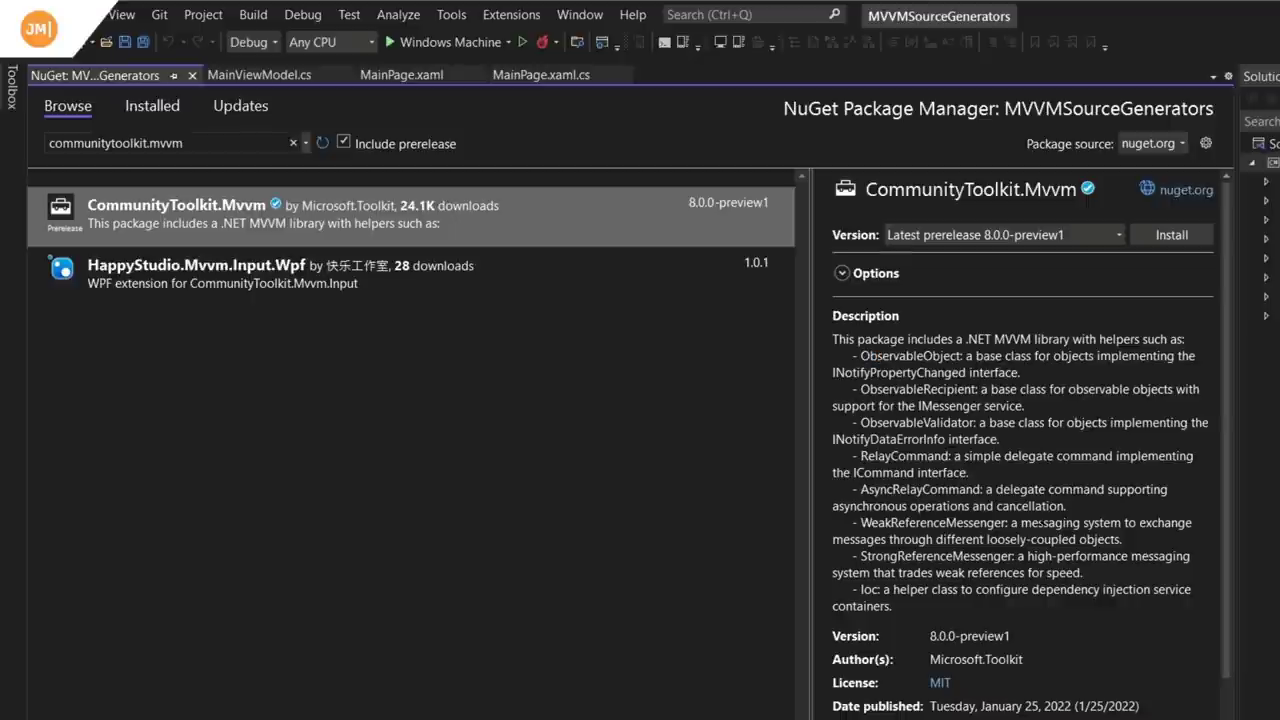
left_click_drag(832, 338, 1044, 524)
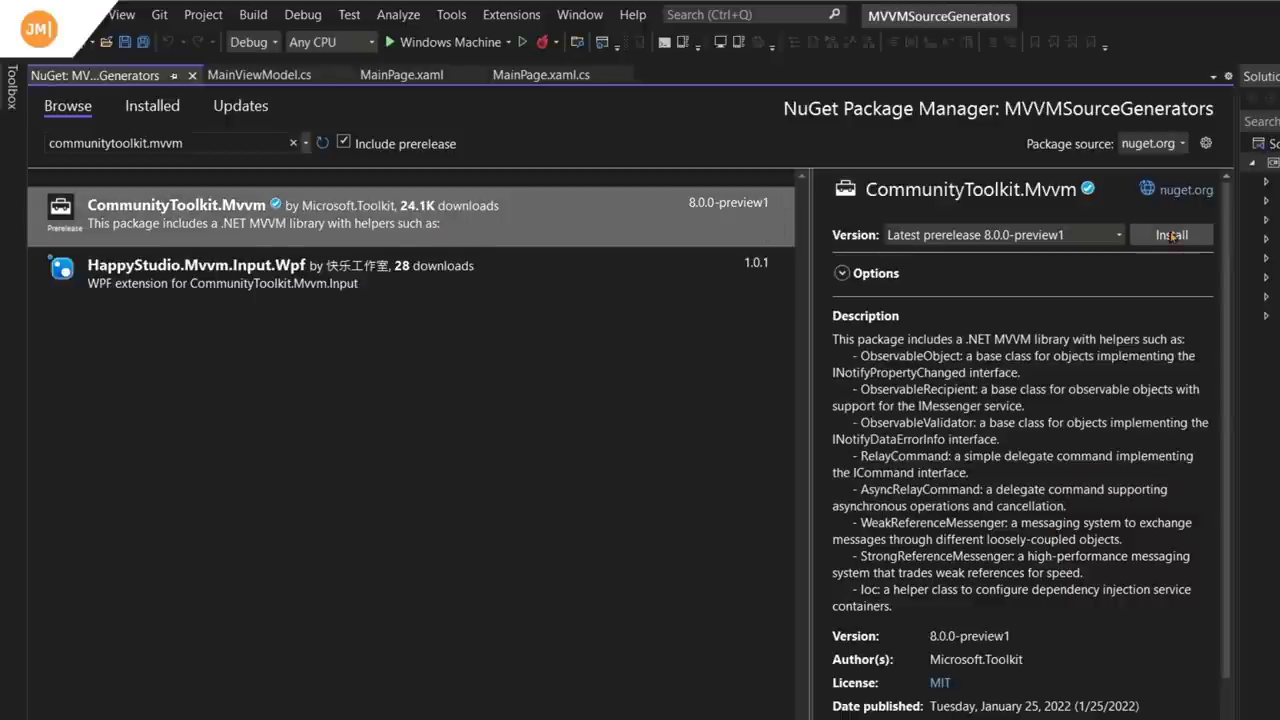
- Install CommunityToolkit.Mvvm 8.0.0-preview1 into MVVMSourceGenerators and confirm the Preview Changes
left_click(1170, 234)
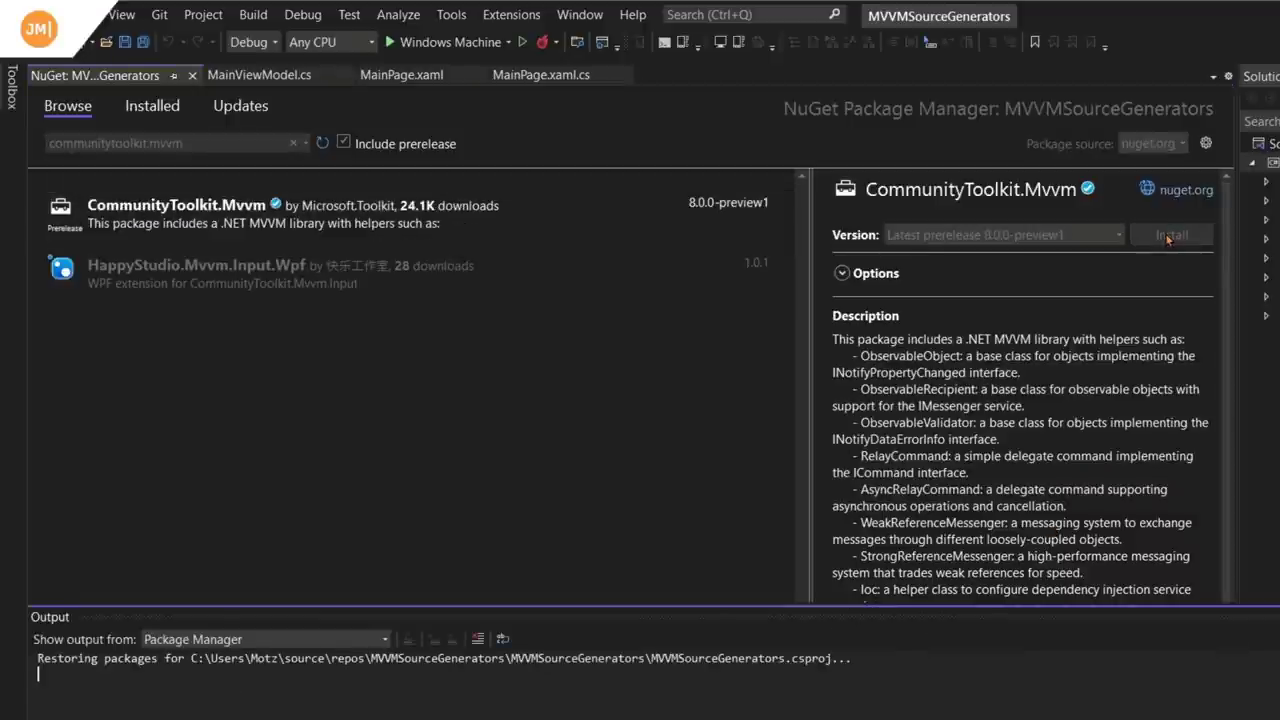
left_click(1170, 234)
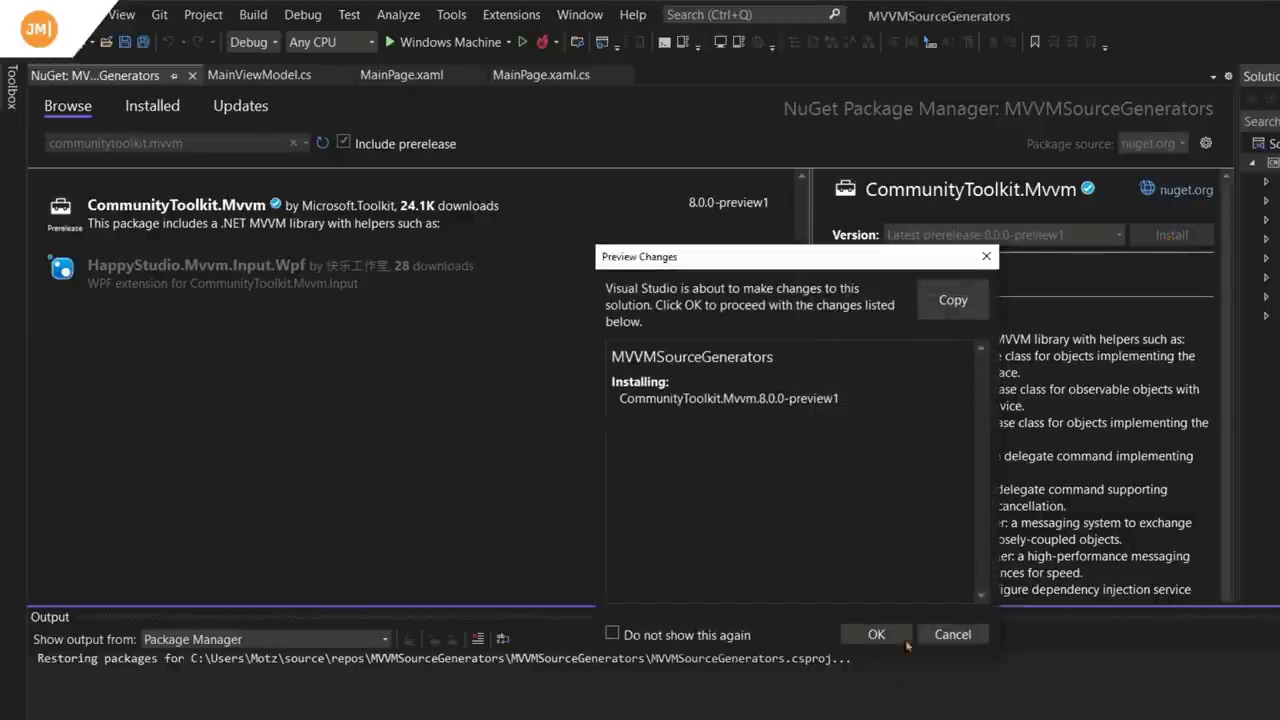
mouse_move(876, 634)
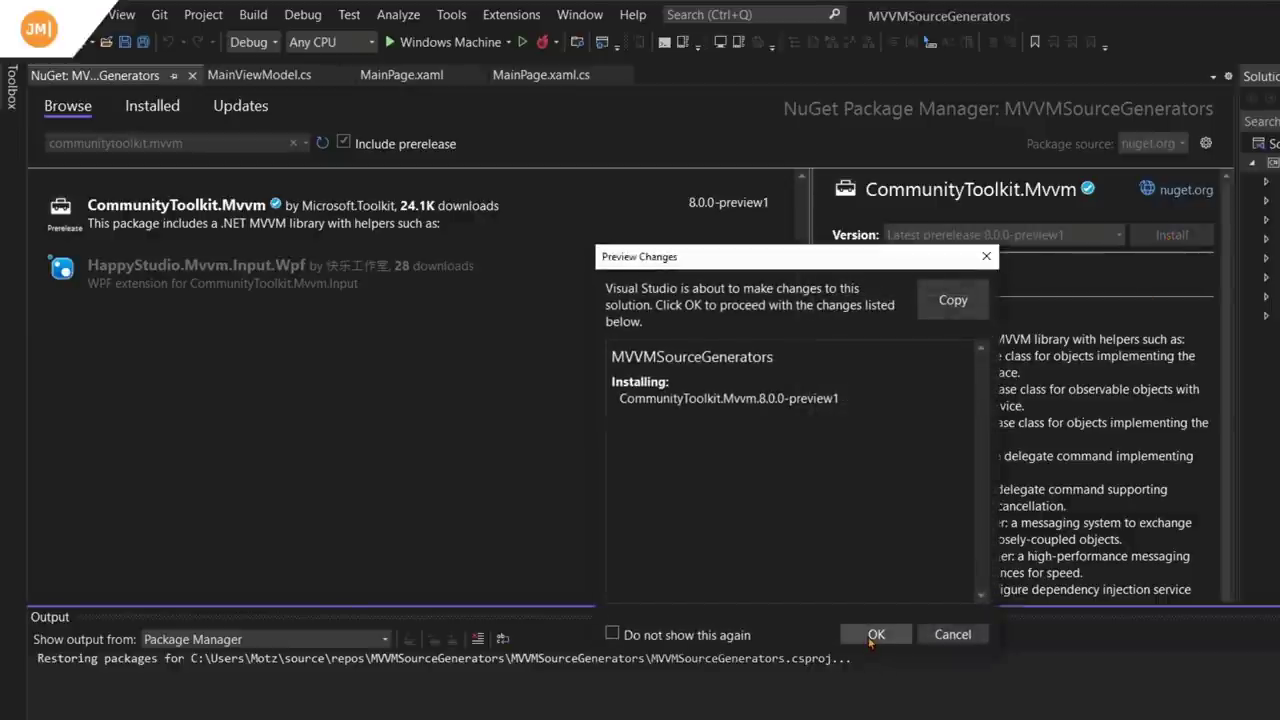
left_click(876, 634)
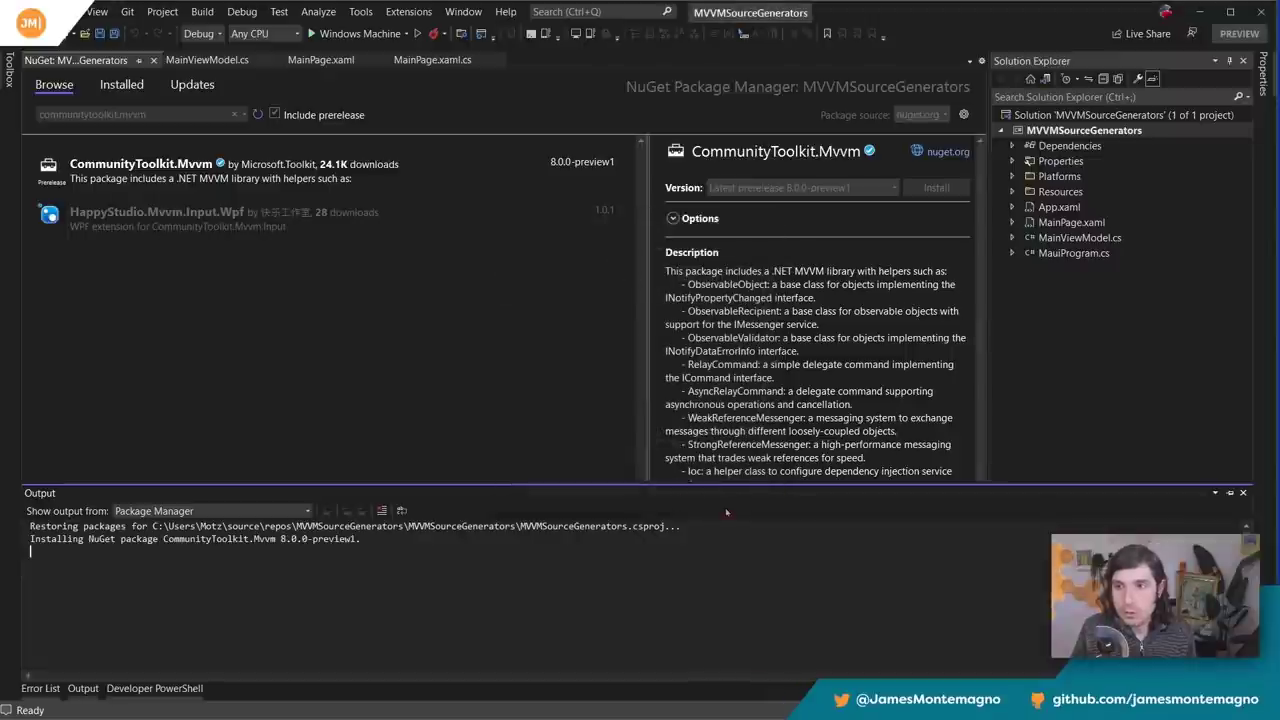
- Return to the MainViewModel.cs code once the package finishes installing
left_click(40, 688)
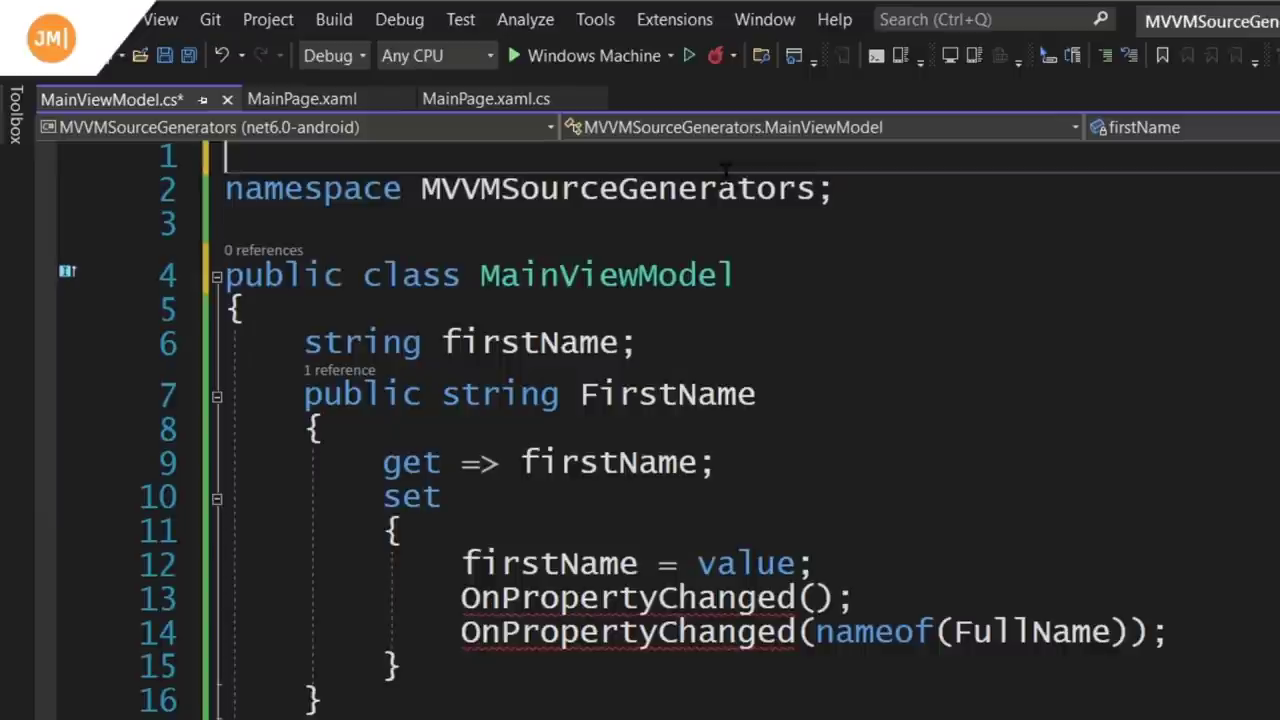
- Add [INotifyPropertyChanged] above MainViewModel and import CommunityToolkit.Mvvm.ComponentModel via the quick fix
key("enter")
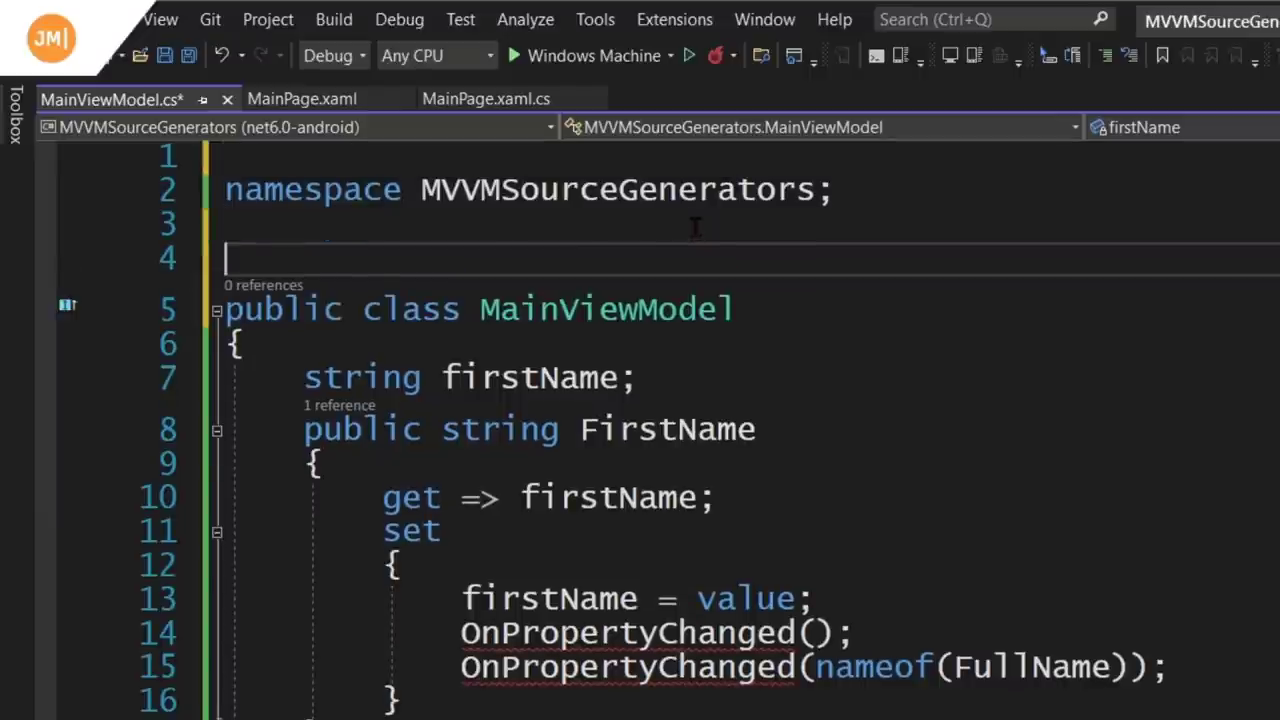
type("[IN]")
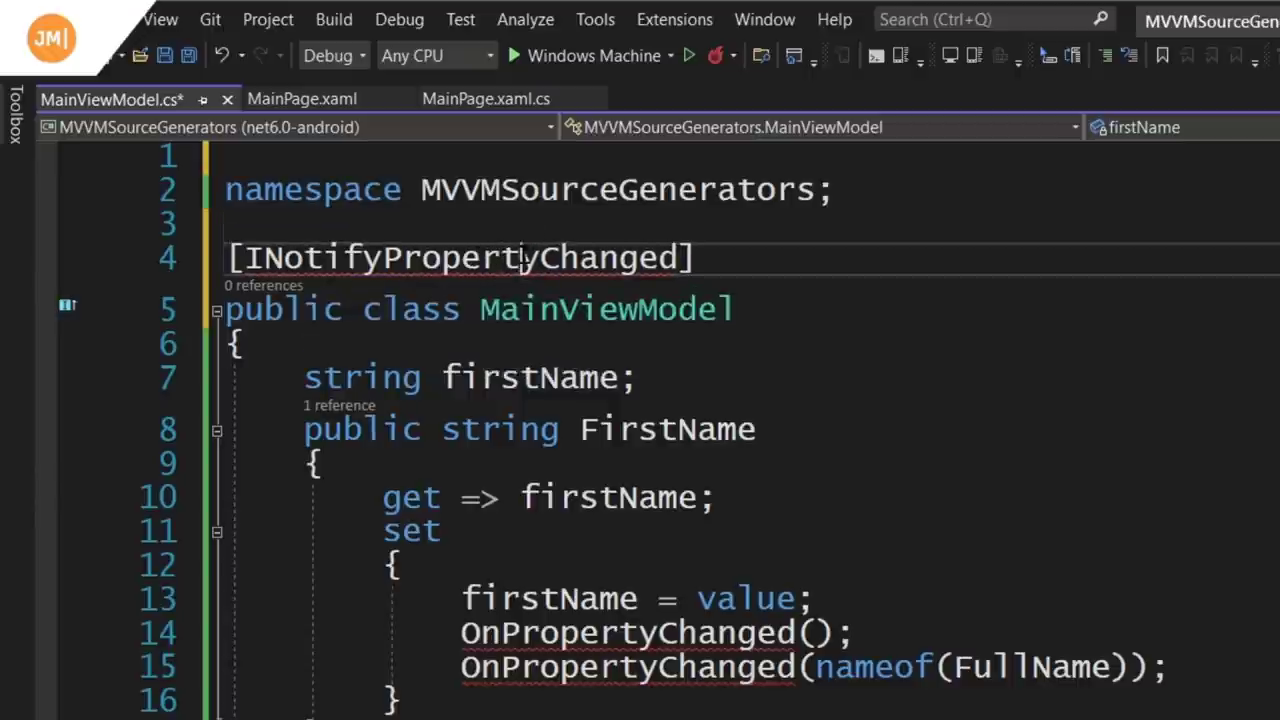
left_click(186, 252)
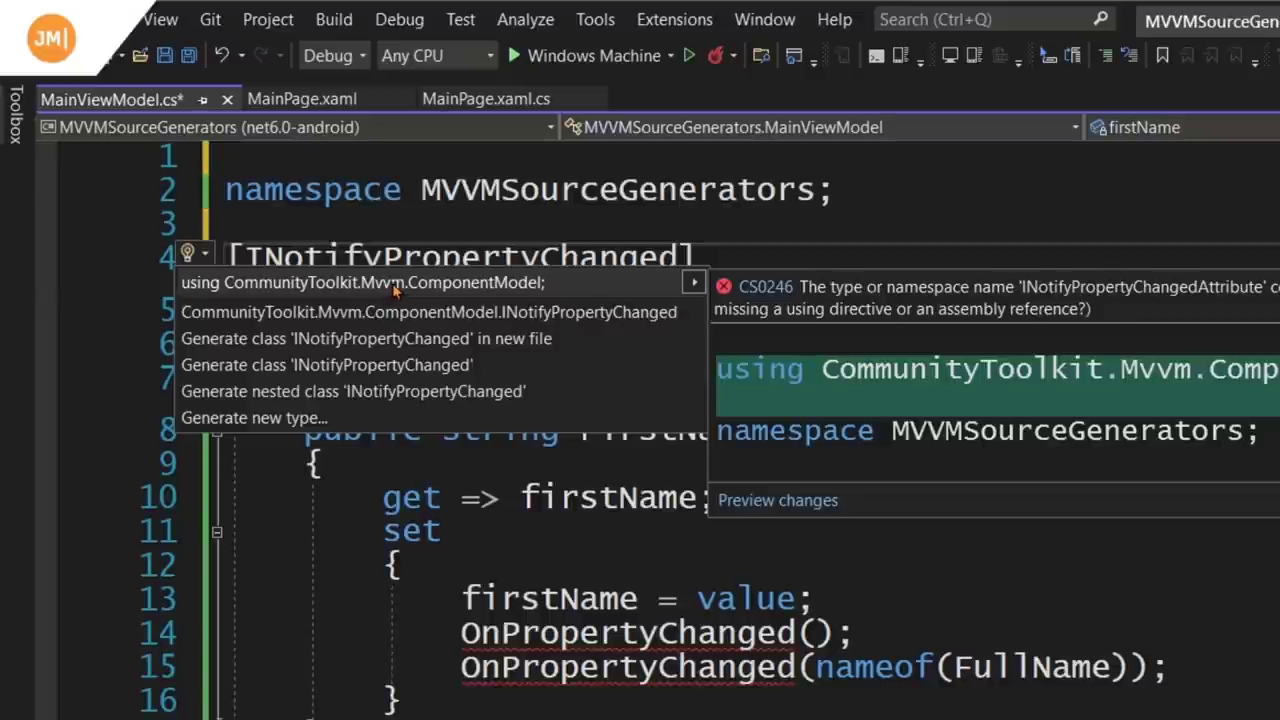
left_click(366, 282)
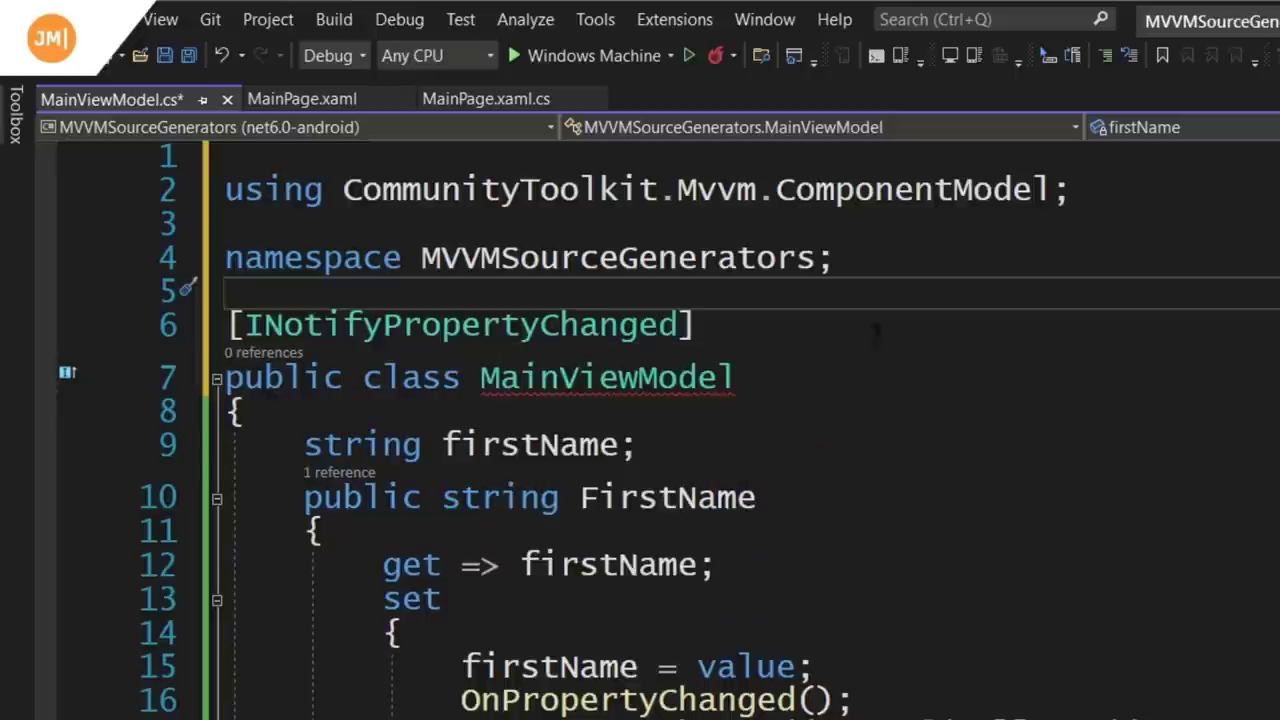
mouse_move(604, 376)
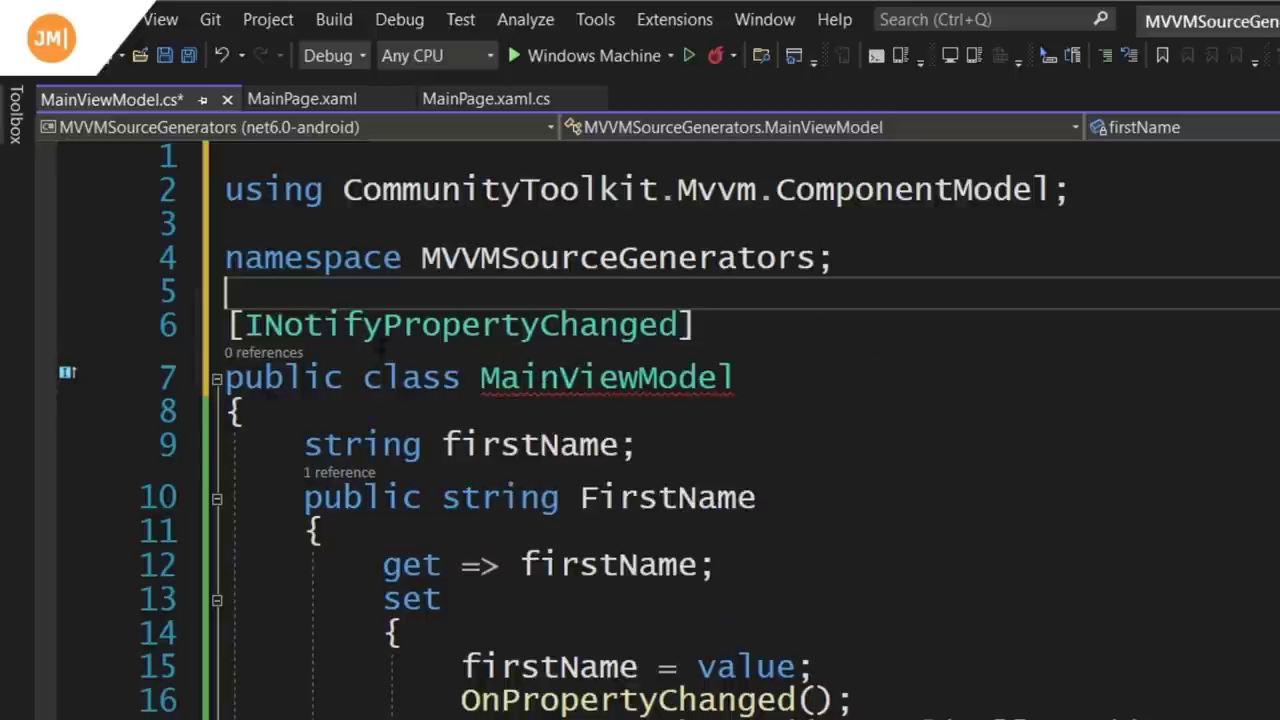
mouse_move(470, 324)
type(" partial")
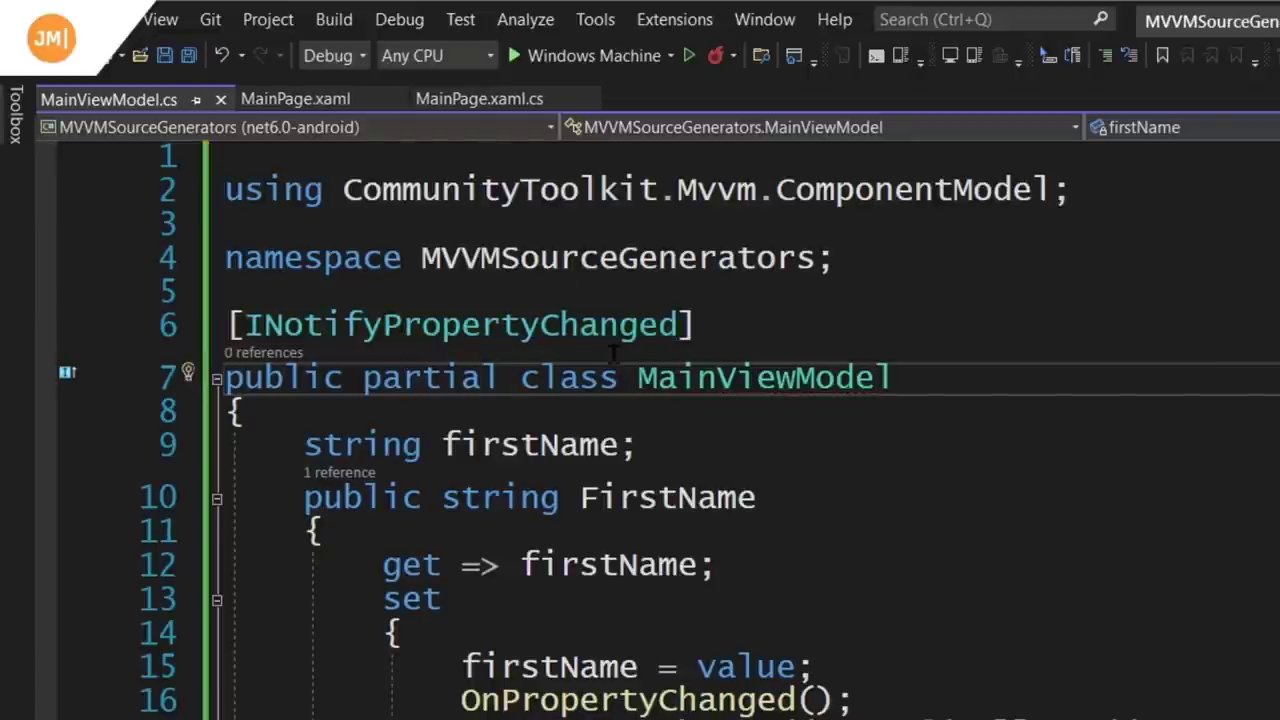
scroll("down", 3)
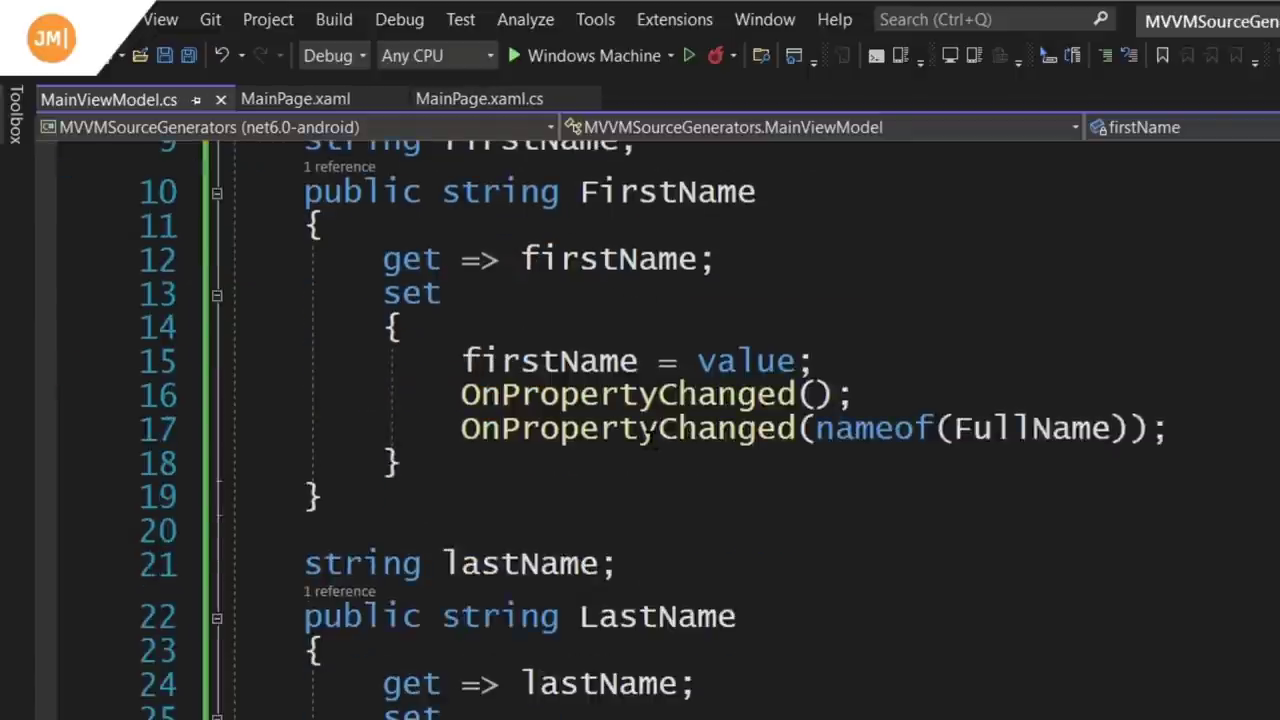
scroll("down", 3)
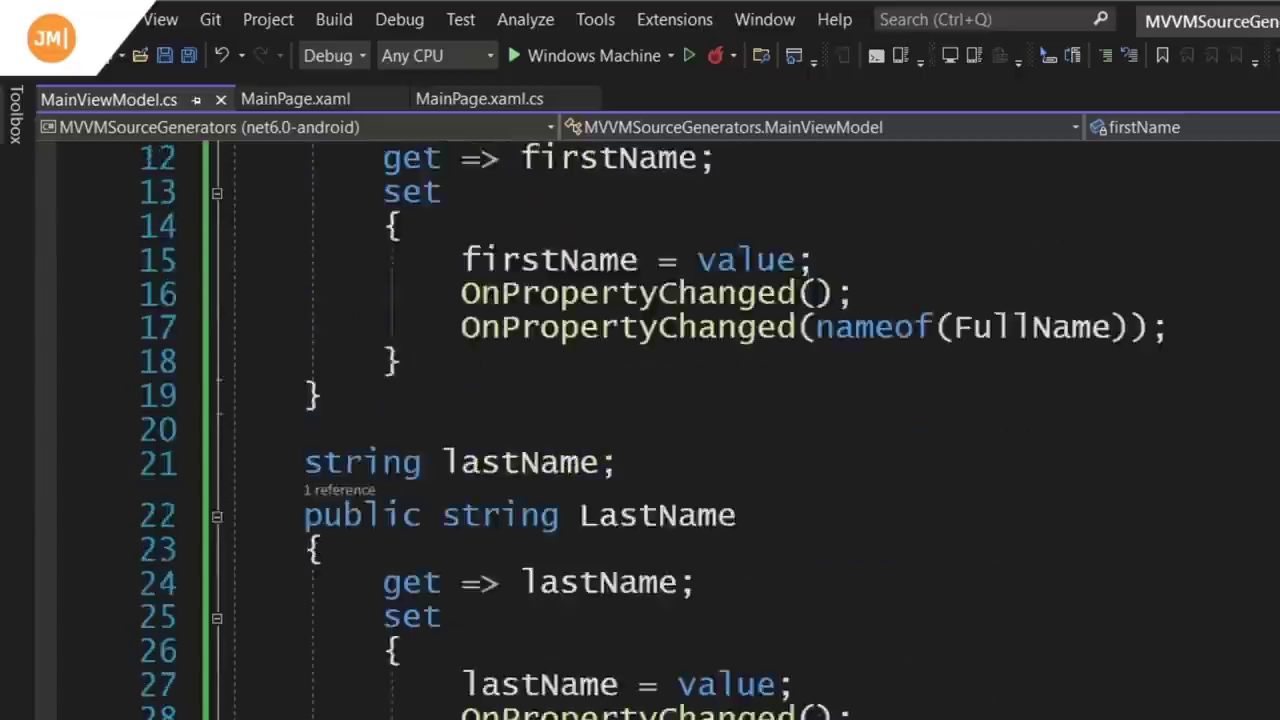
scroll("up", 3)
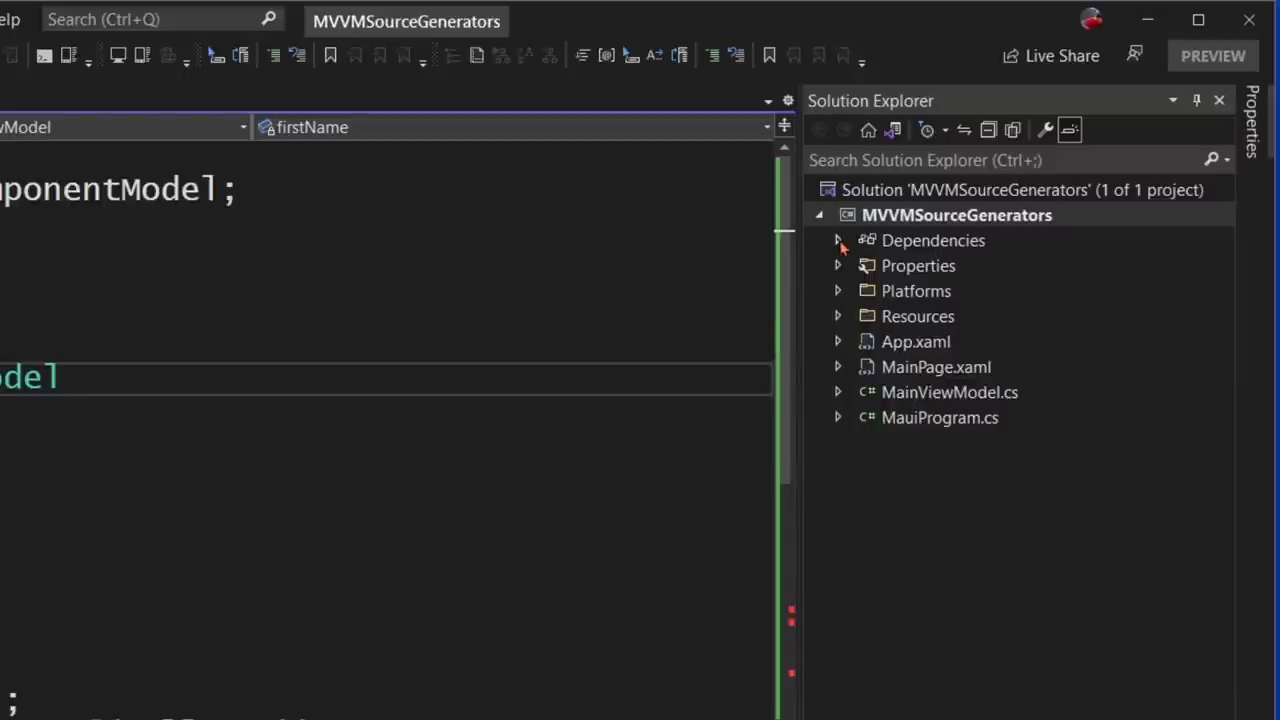
- Expand Dependencies > net6.0-android > Analyzers > SourceGenerators > INotifyPropertyChangedGenerator and open the generated MainViewModel.cs
left_click(838, 240)
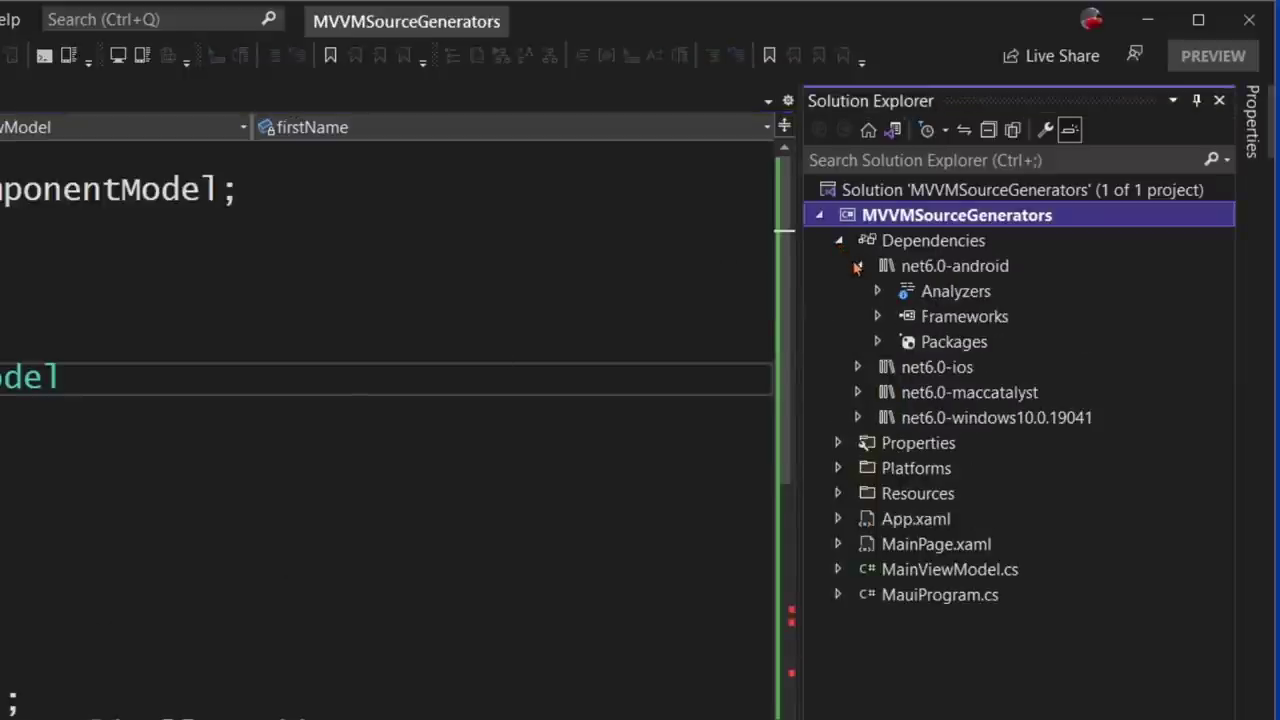
left_click(856, 266)
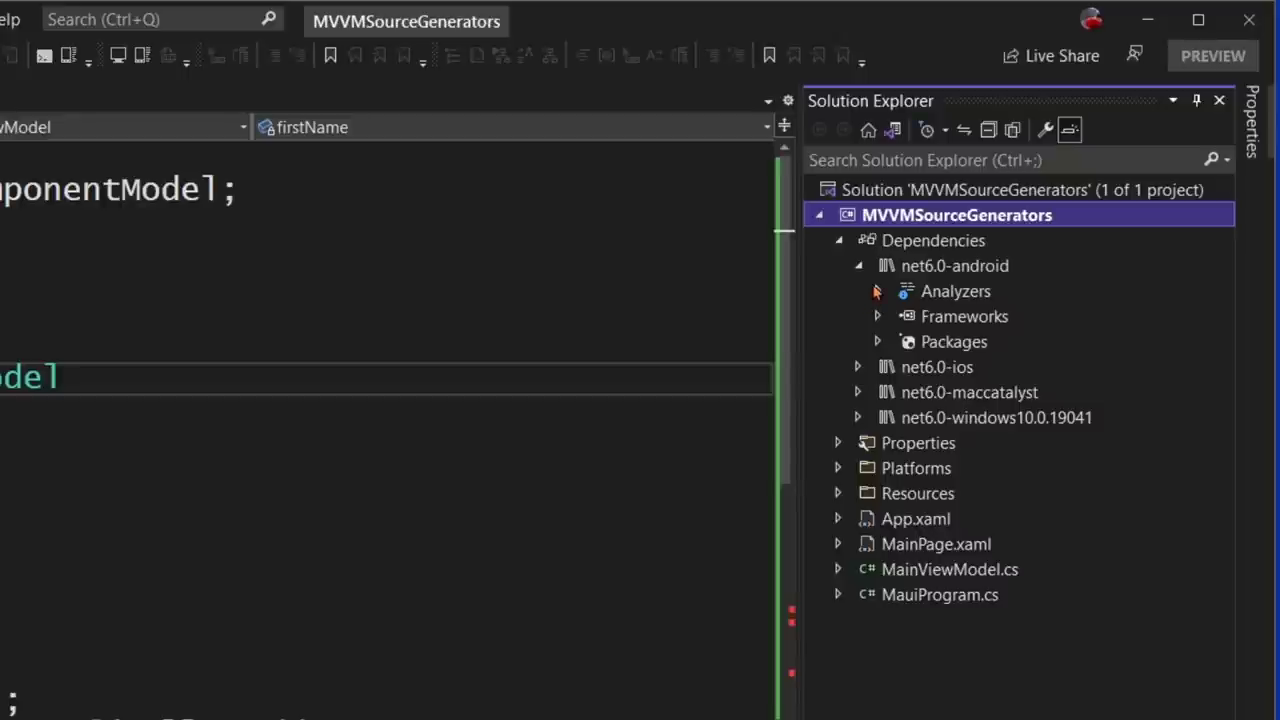
left_click(876, 292)
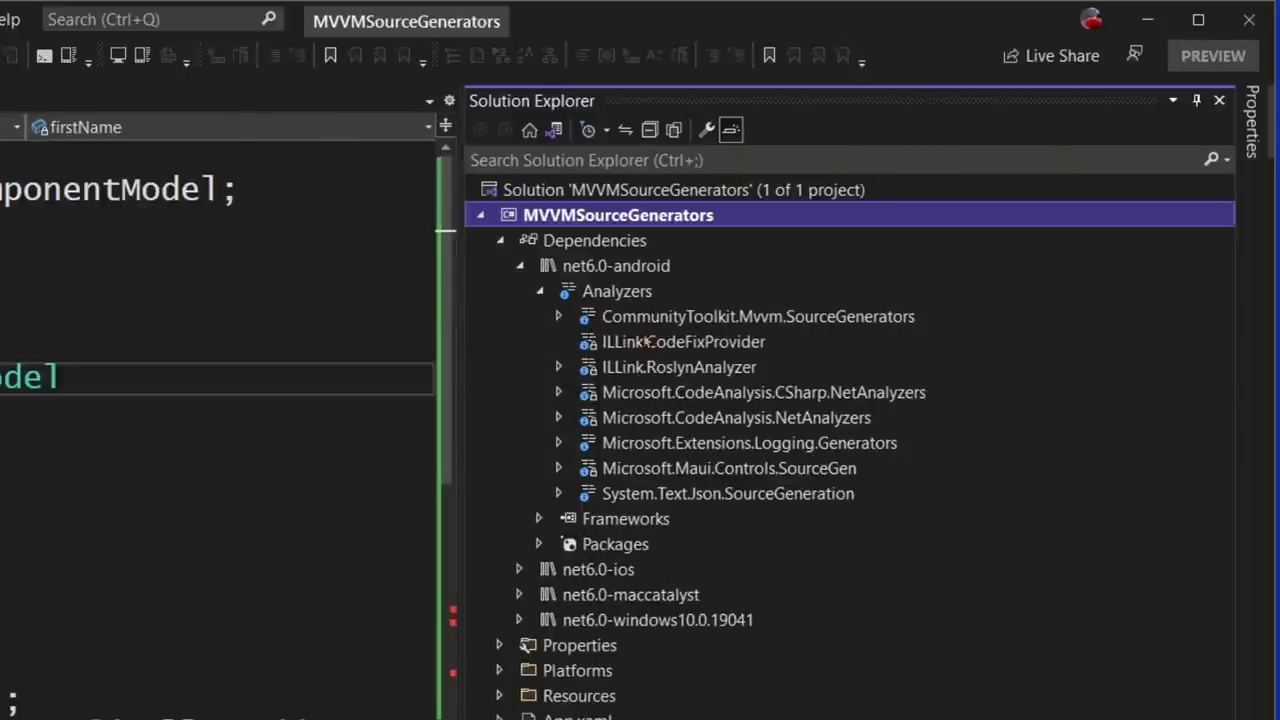
left_click(560, 316)
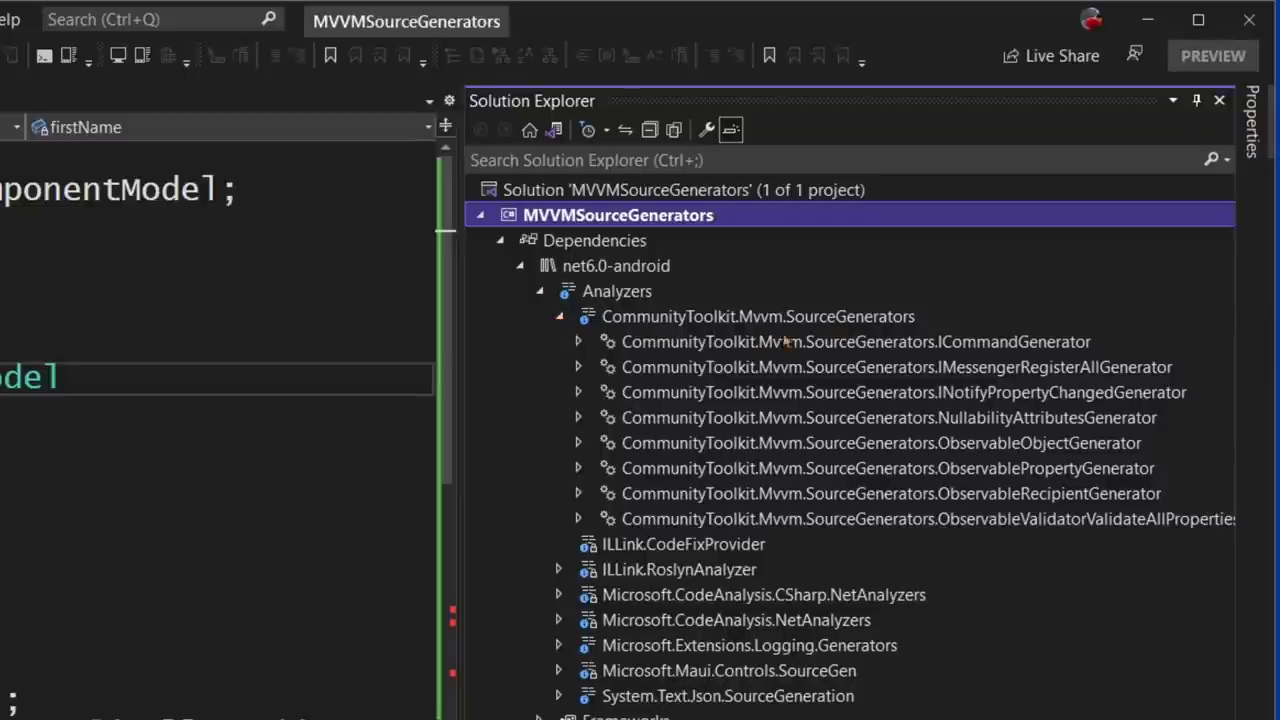
mouse_move(996, 356)
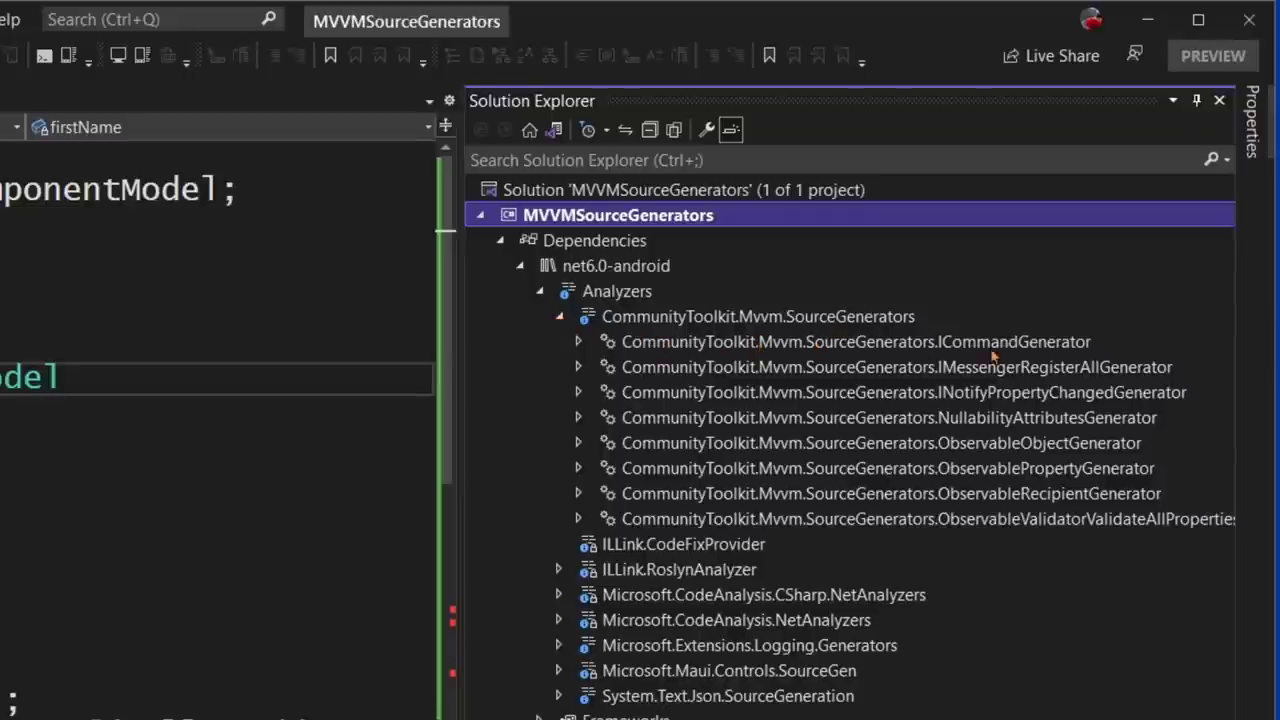
mouse_move(1000, 490)
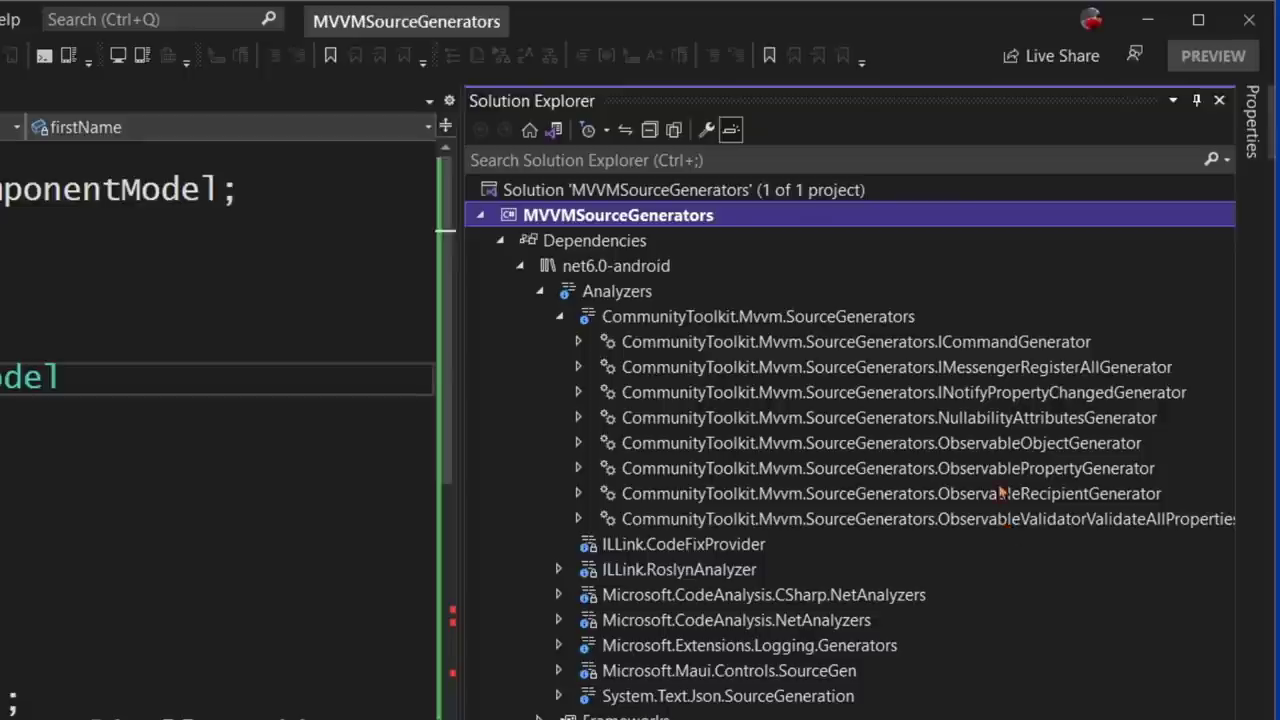
mouse_move(1024, 452)
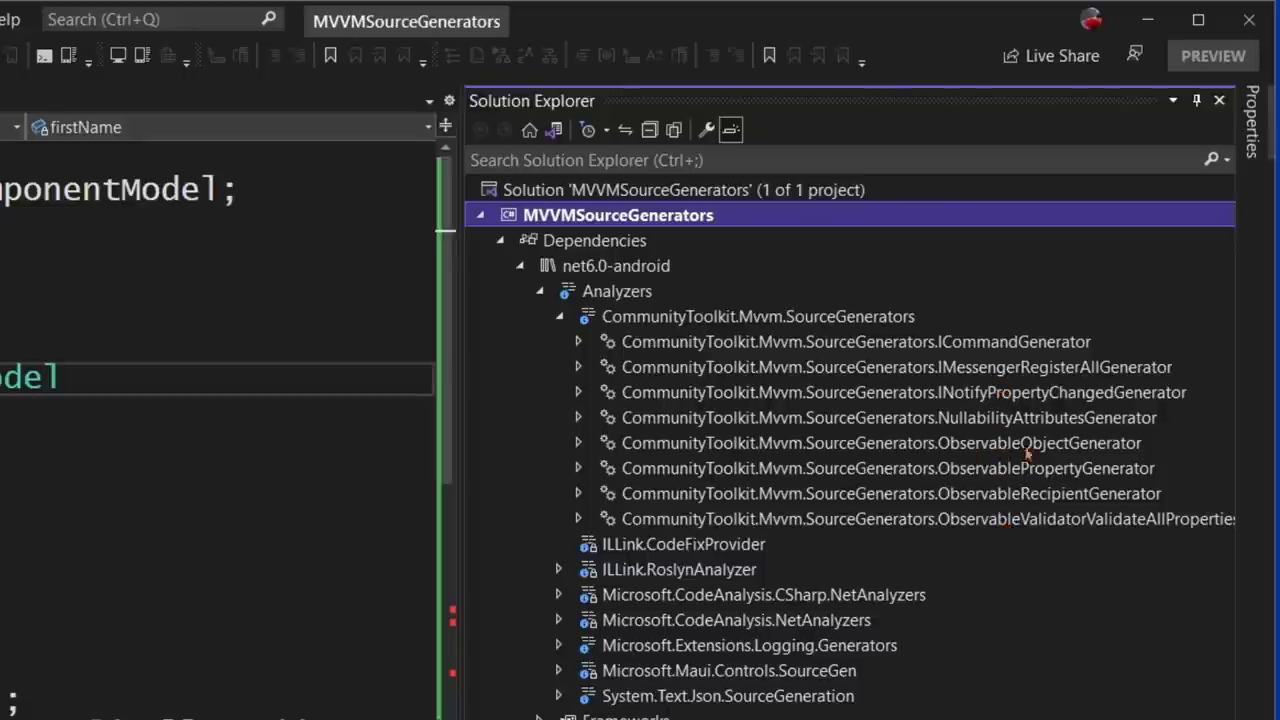
mouse_move(1040, 516)
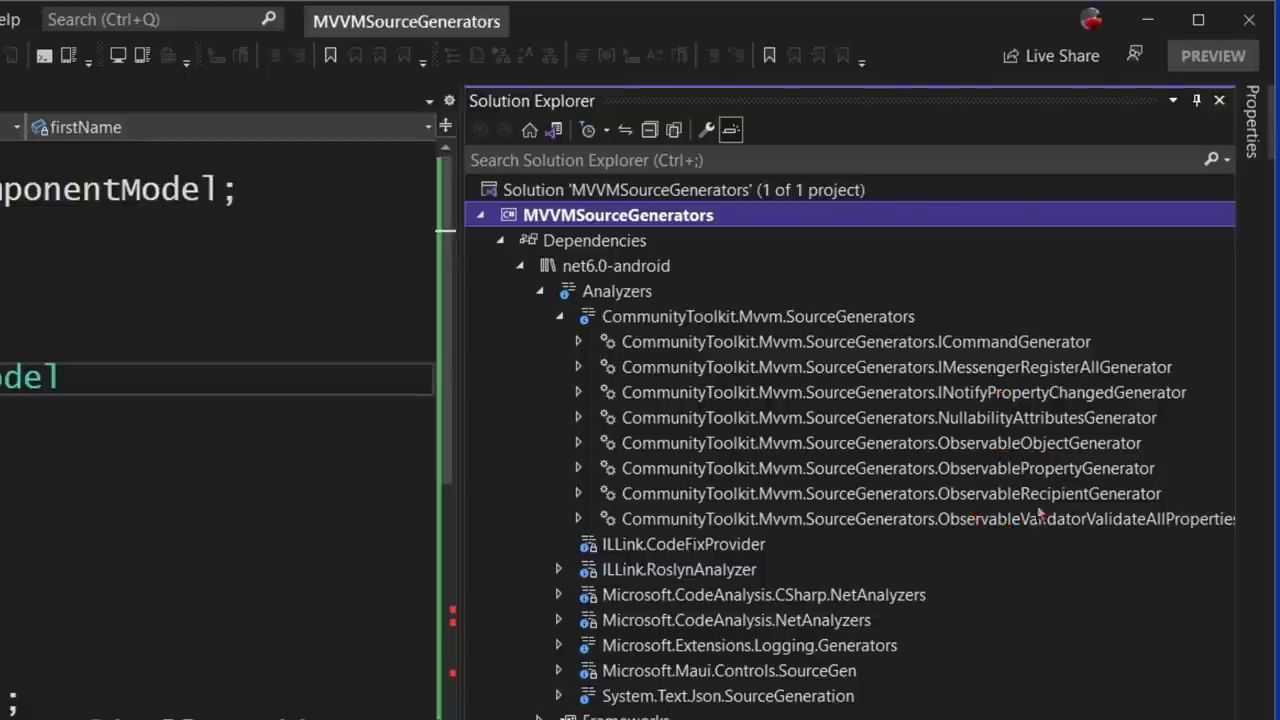
mouse_move(770, 392)
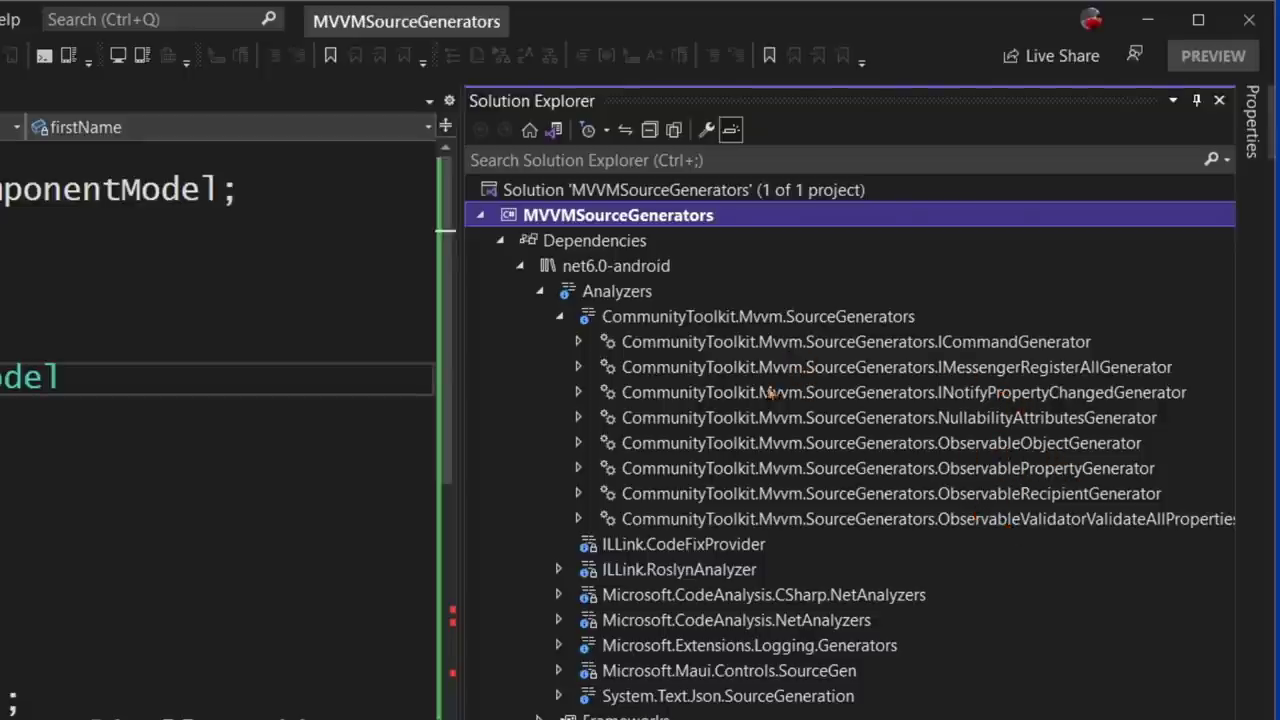
left_click(578, 392)
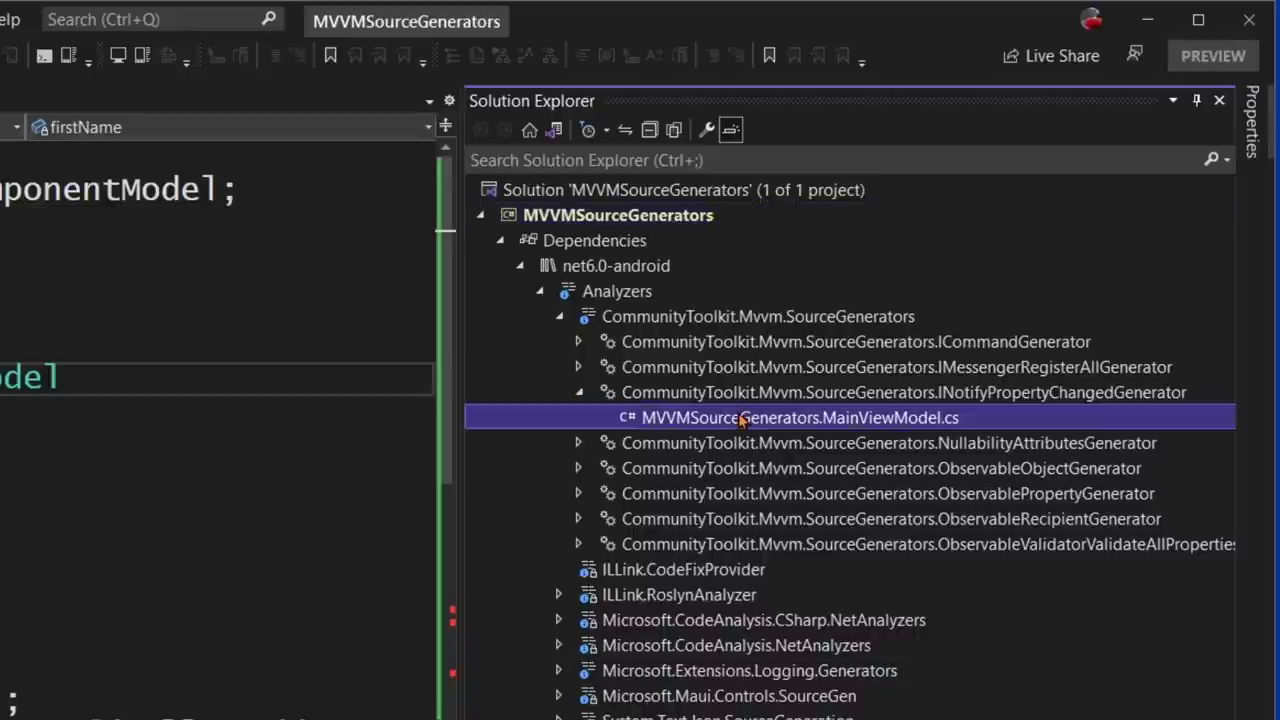
double_click(798, 418)
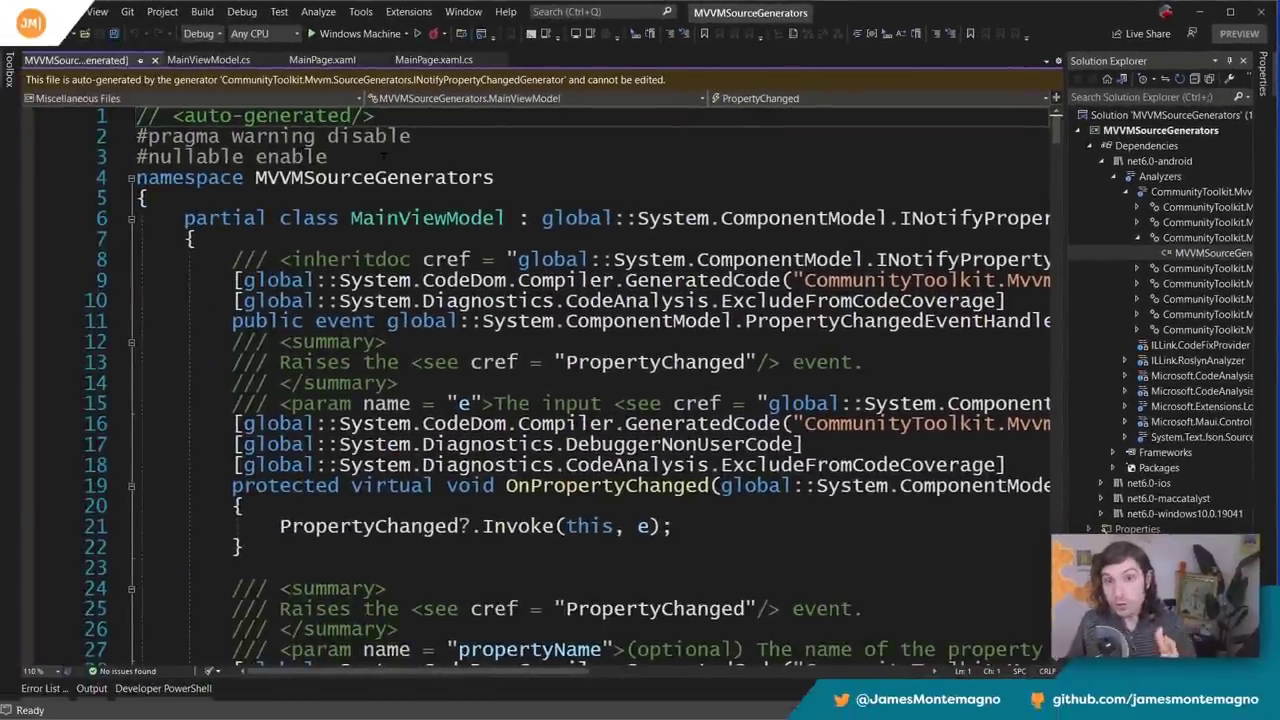
- Scroll through the generated SetProperty and SetPropertyAndNotifyOnCompletion helpers in the read-only partial class
scroll("down", 3)
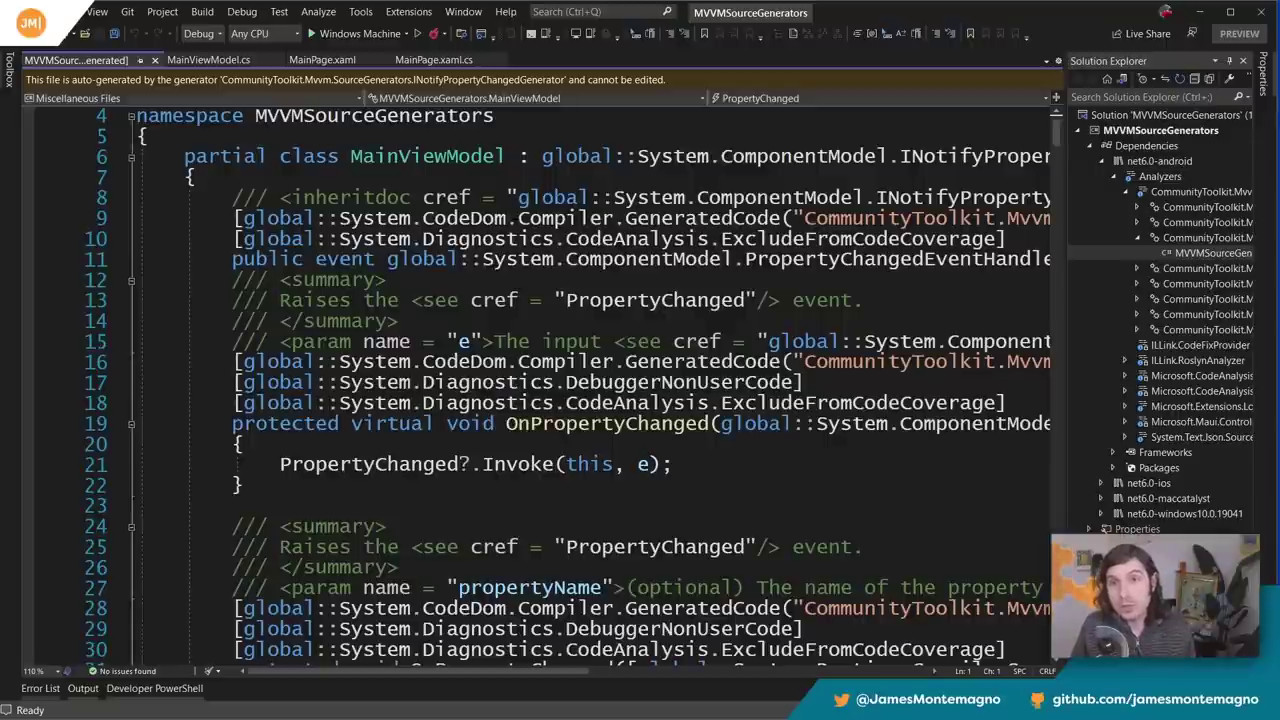
scroll("down", 3)
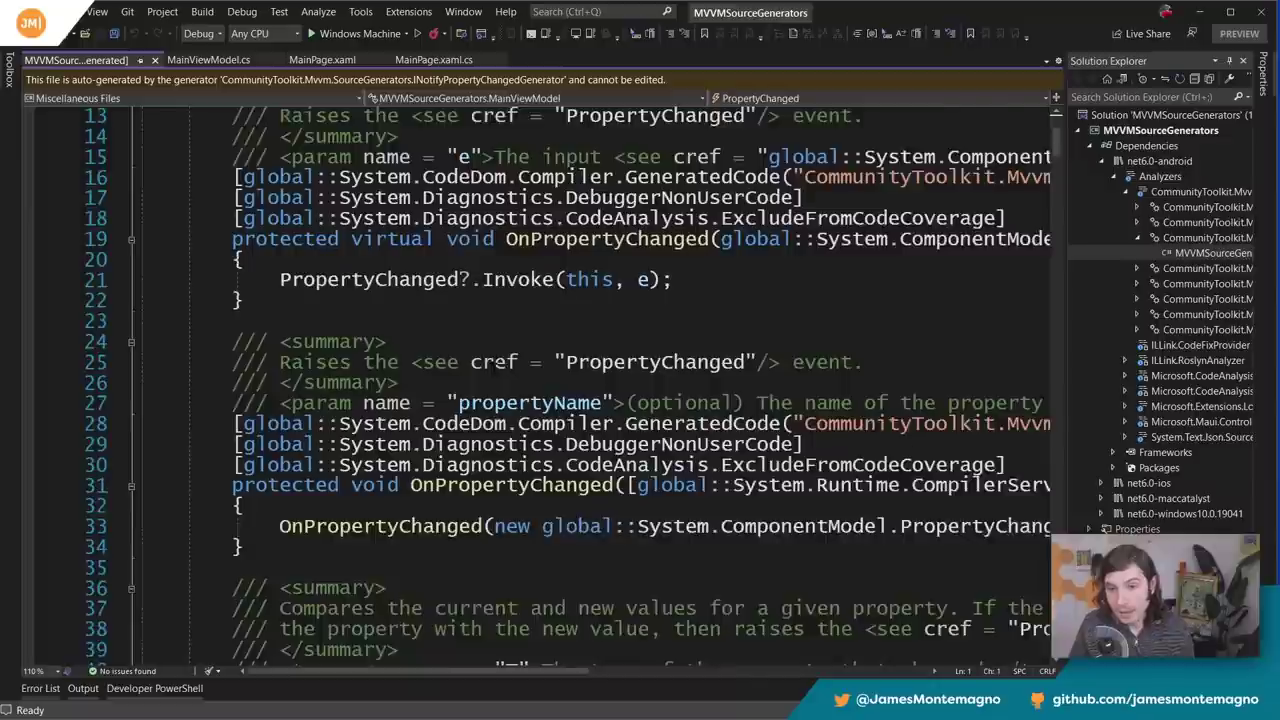
scroll("down", 3)
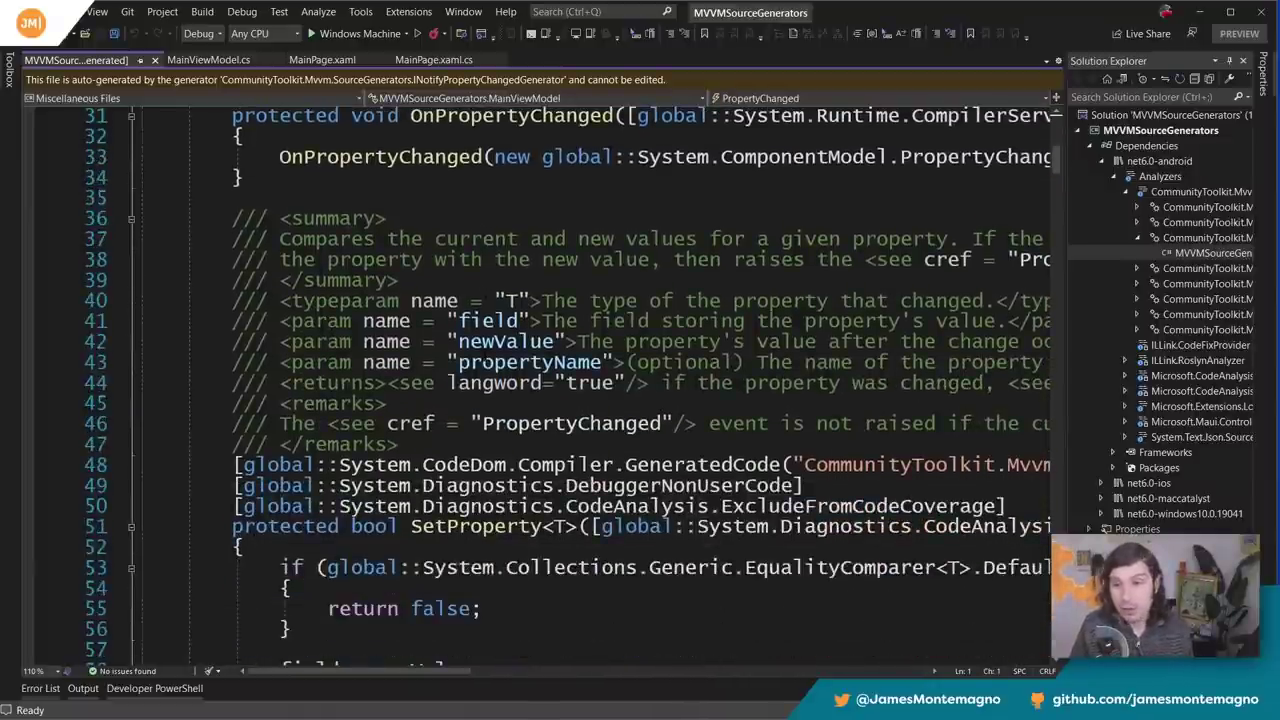
scroll("down", 3)
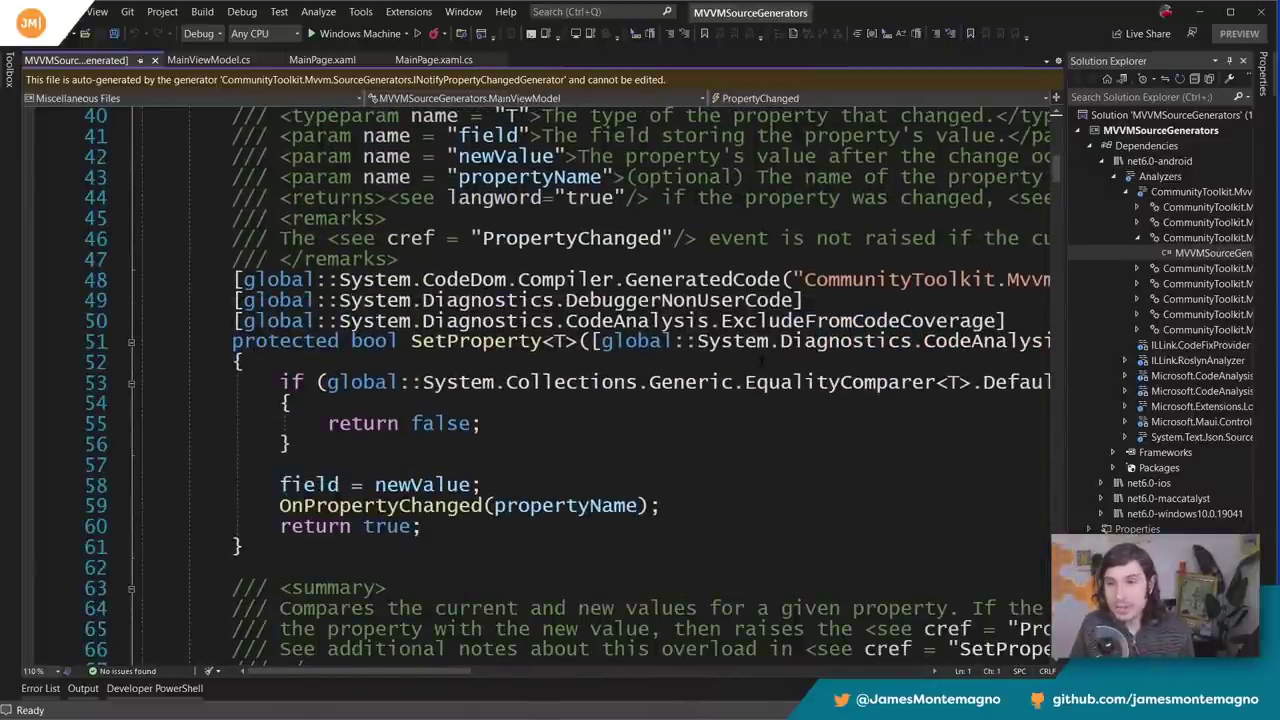
scroll("down", 3)
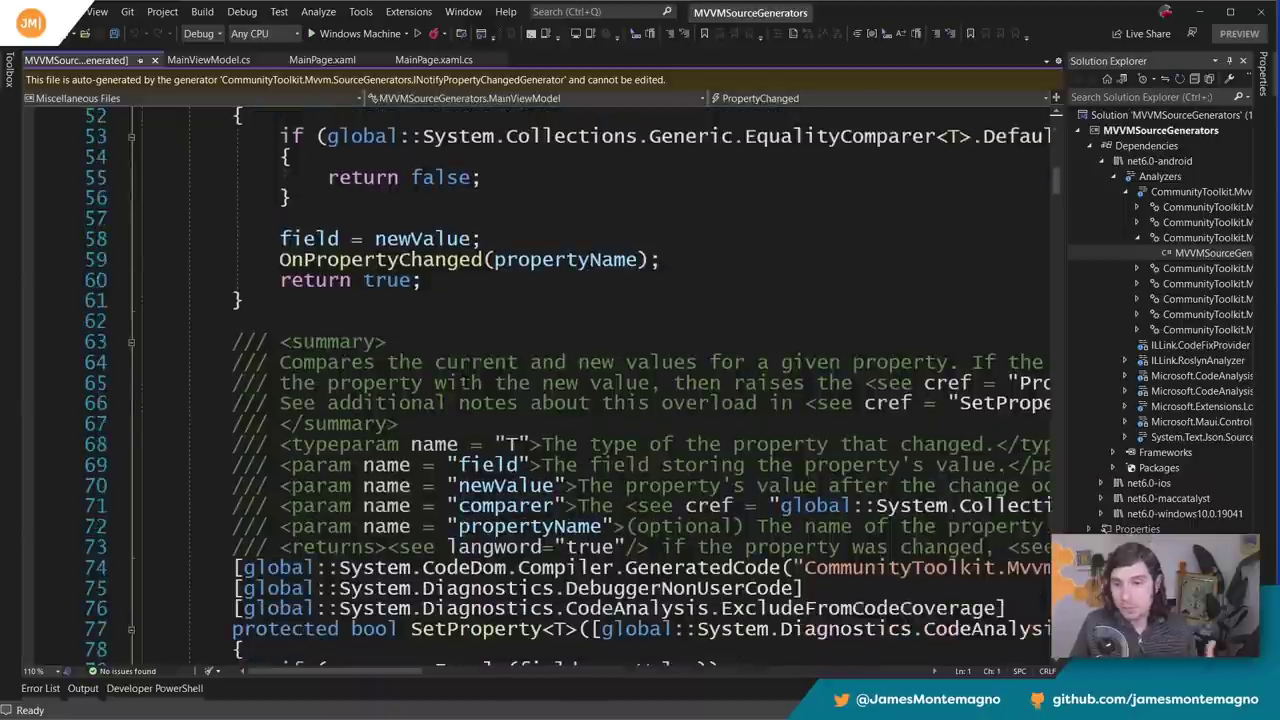
scroll("down", 3)
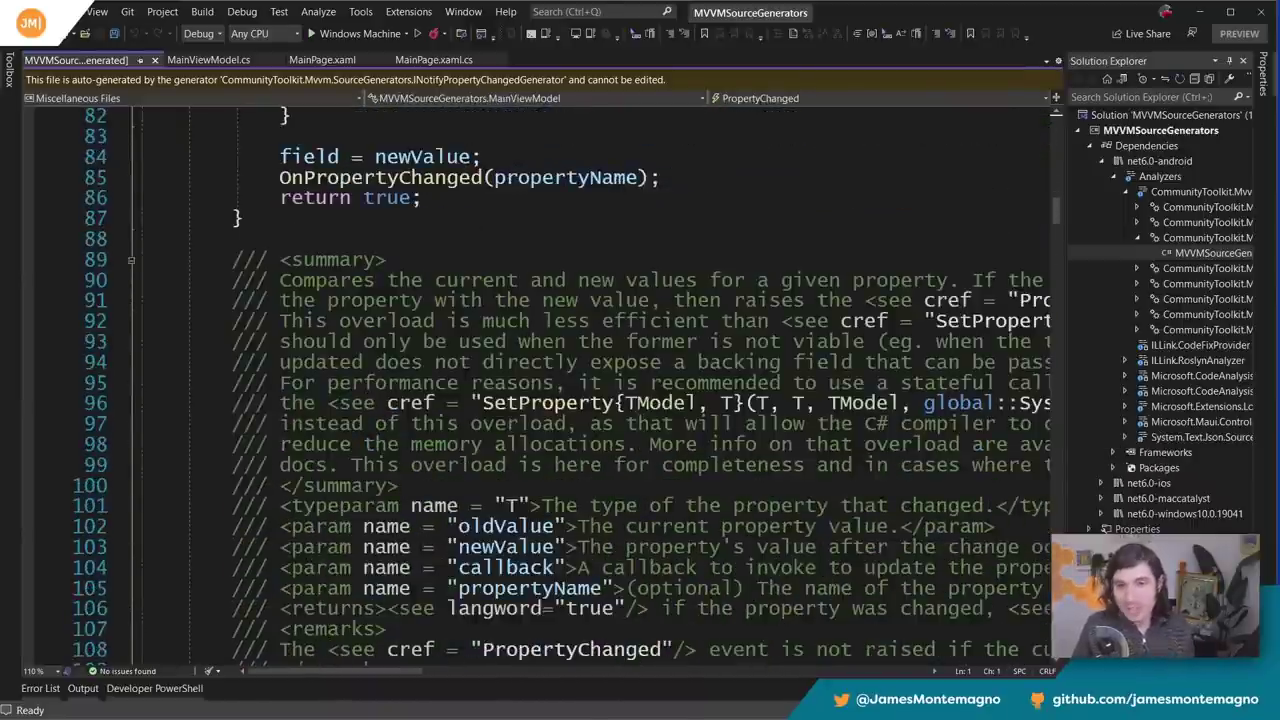
scroll("down", 3)
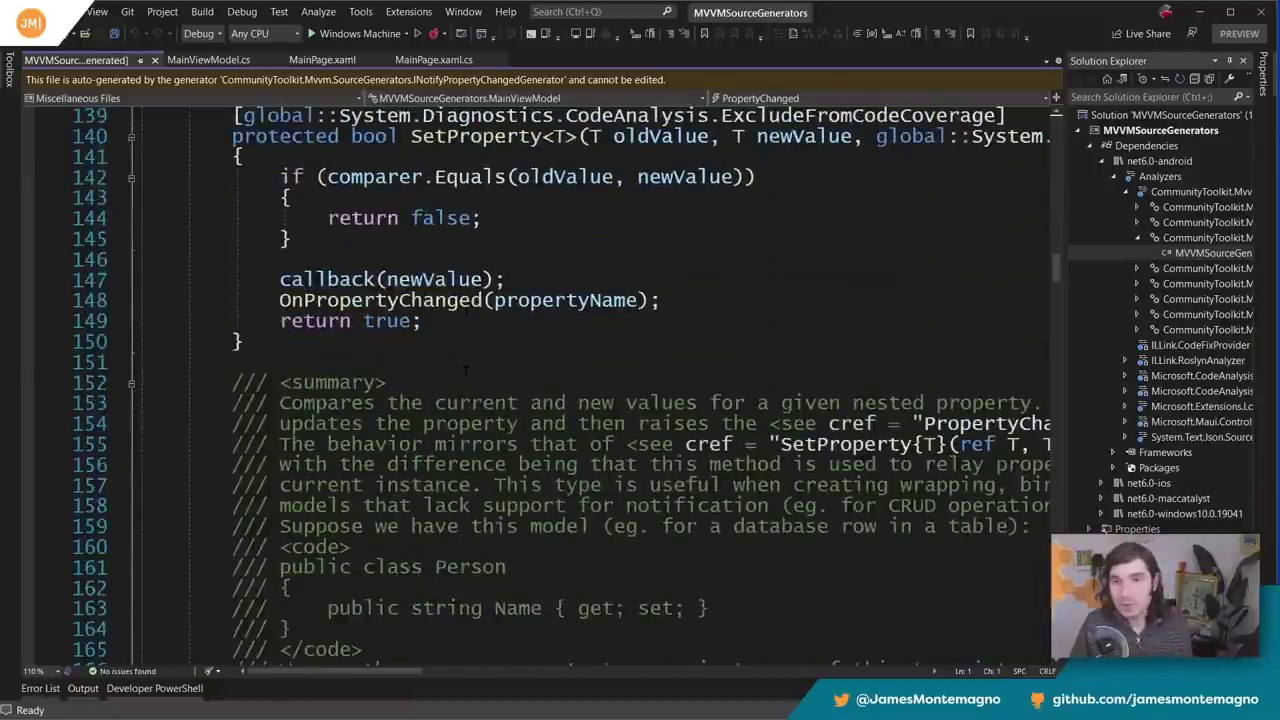
scroll("down", 3)
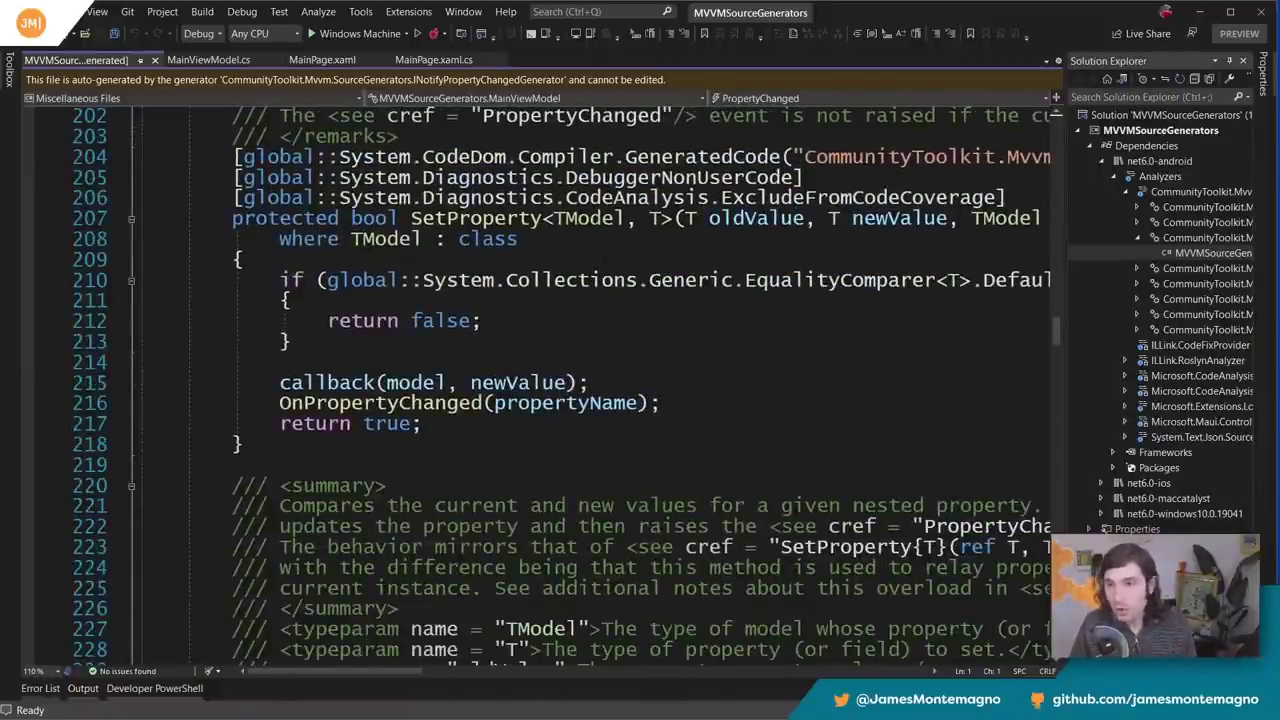
scroll("down", 3)
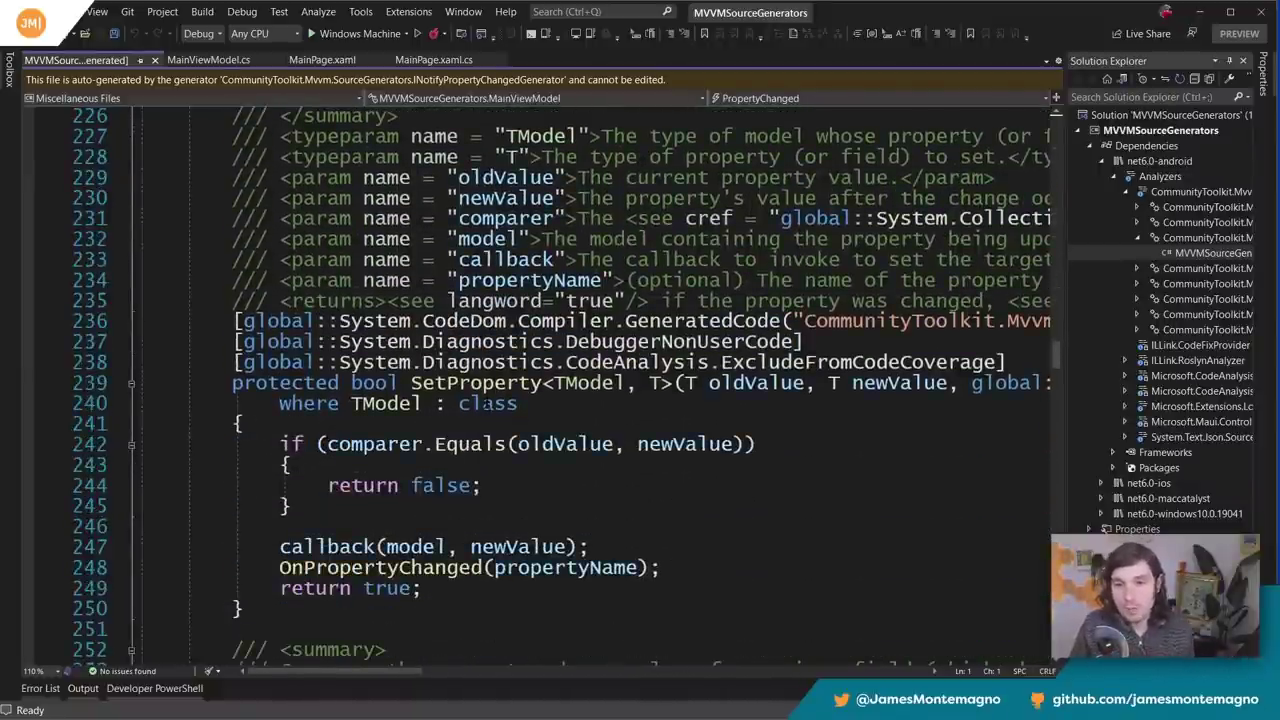
mouse_move(476, 382)
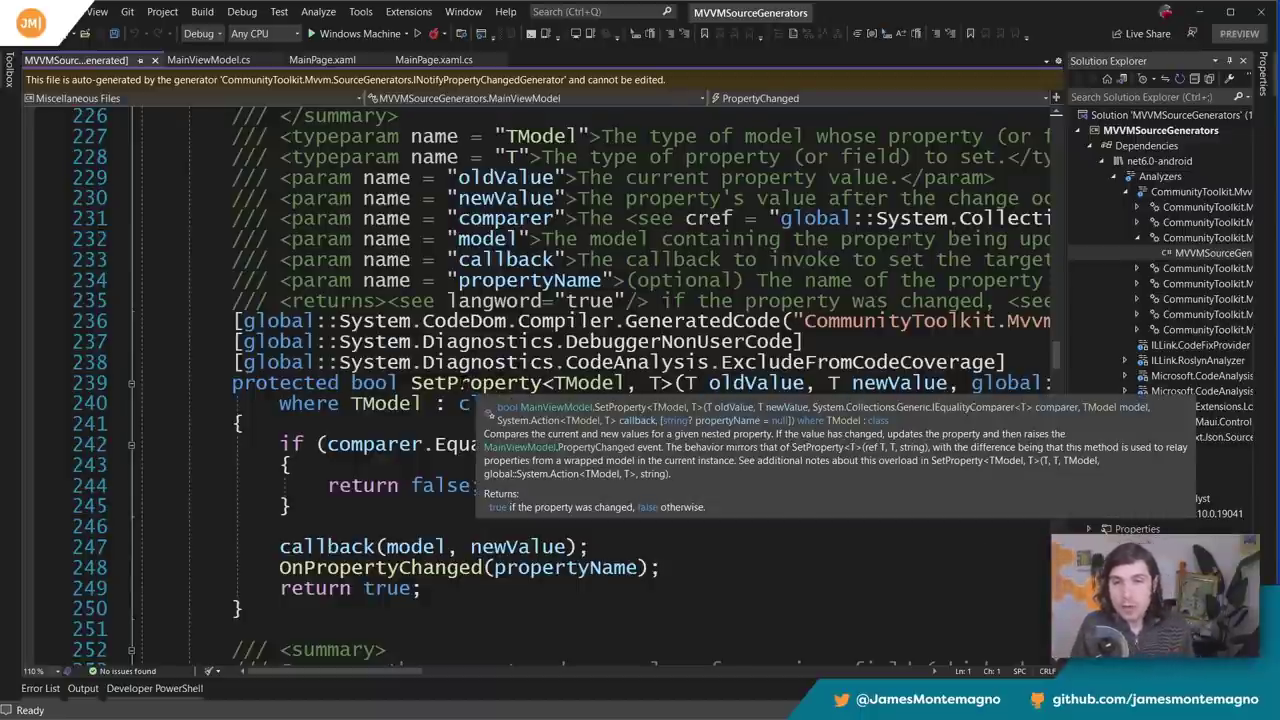
scroll("down", 3)
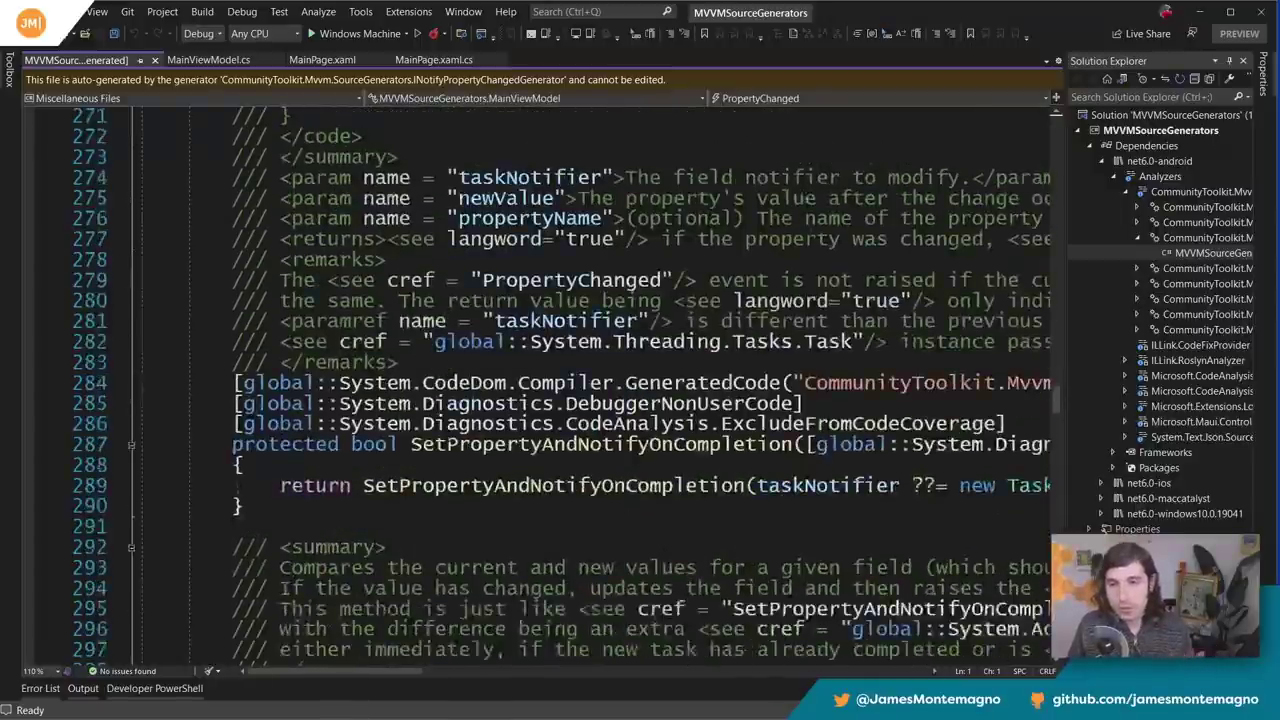
scroll("down", 3)
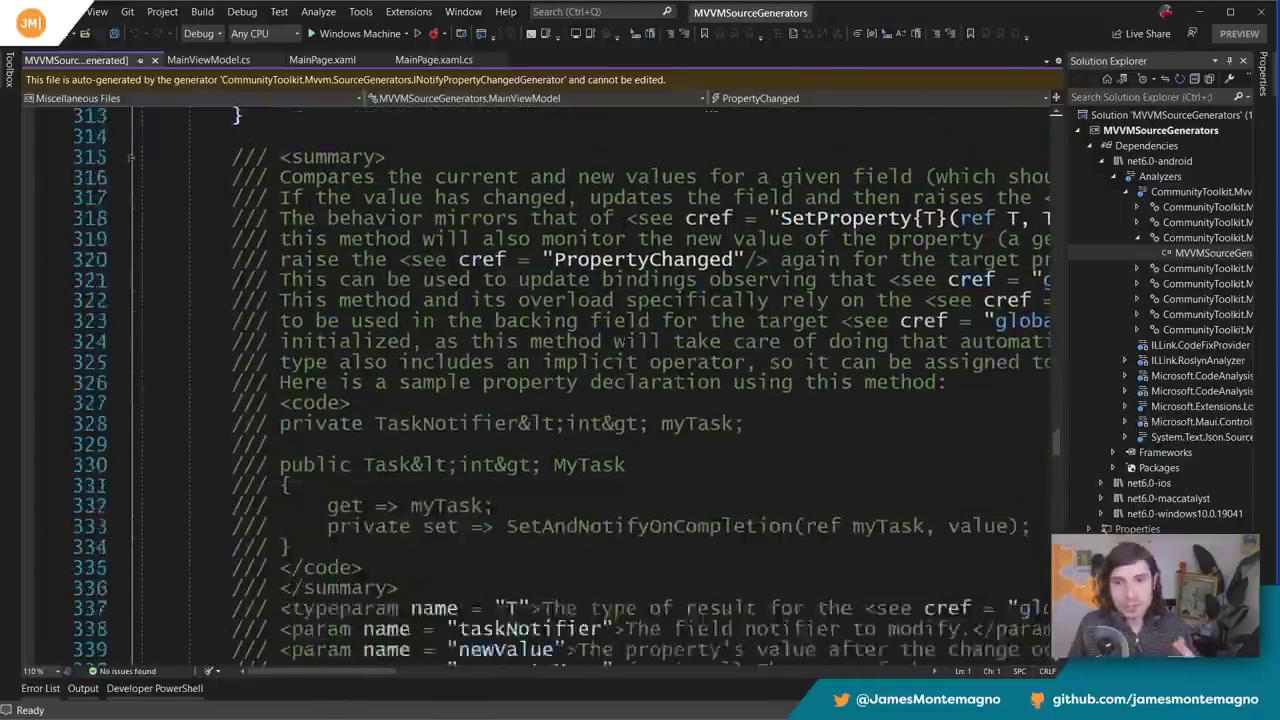
scroll("down", 3)
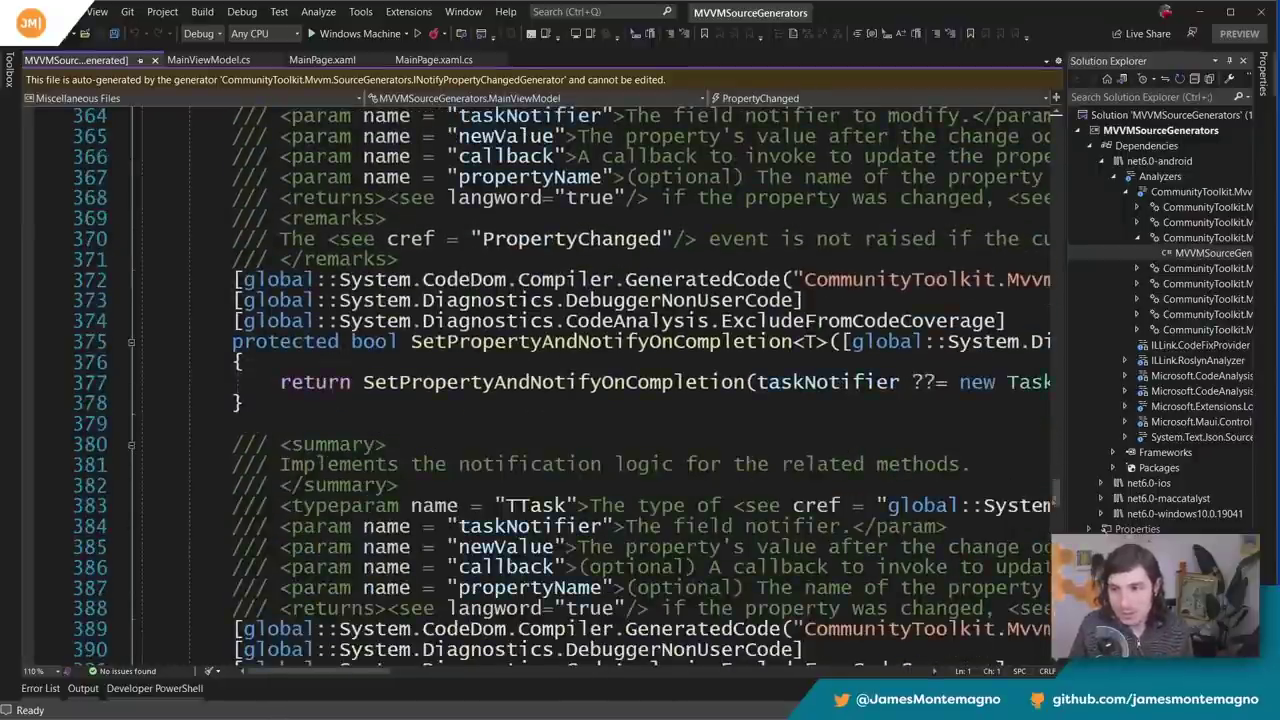
scroll("down", 3)
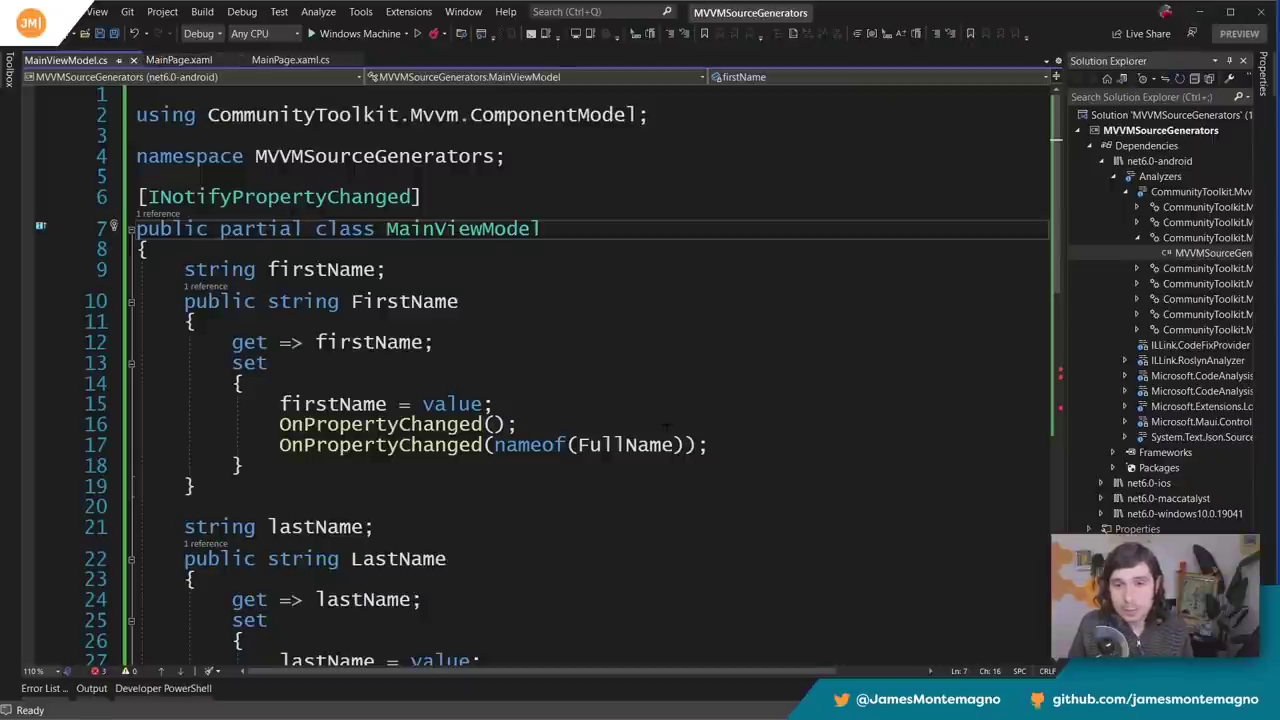
- Rewrite the FirstName setter as if(SetProperty(ref firstName, value)) wrapping the FullName notification
type("Setp")
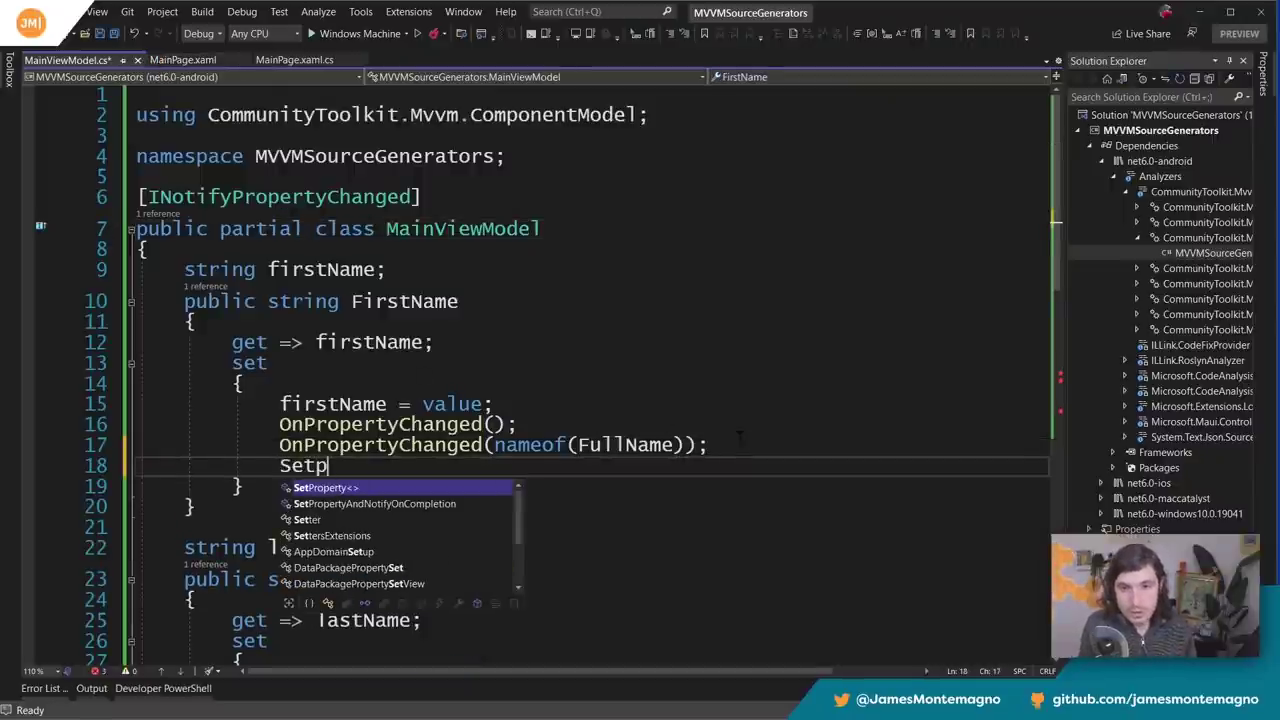
type("roperty(")
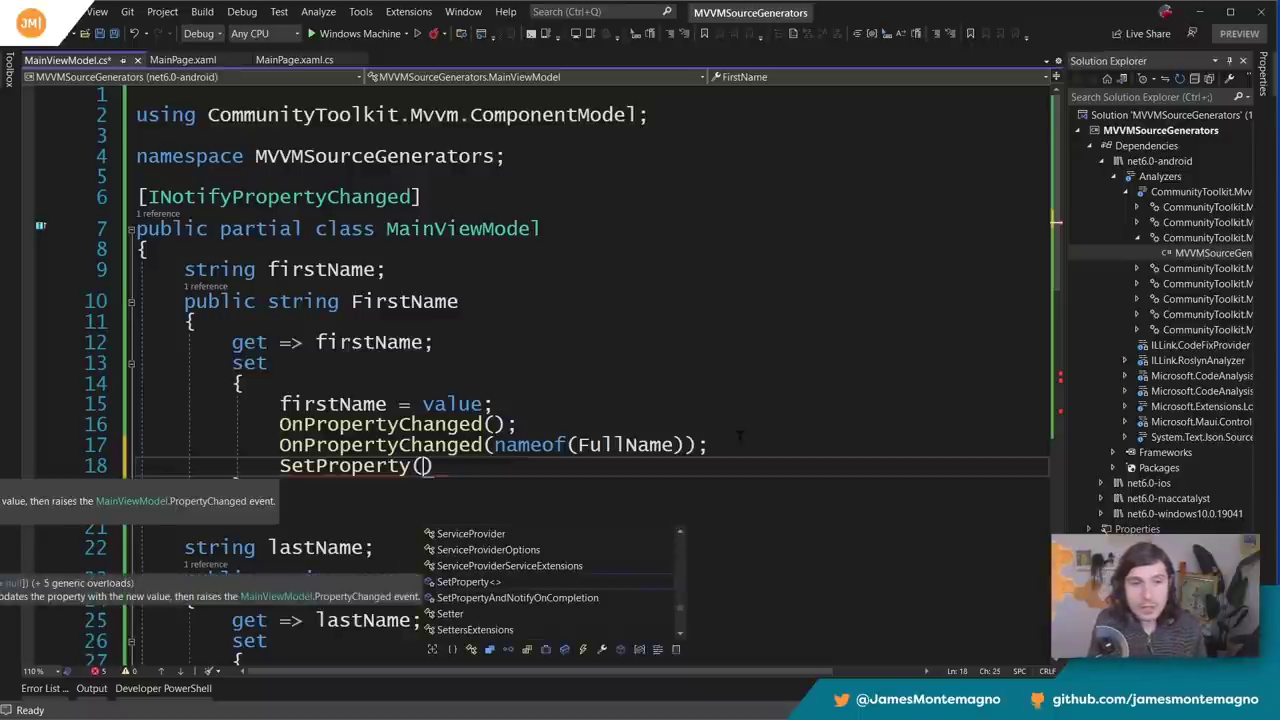
type("ref")
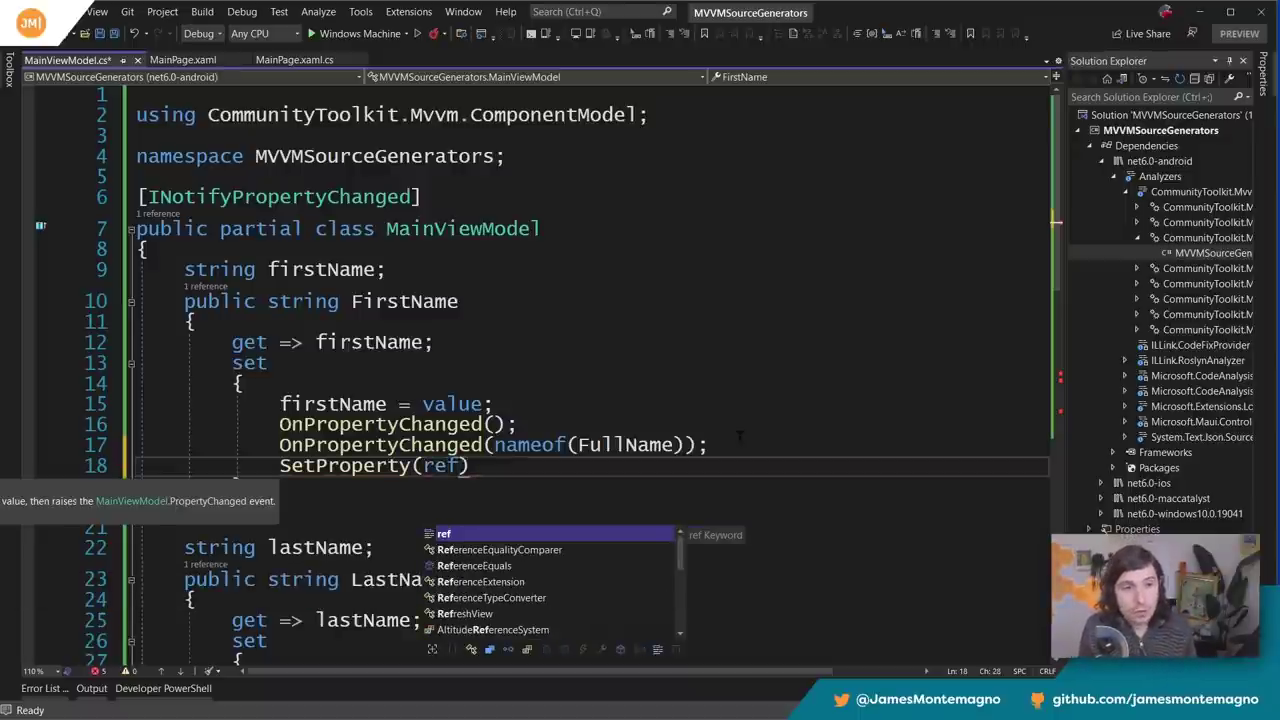
type("firstName,")
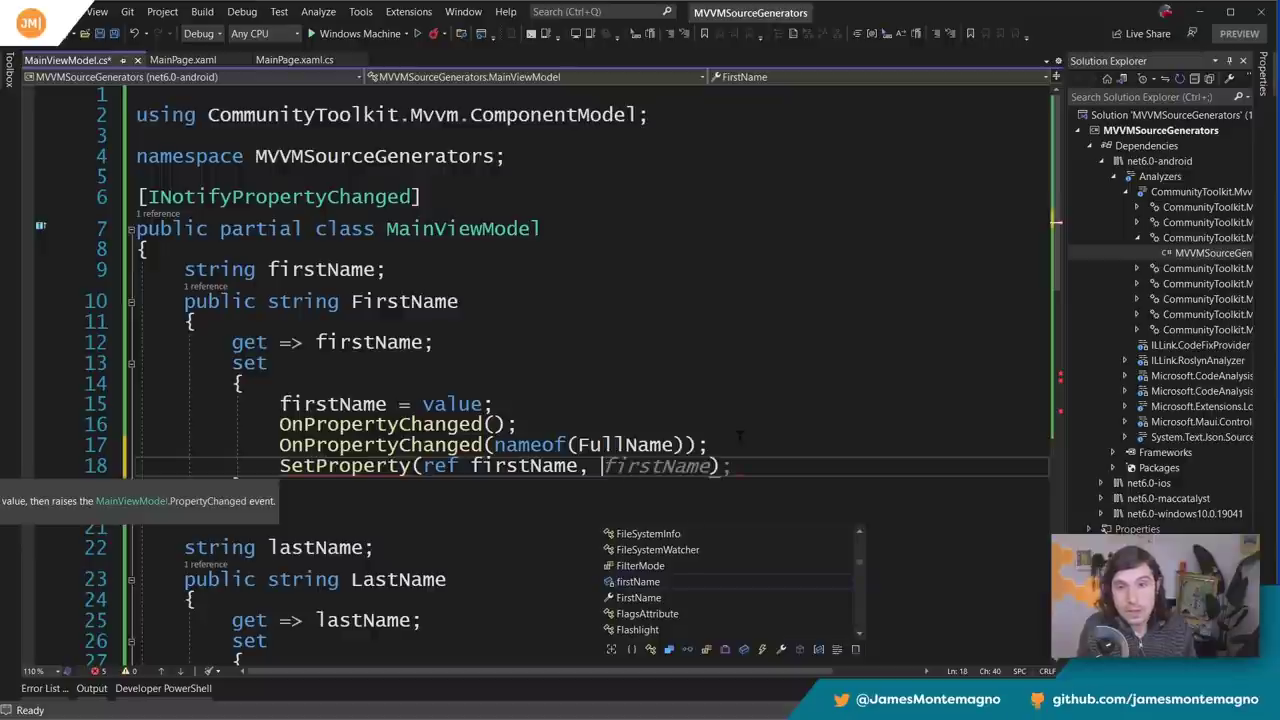
type("value")
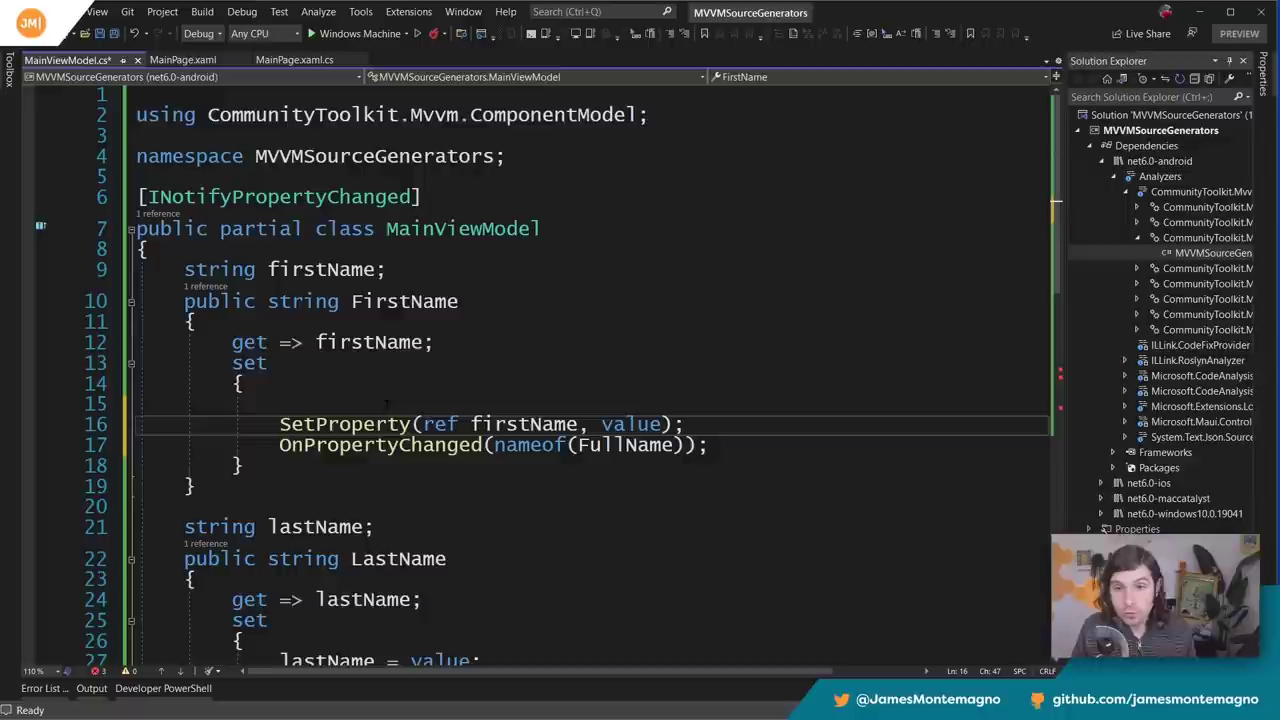
mouse_move(344, 424)
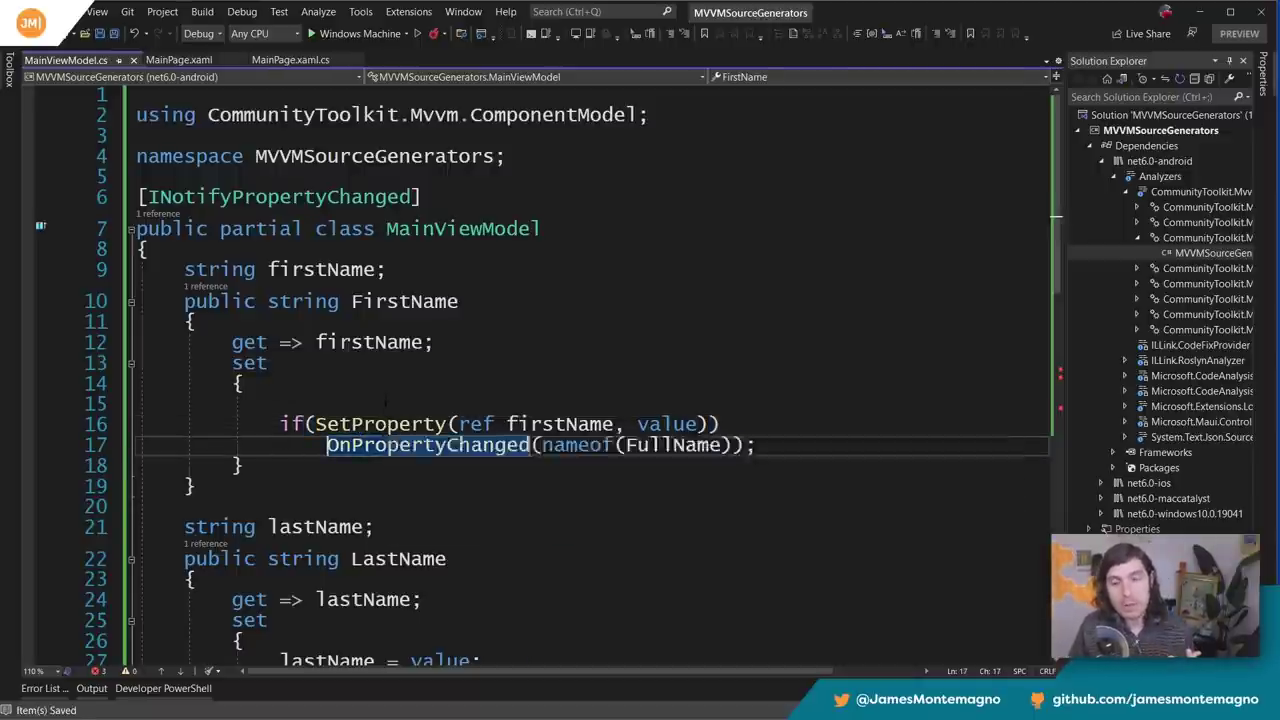
scroll("down", 3)
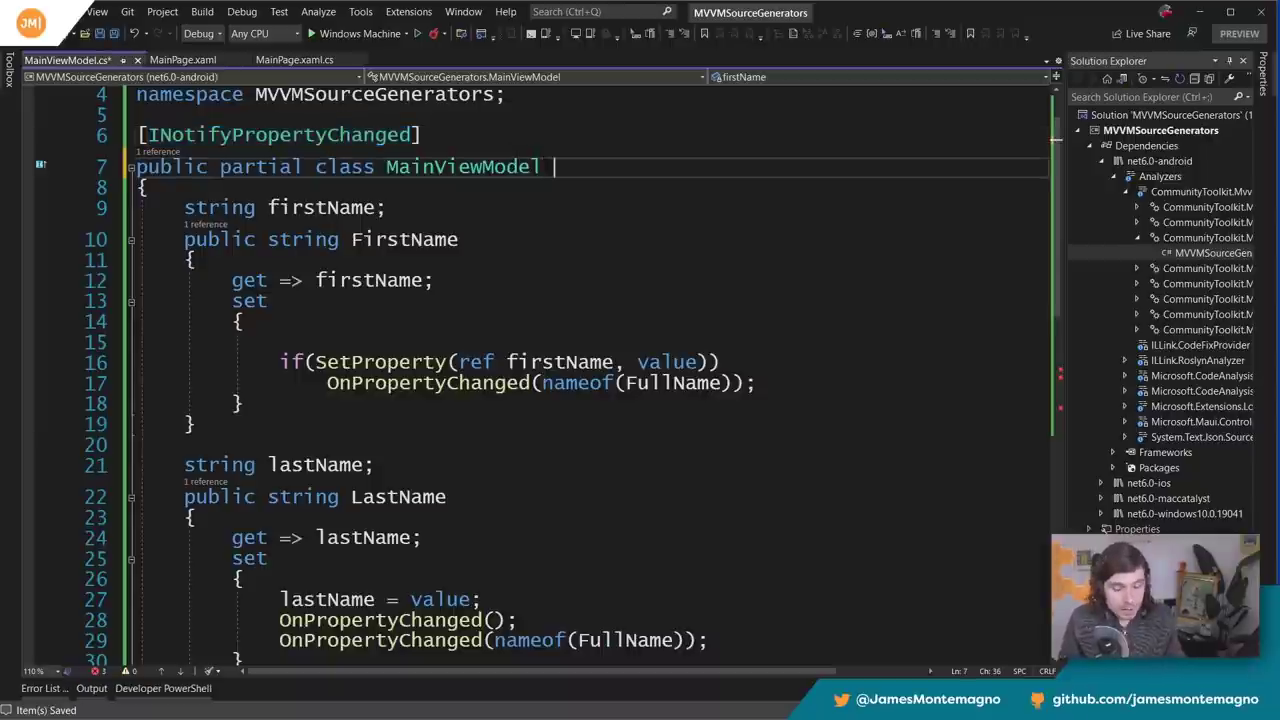
- Make MainViewModel inherit ': ObservableObject', view ObservableObject's definition, then return to MainViewModel.cs
type(": ObservableObject")
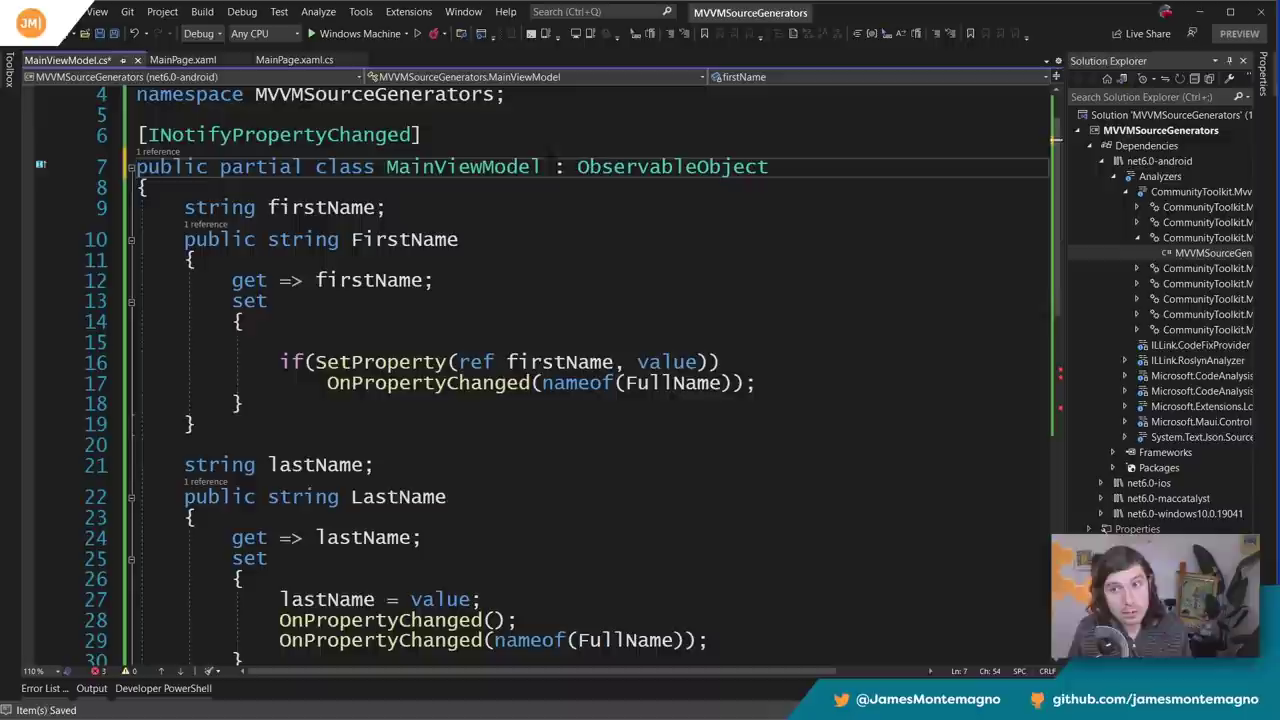
double_click(672, 166)
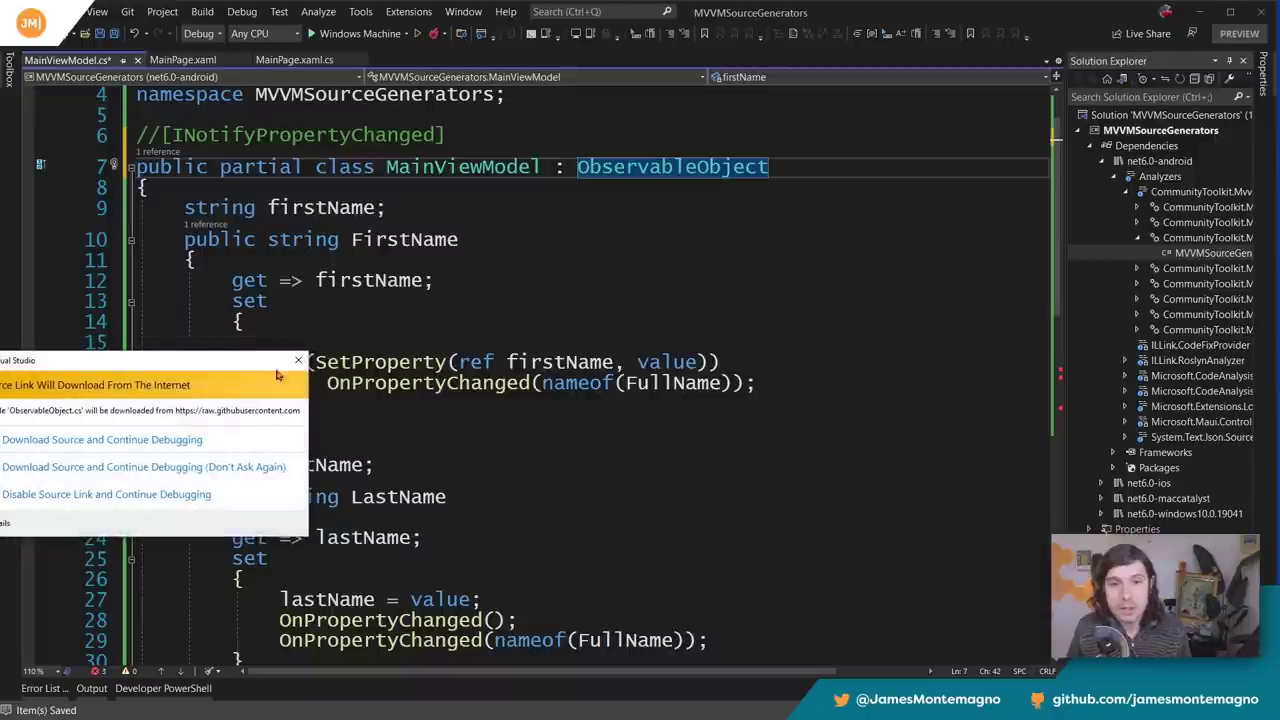
left_click(102, 440)
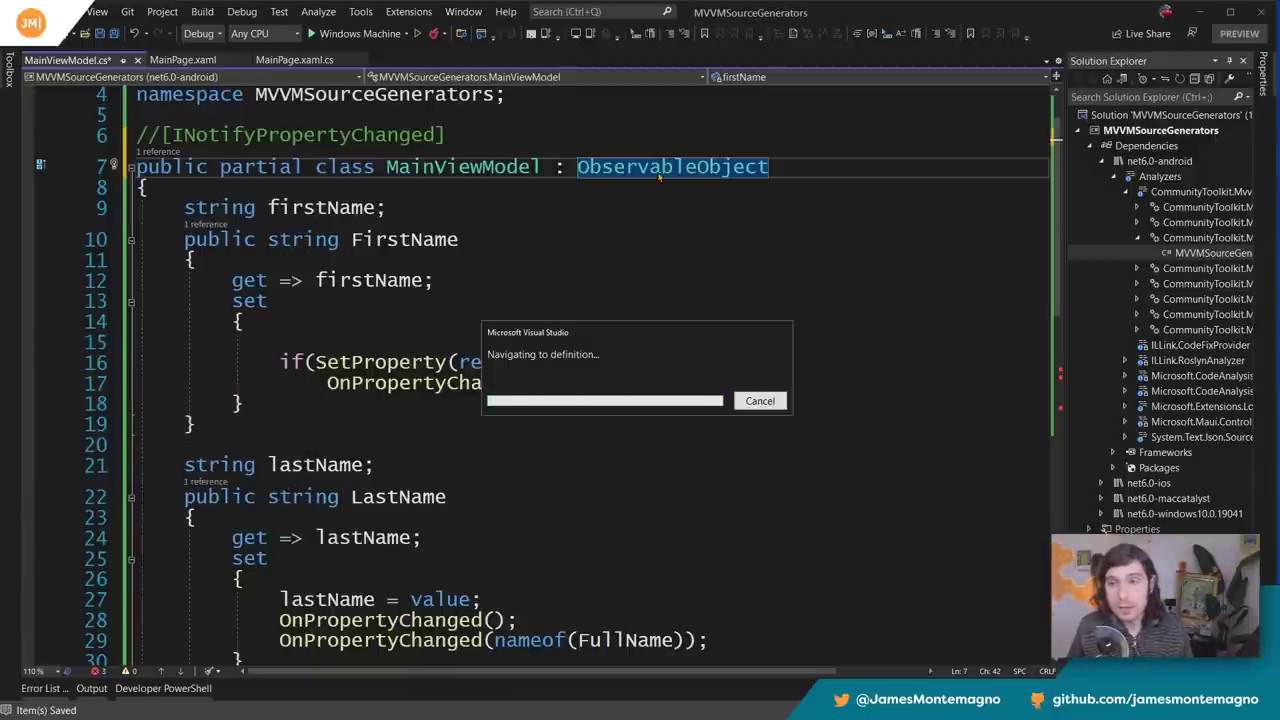
left_click(672, 166)
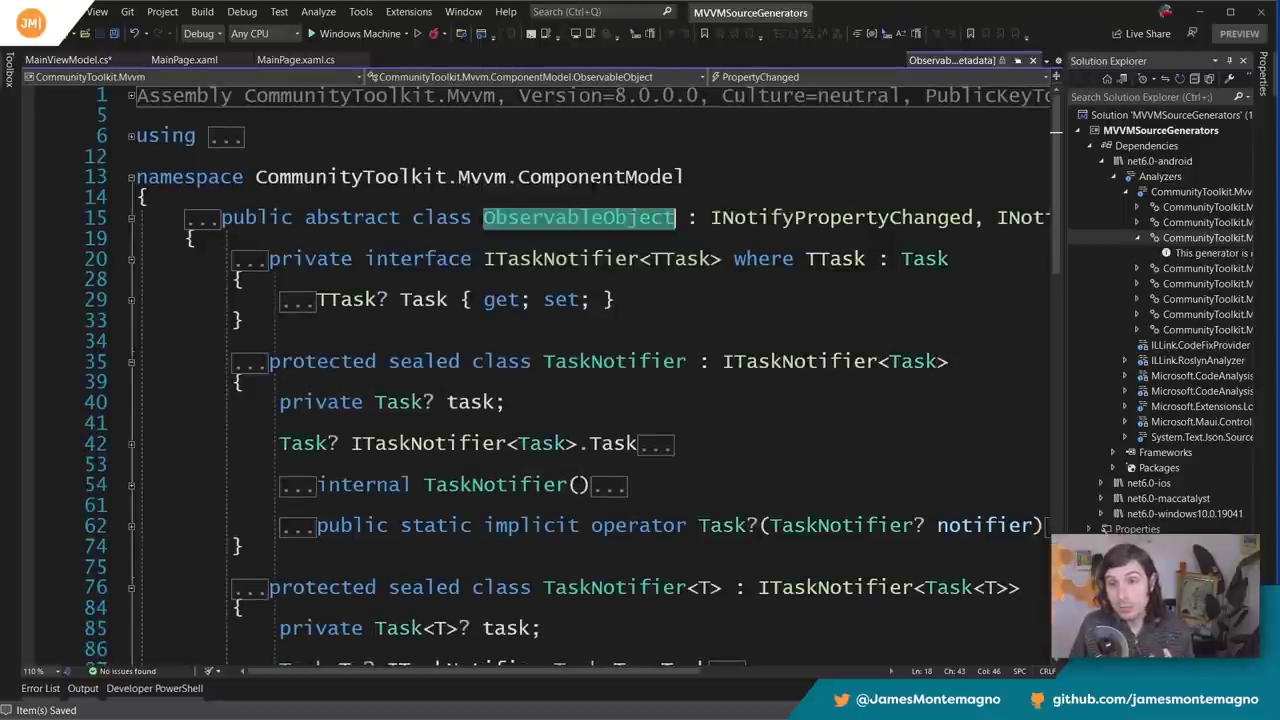
scroll("down", 3)
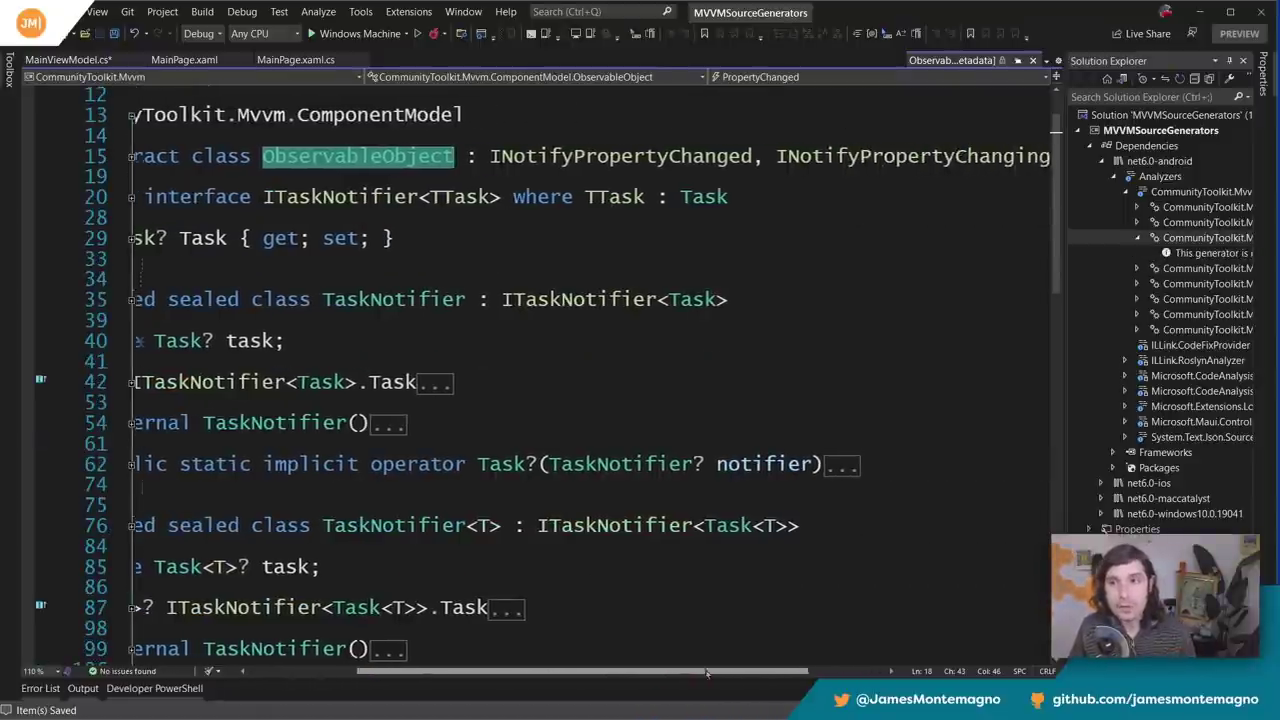
scroll("right", 3)
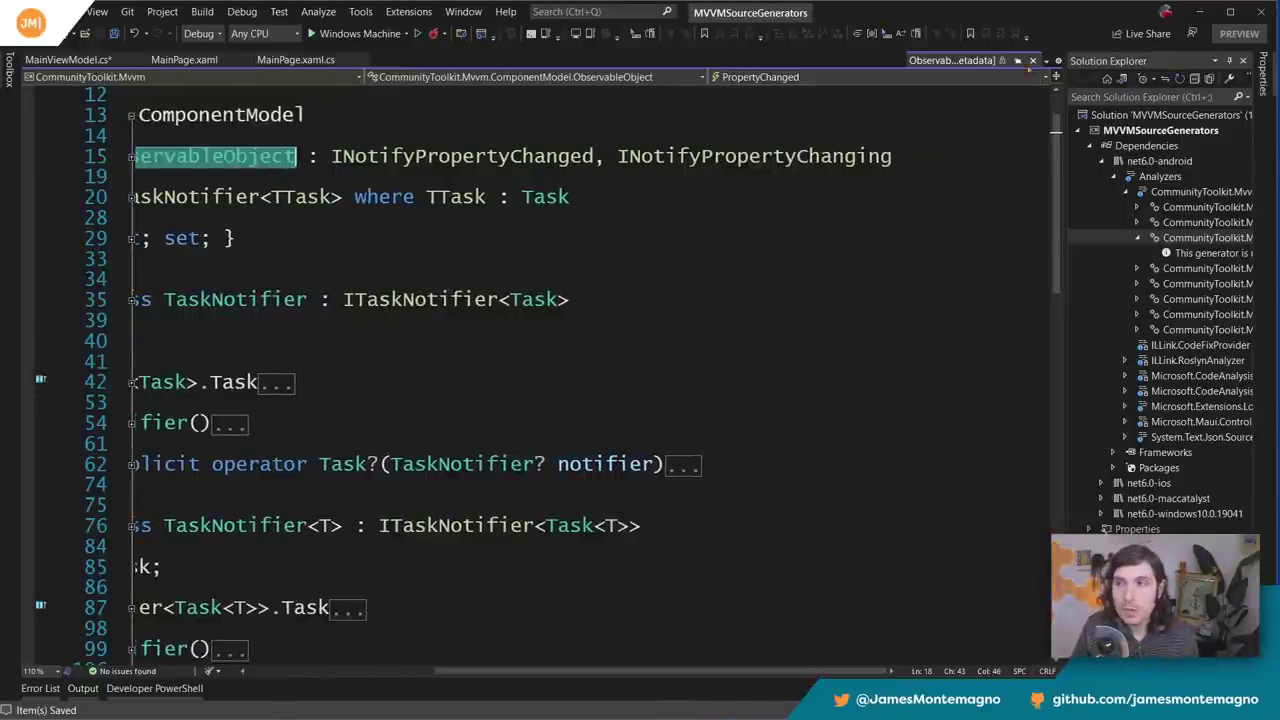
left_click(68, 60)
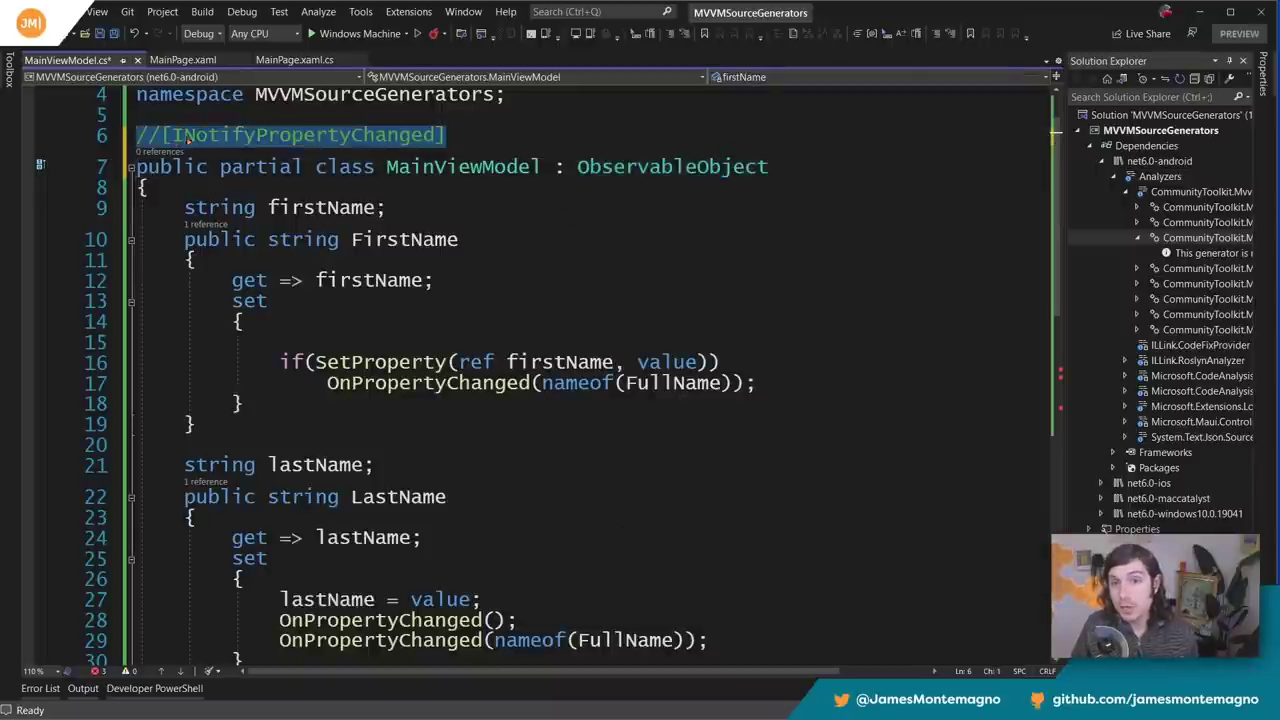
- Replace the ObservableObject base with a new public MyDataItem class and derive MainViewModel from it
left_click(660, 166)
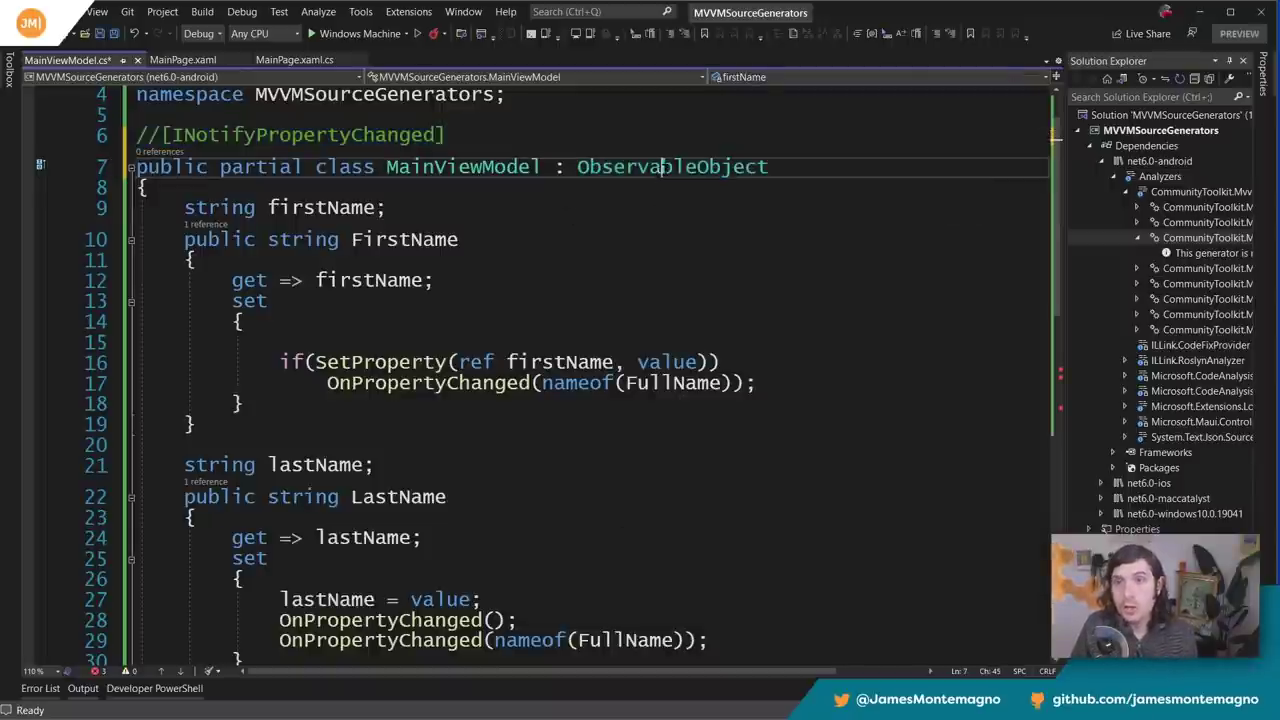
double_click(672, 166)
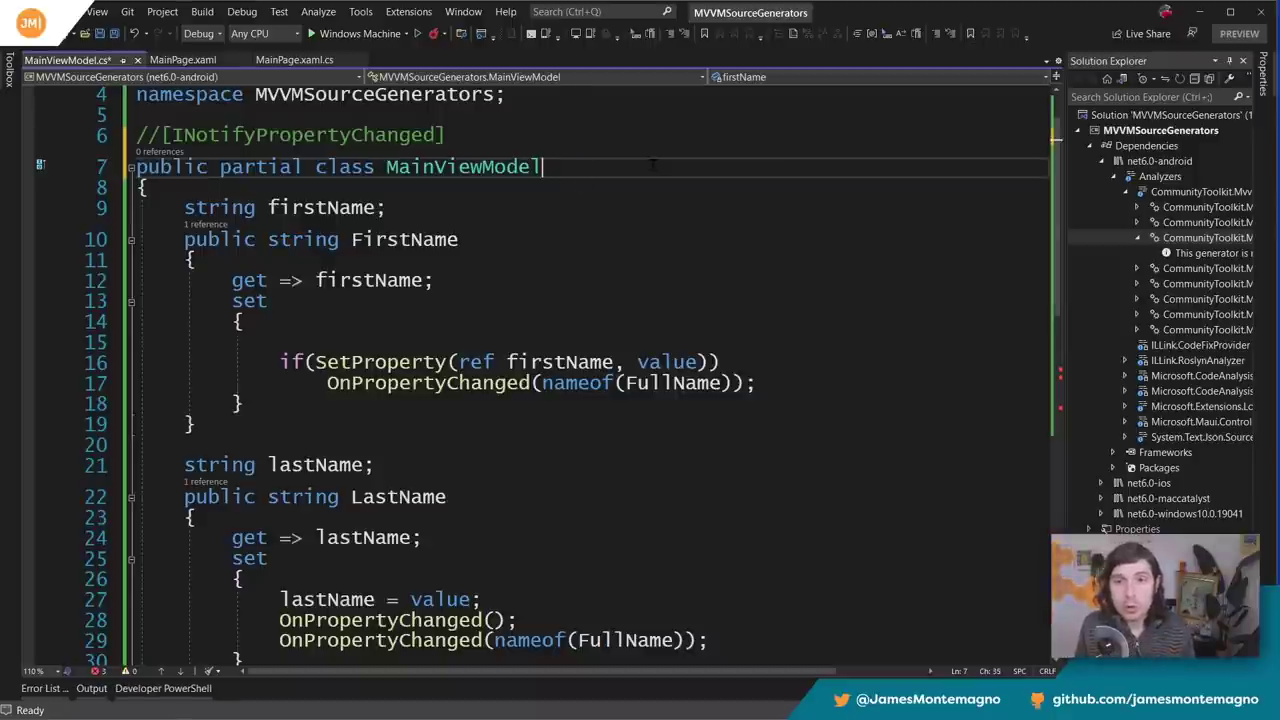
type("public class")
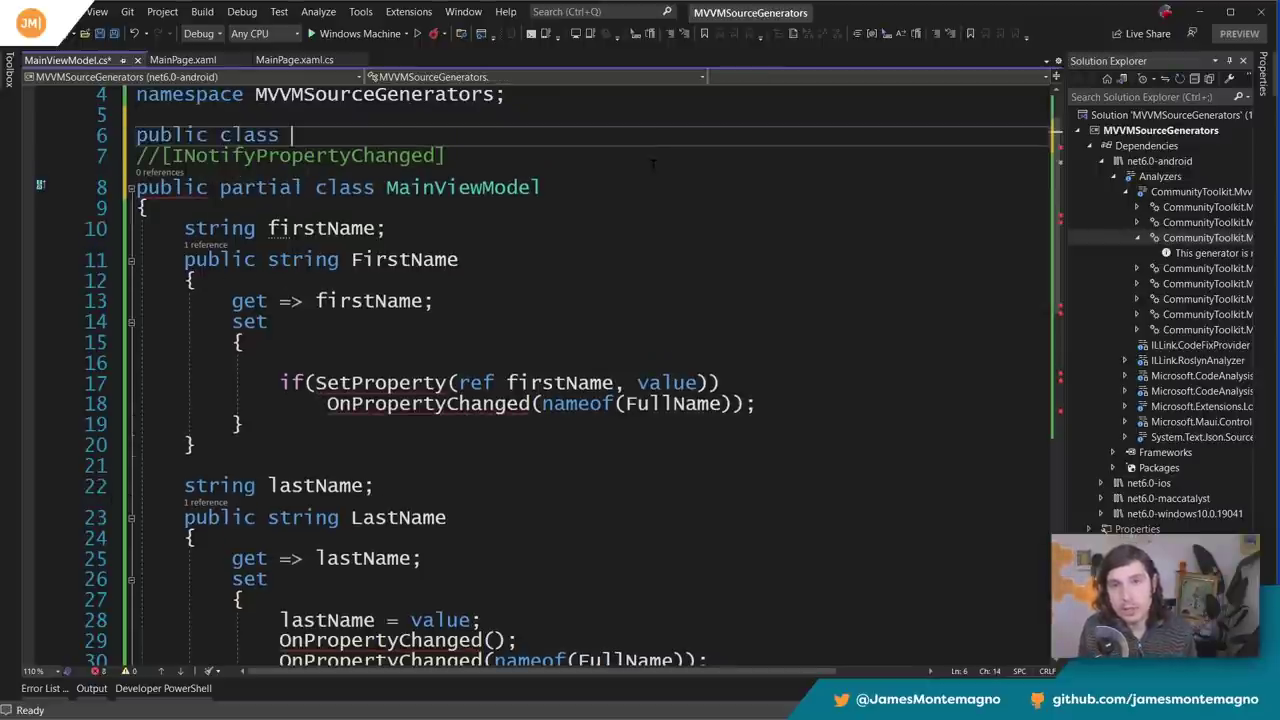
type("MyDataItem")
type("public string Name { get; set; ")
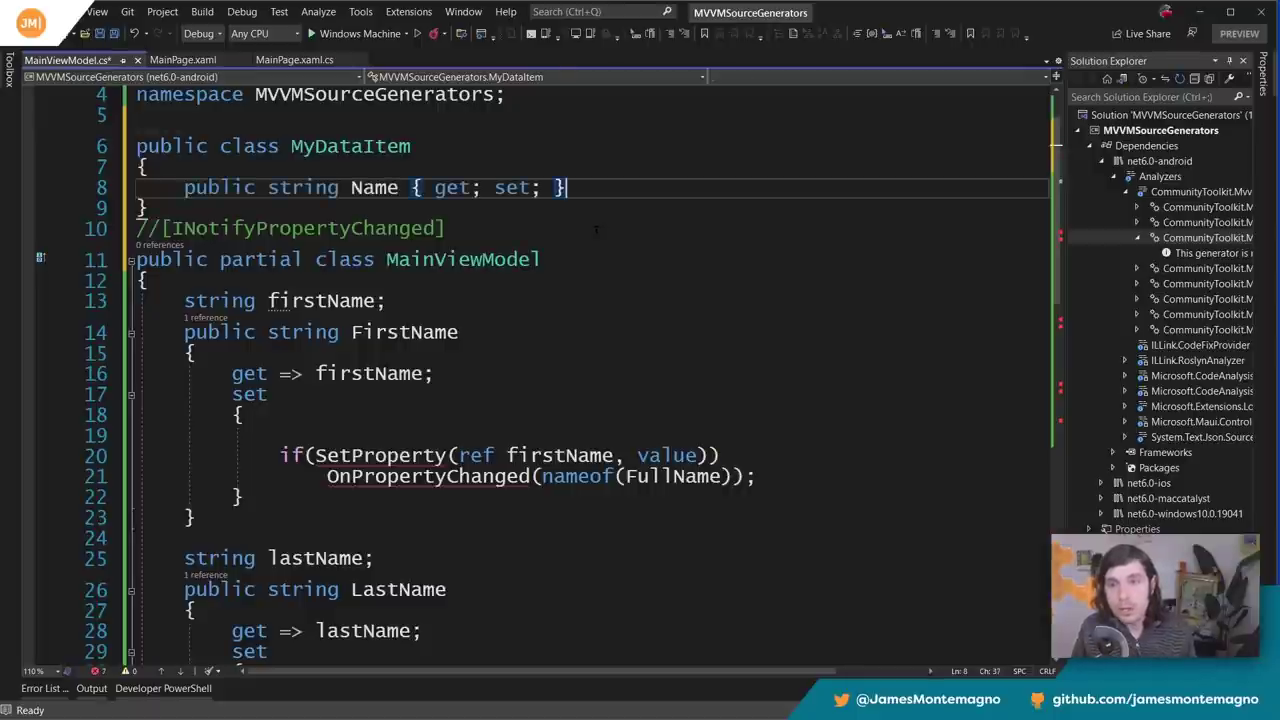
type(": M")
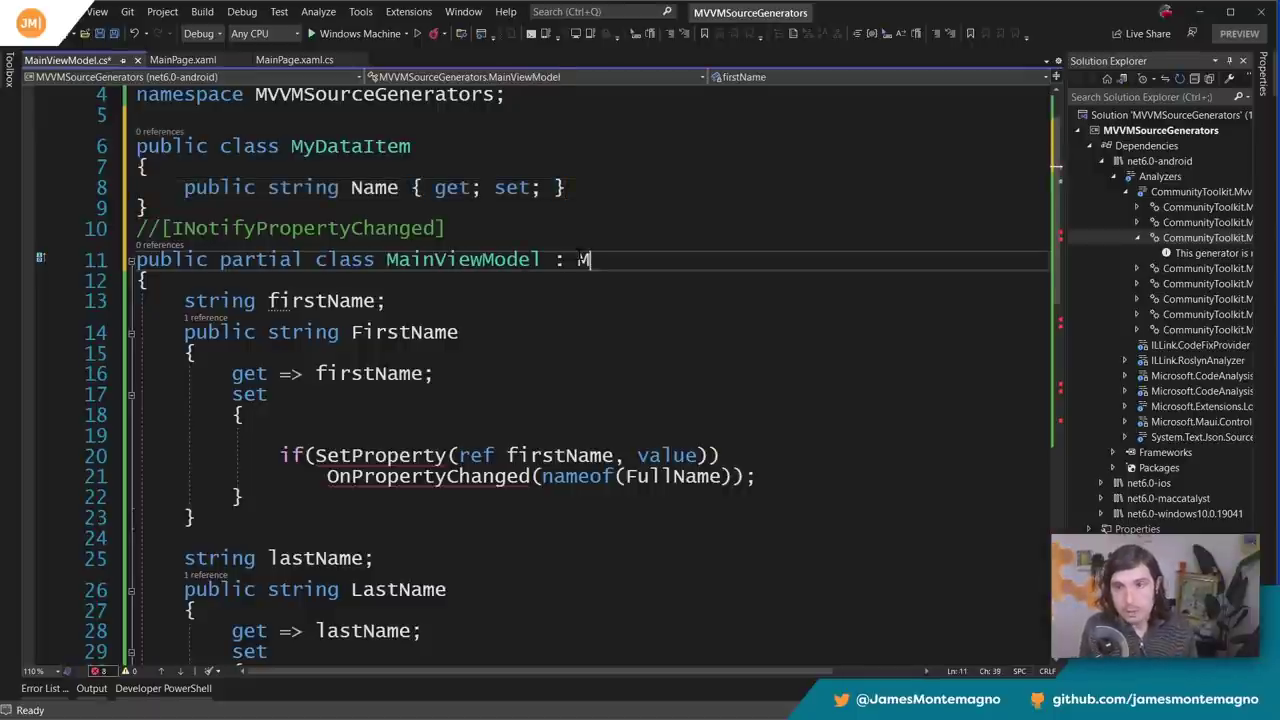
type("yDataItem")
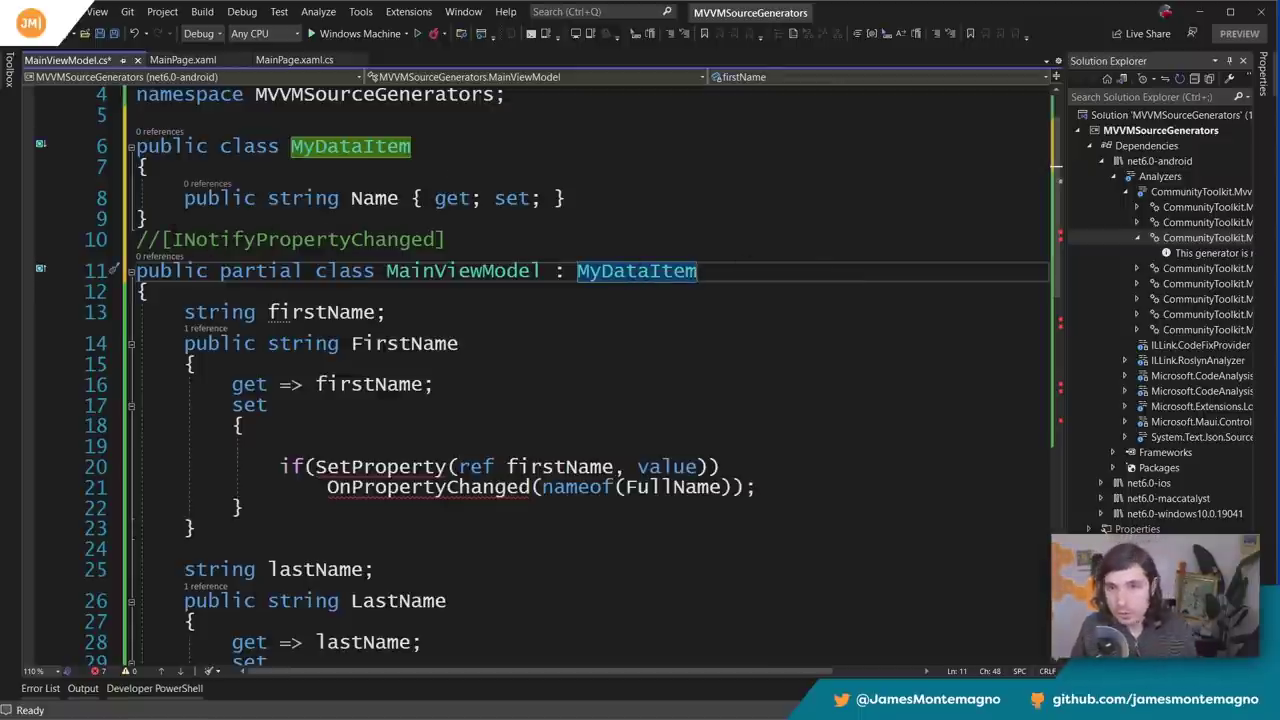
- Try adding ', ObservableObject' after MyDataItem, then select the hand-written FirstName property code
left_click(168, 240)
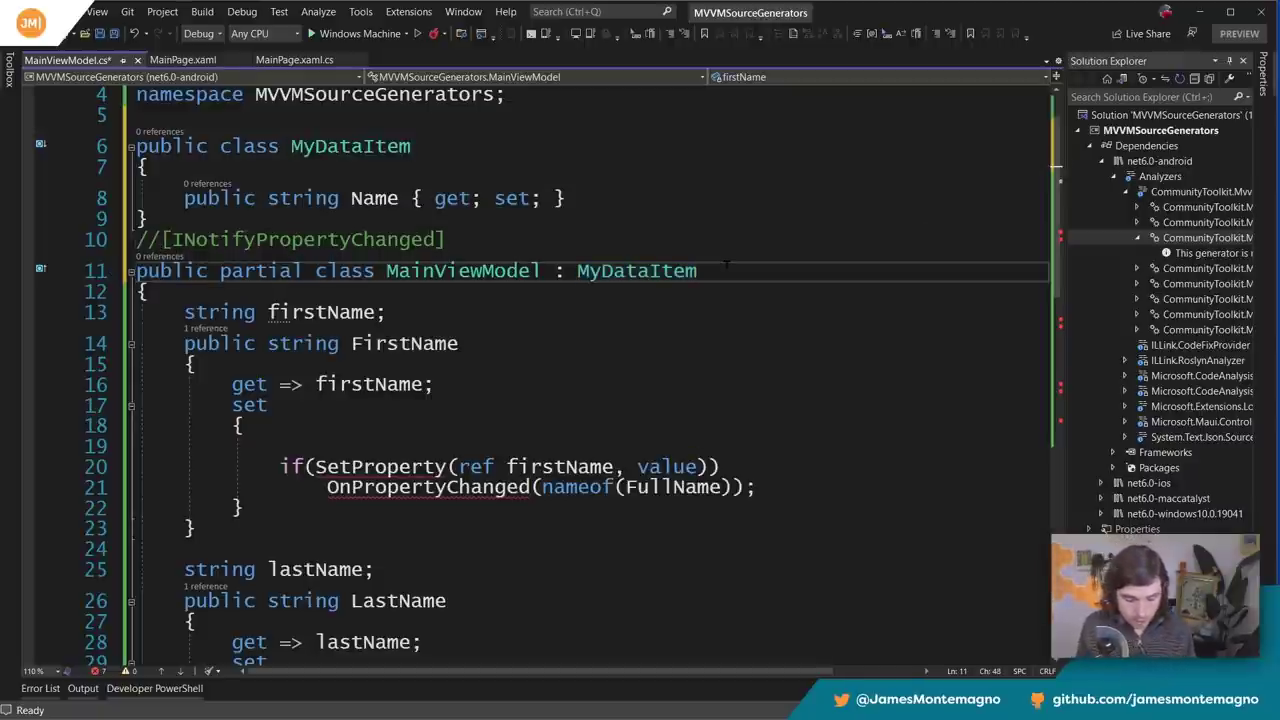
type(", ObservableObject")
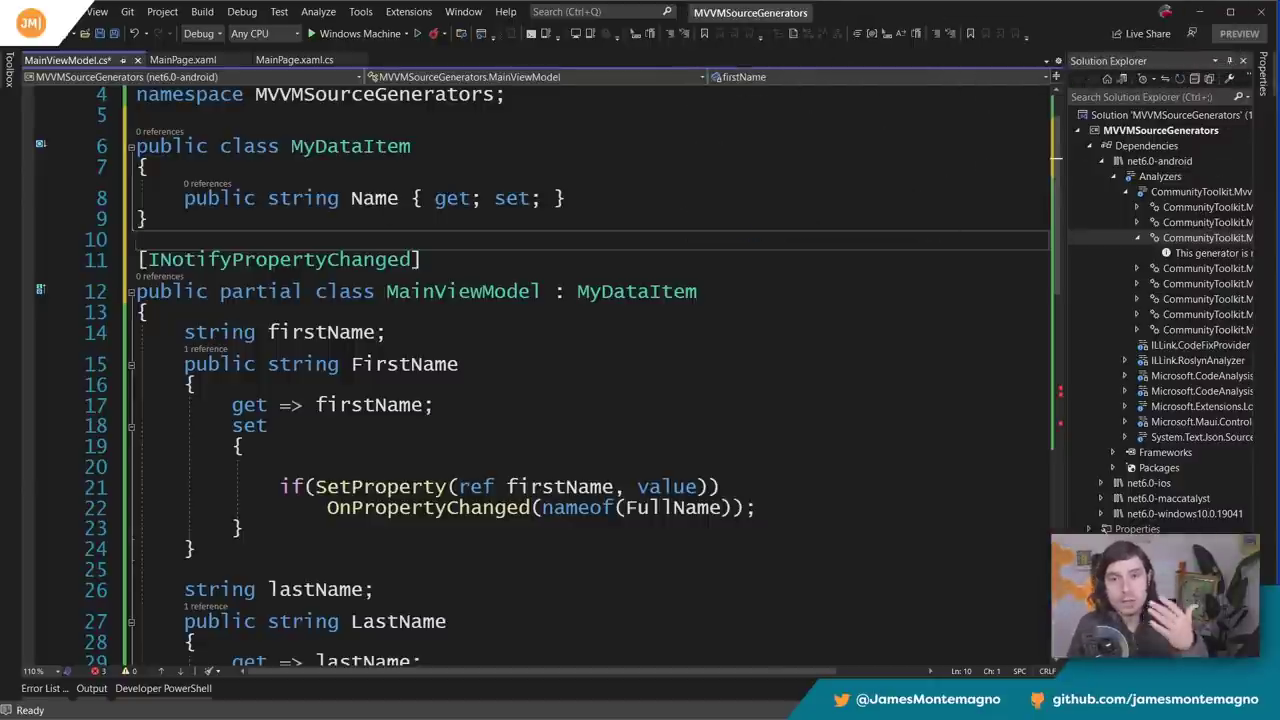
double_click(636, 292)
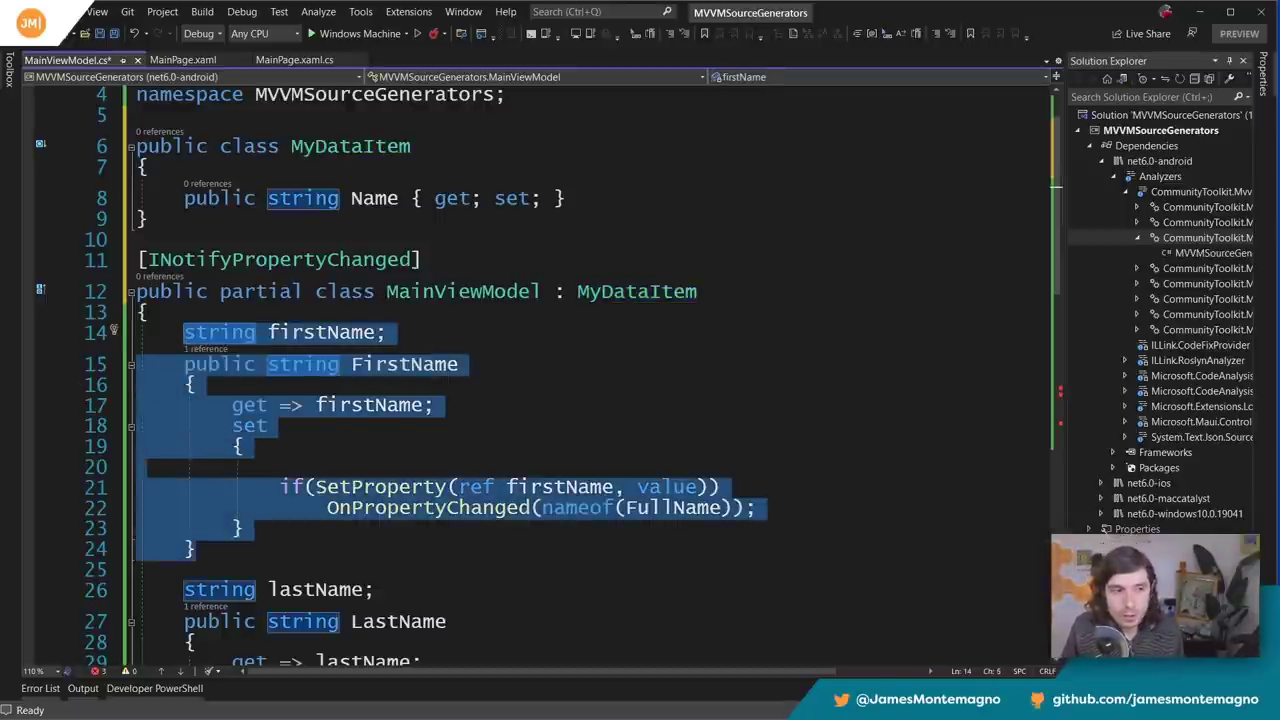
- Change the base class to ObservableObject and begin removing the hand-written FirstName/LastName property bodies
scroll("down", 3)
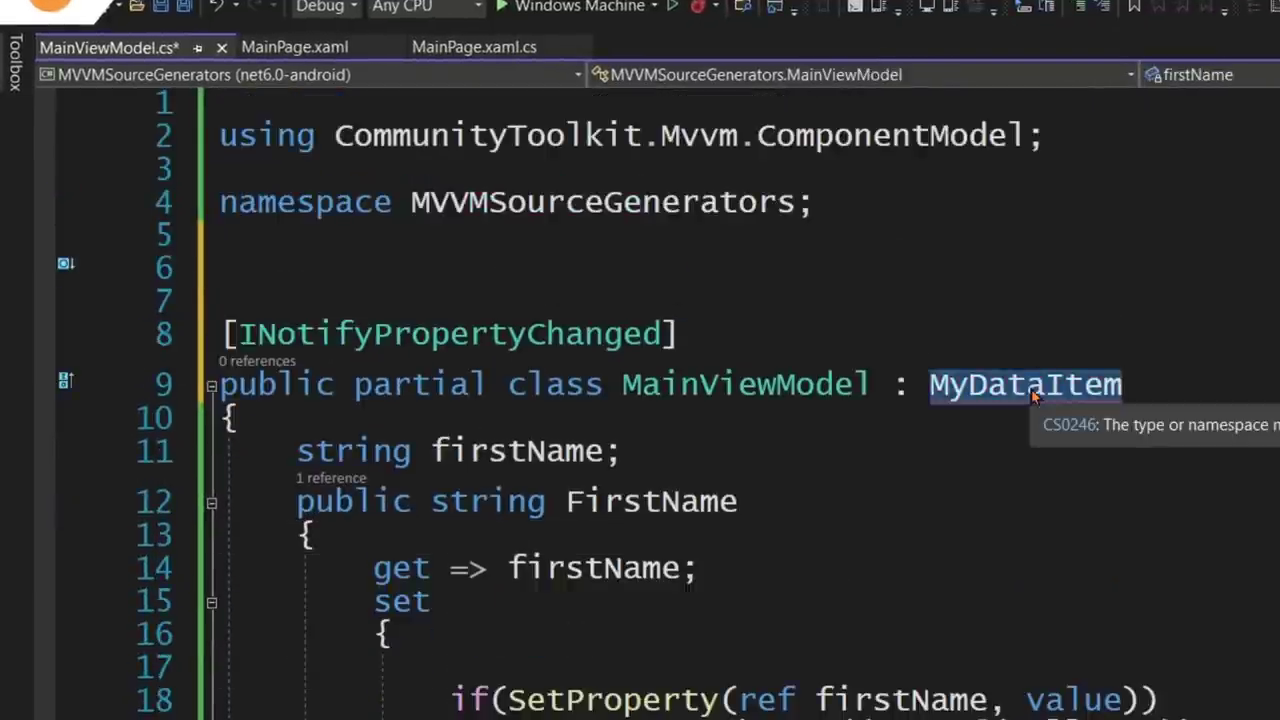
type("ObservableObject")
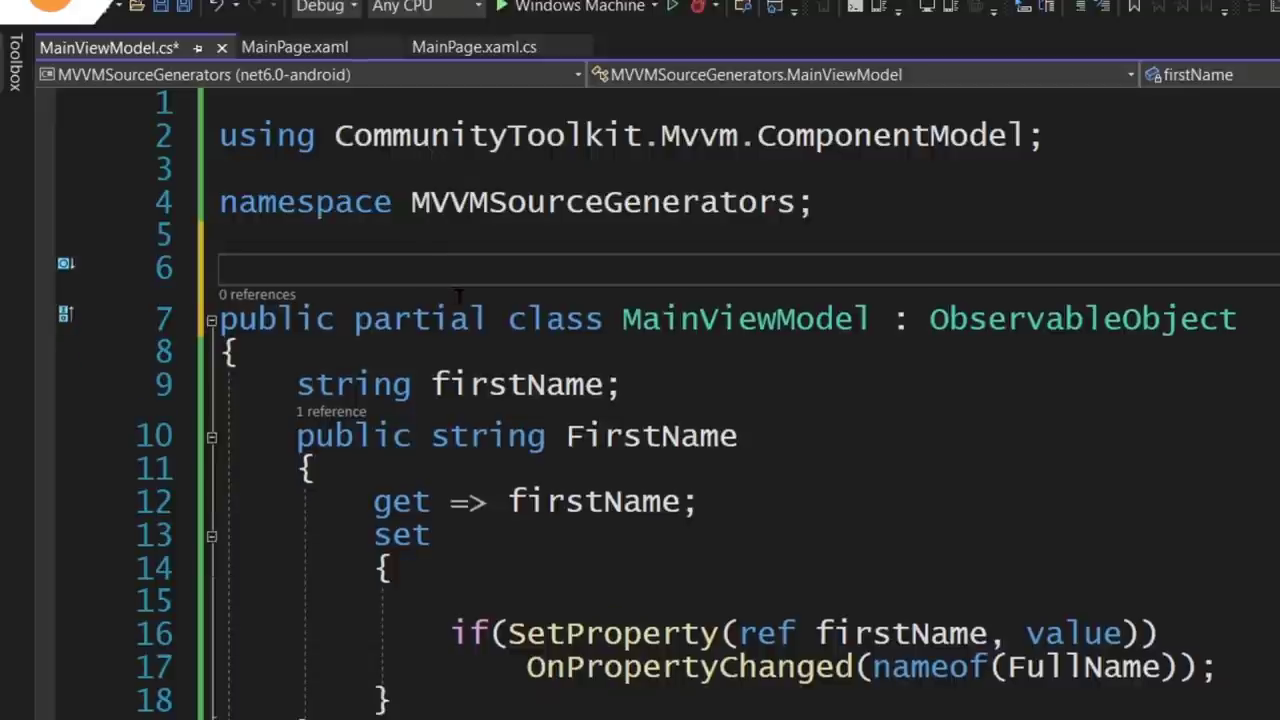
left_click(220, 268)
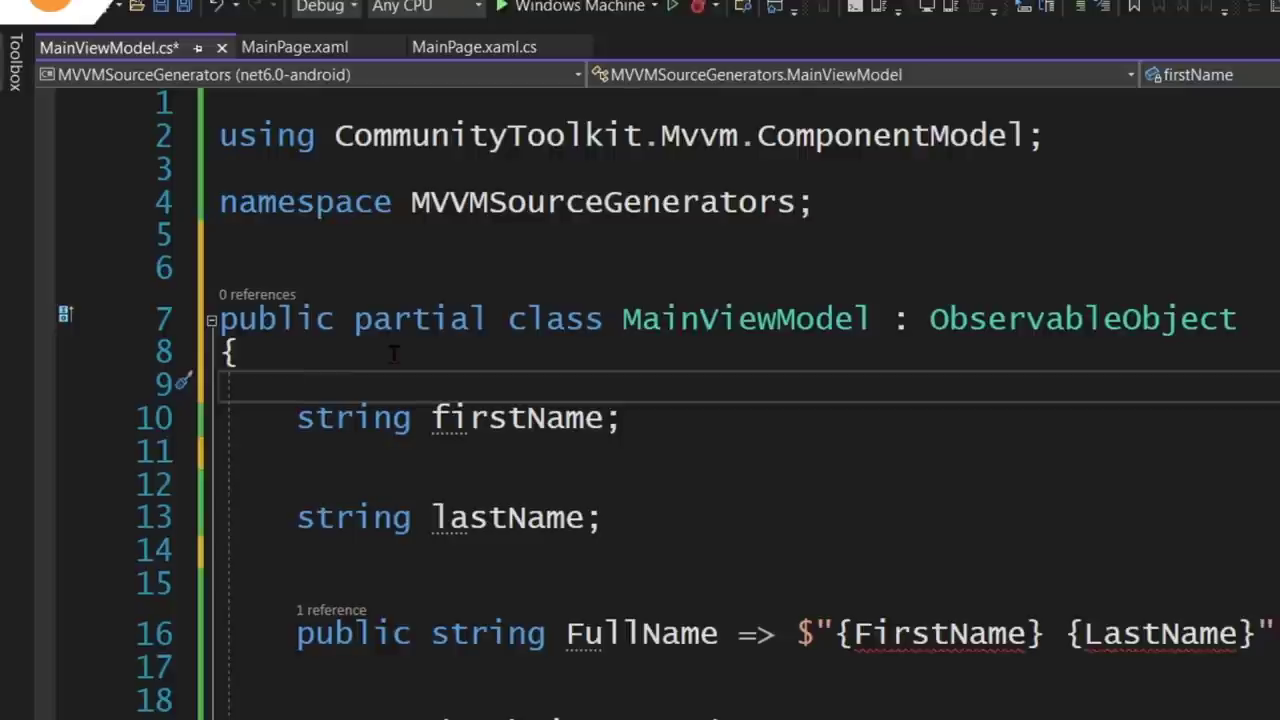
- Decorate both firstName and lastName backing fields with [ObservableProperty]
type("[ob")
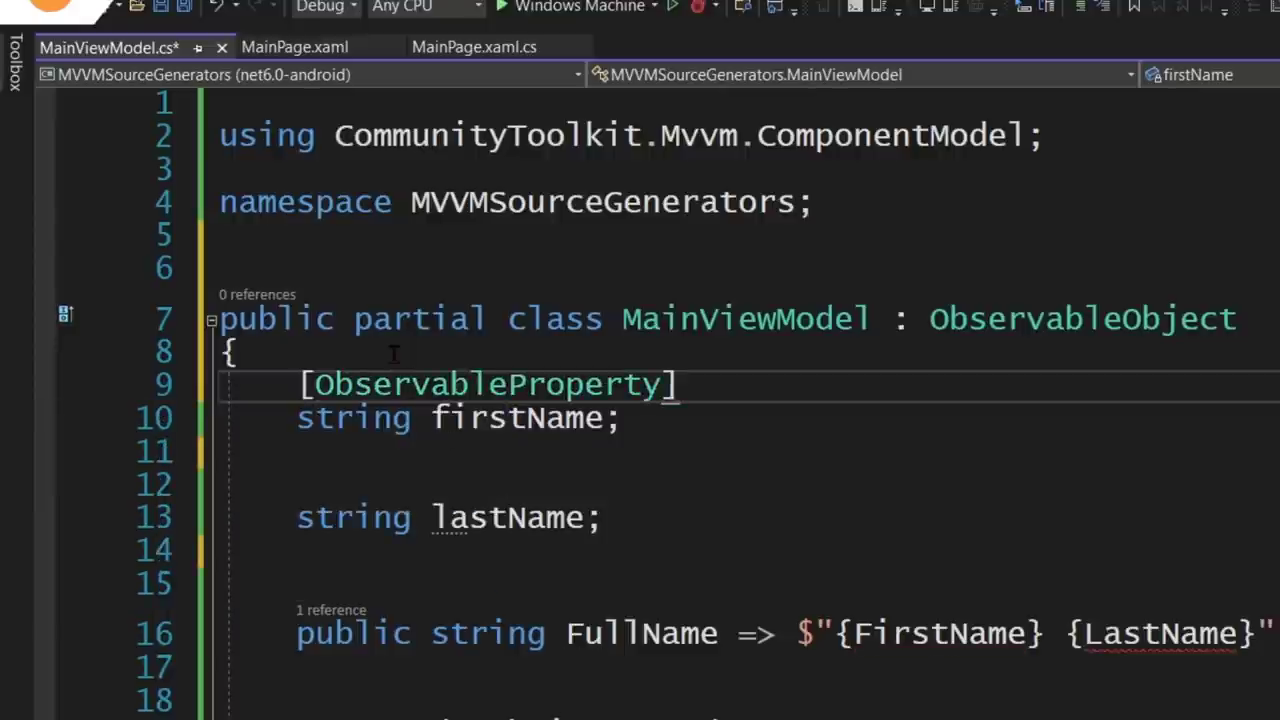
double_click(484, 384)
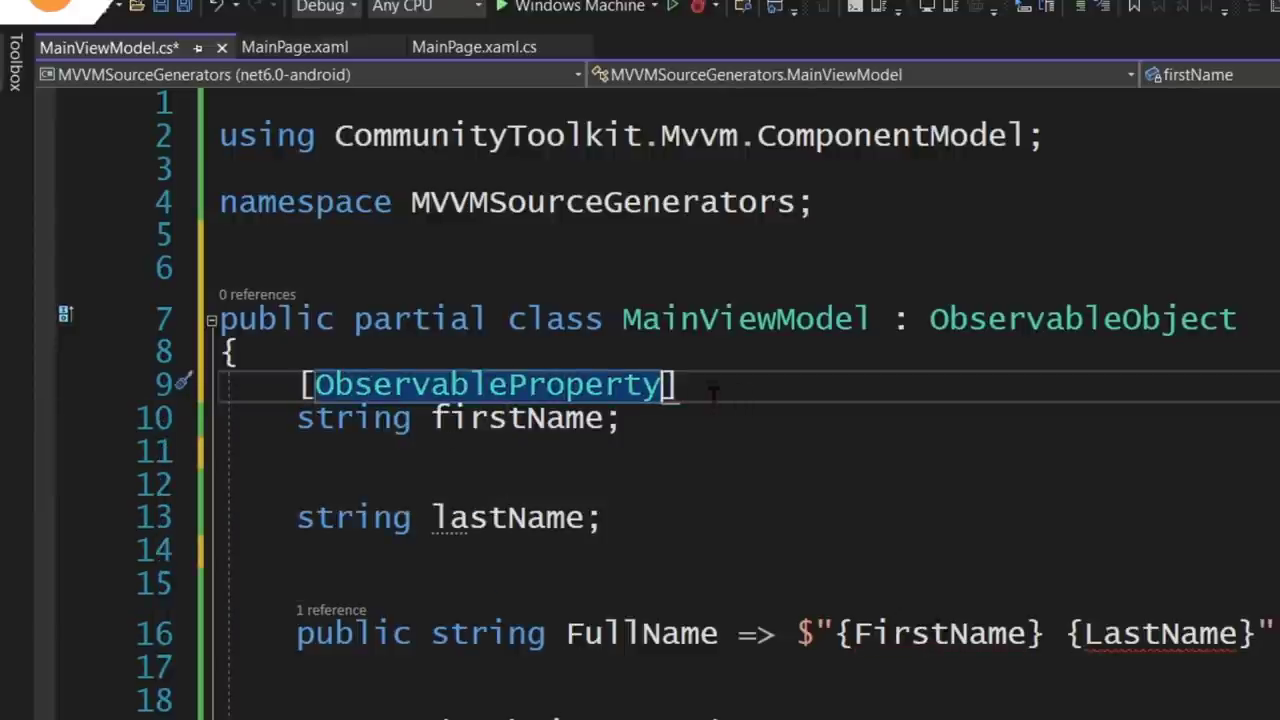
type("[ObservableProperty]")
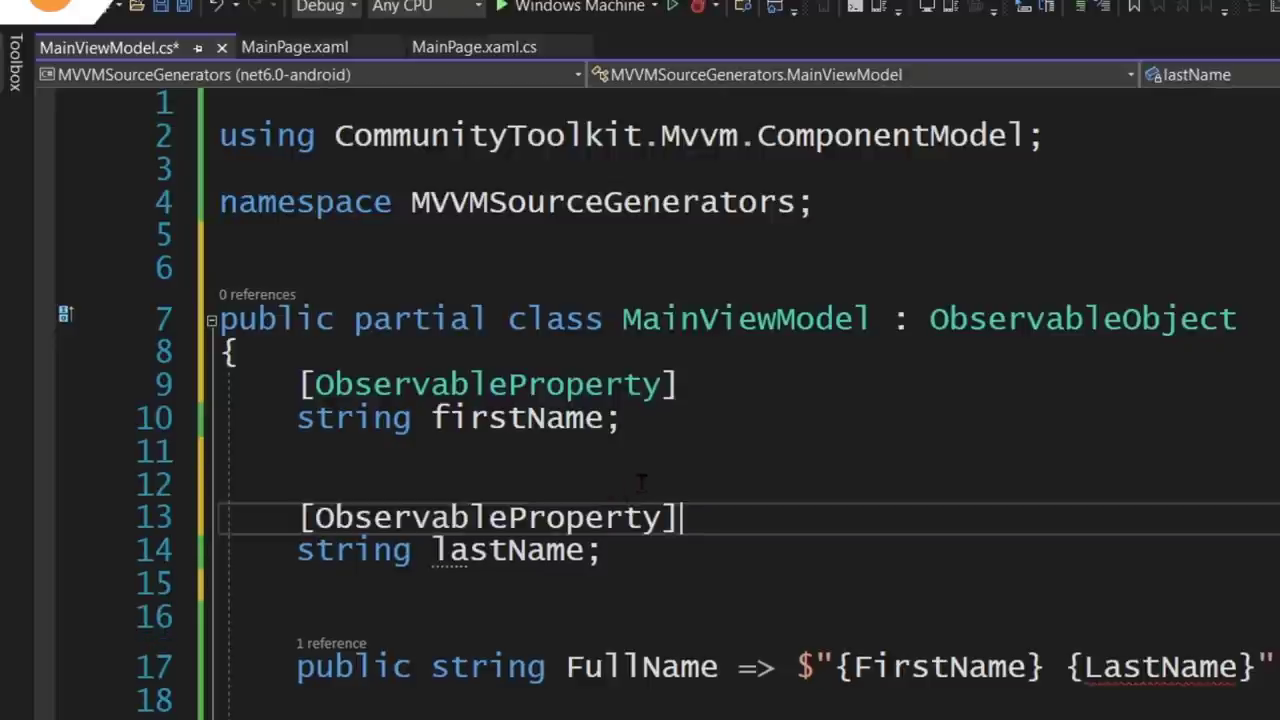
double_click(484, 516)
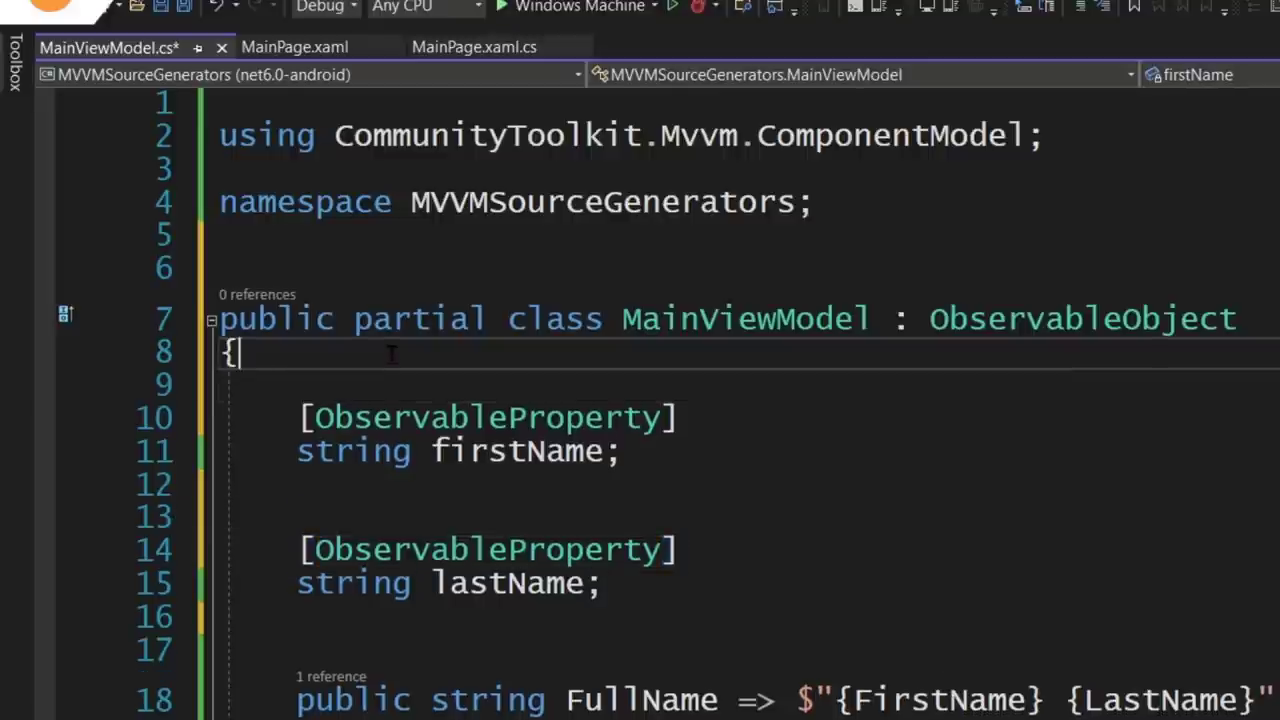
- Add an empty public MainViewModel() constructor referencing this.firstName
type("public")
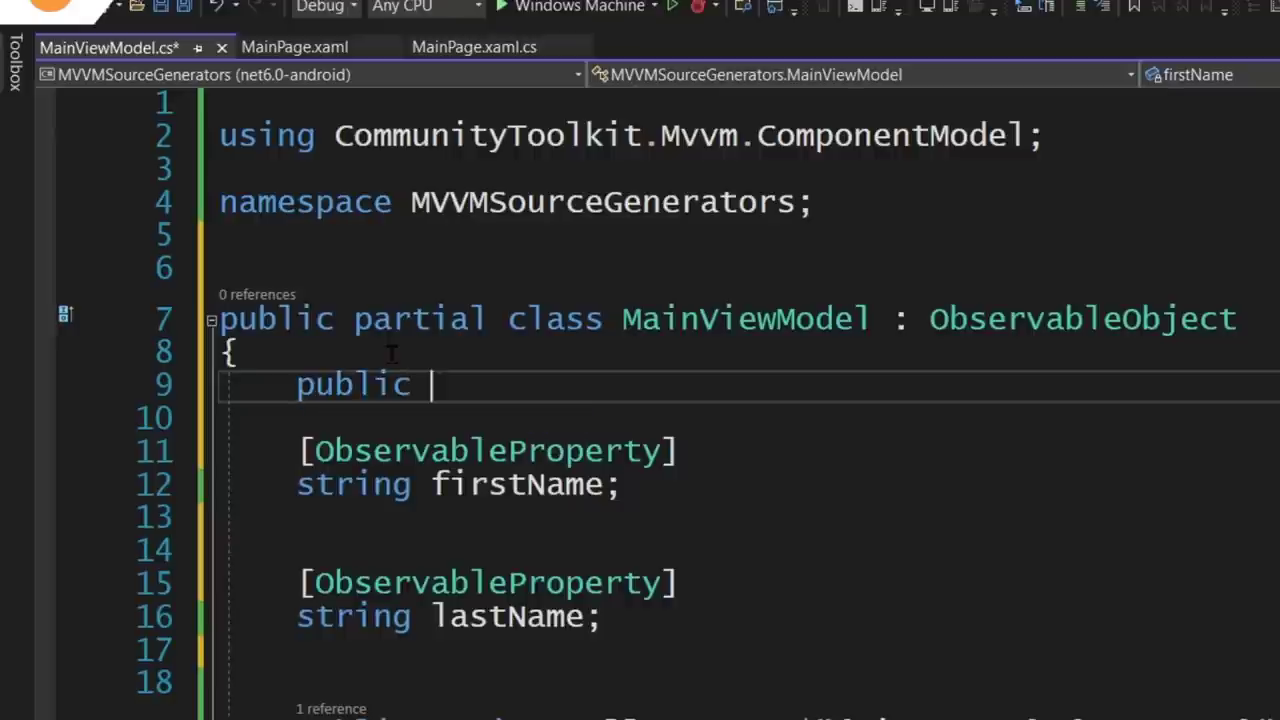
type("MainViewModel(")
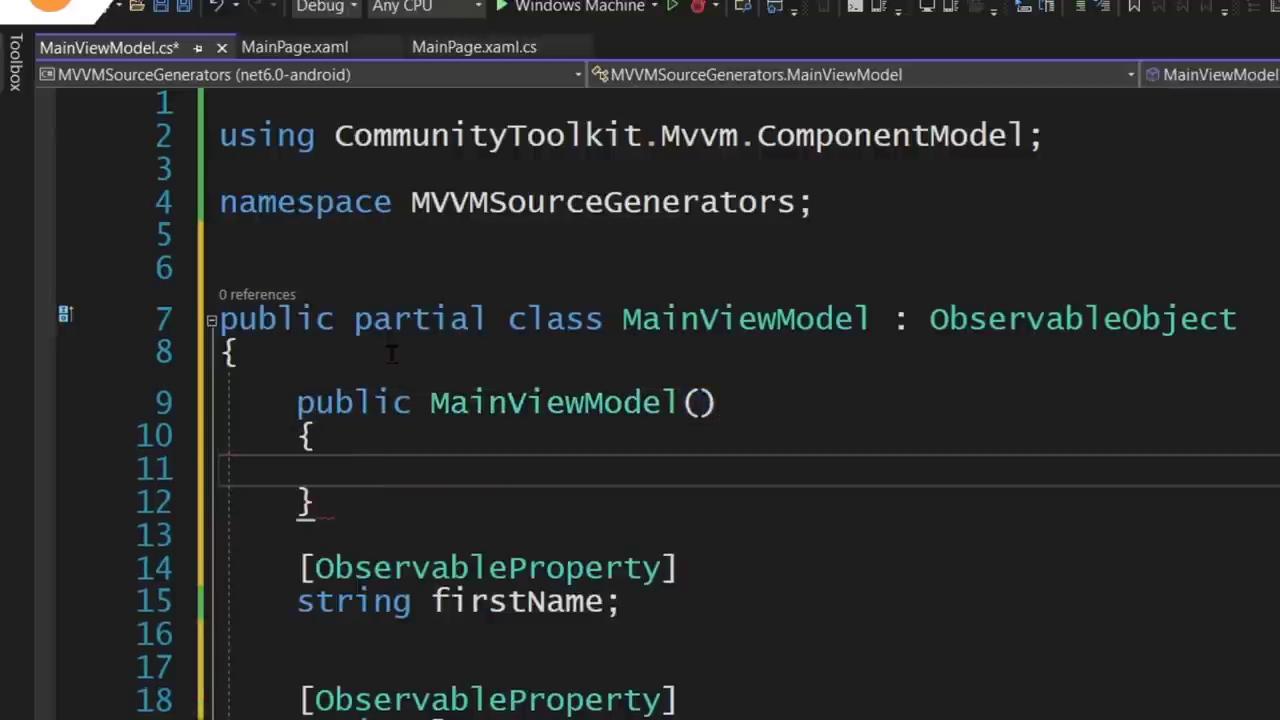
type("this.f")
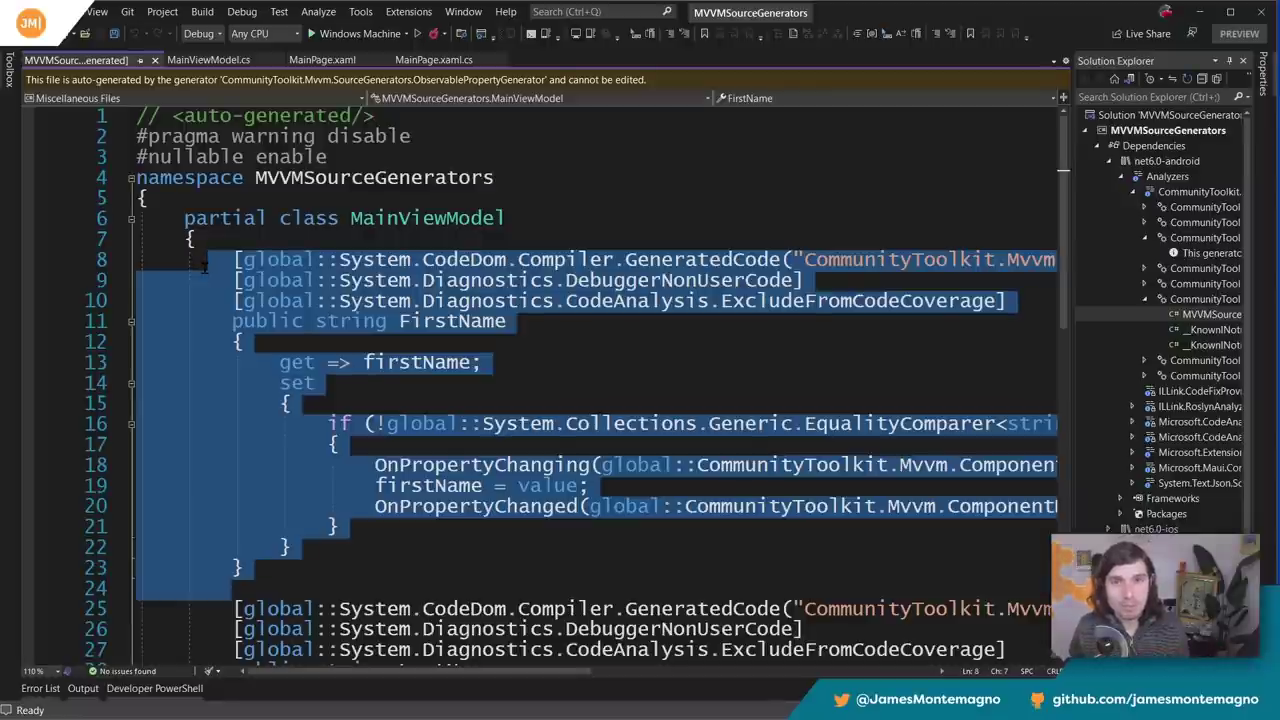
- Read through the generated FirstName and LastName properties and their OnPropertyChanged calls
scroll("down", 3)
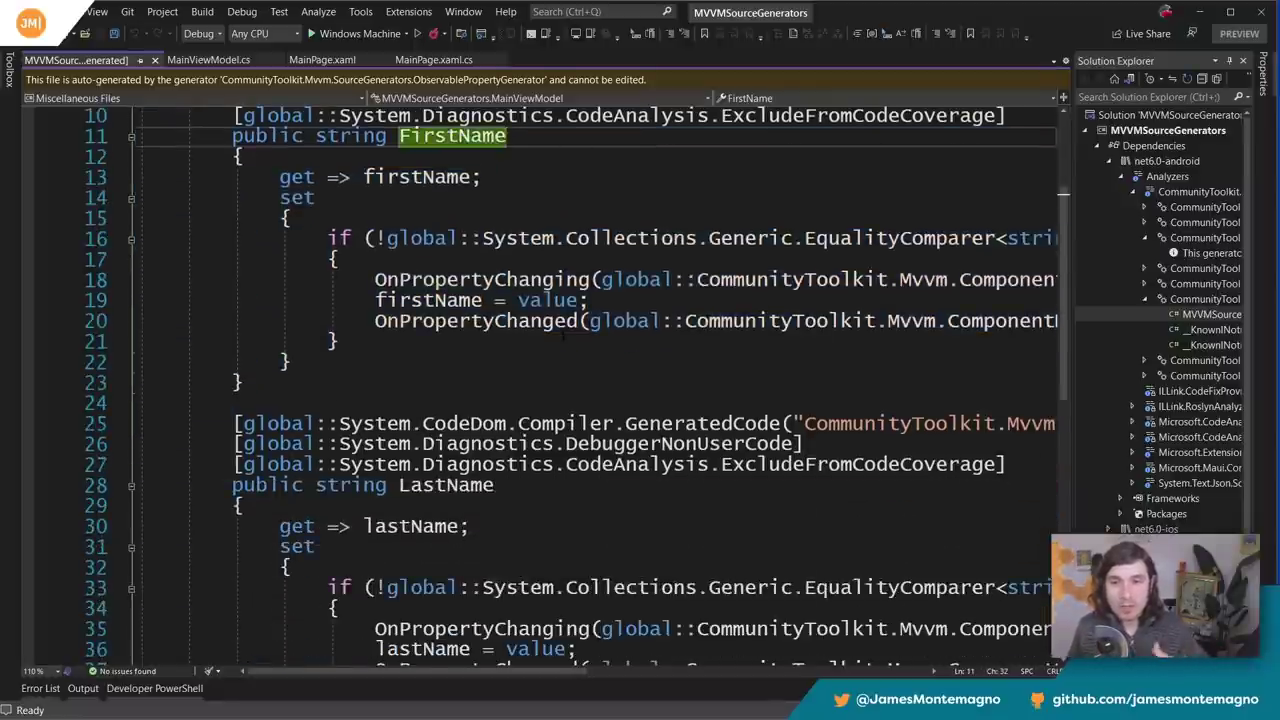
scroll("down", 3)
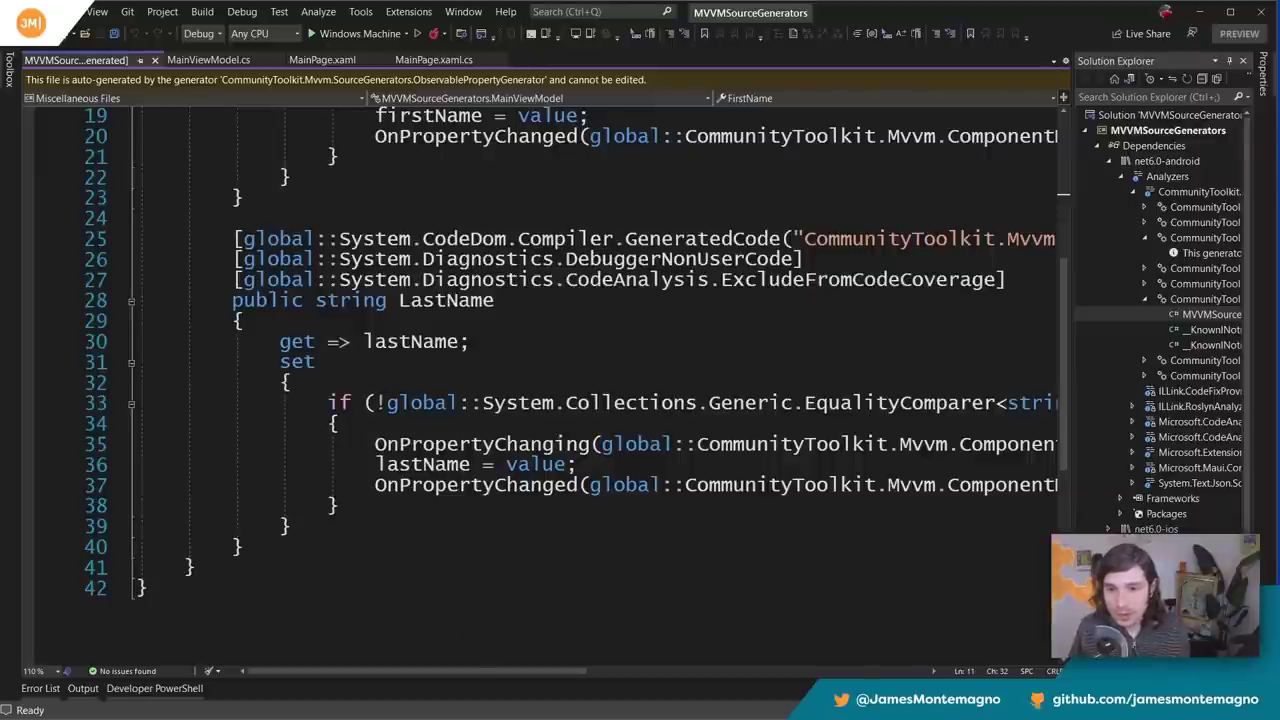
scroll("right", 3)
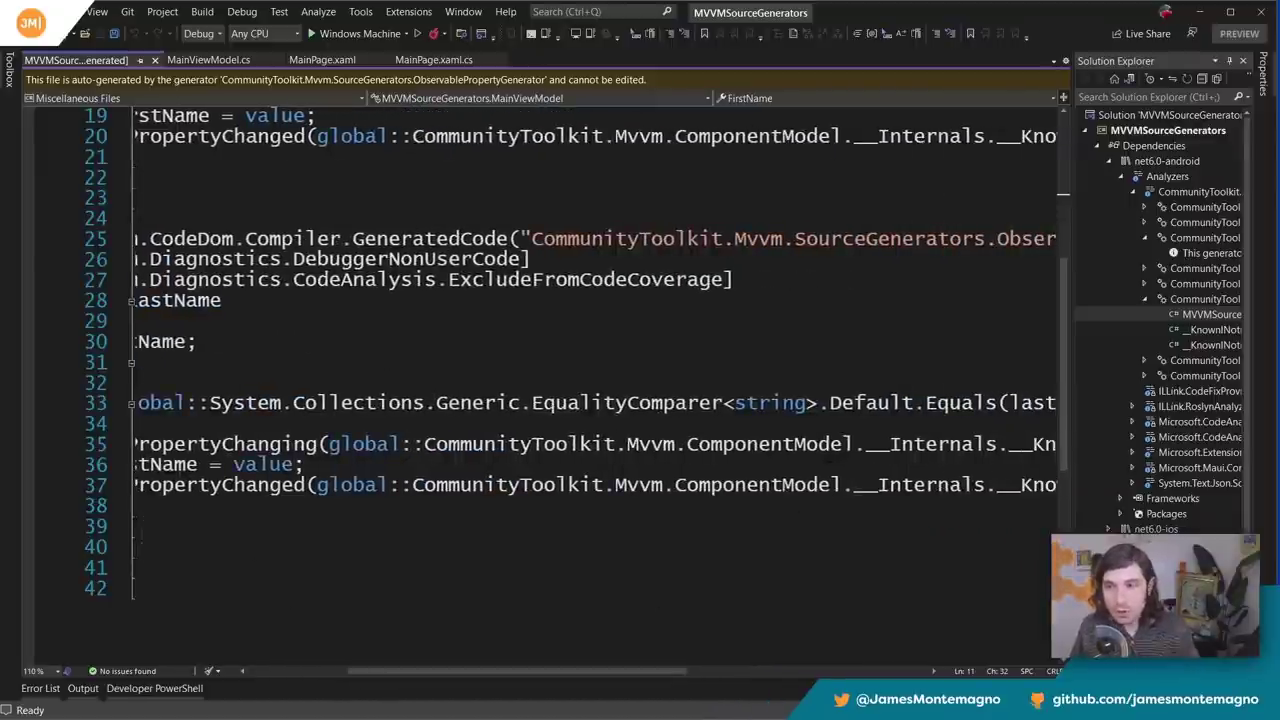
scroll("left", 3)
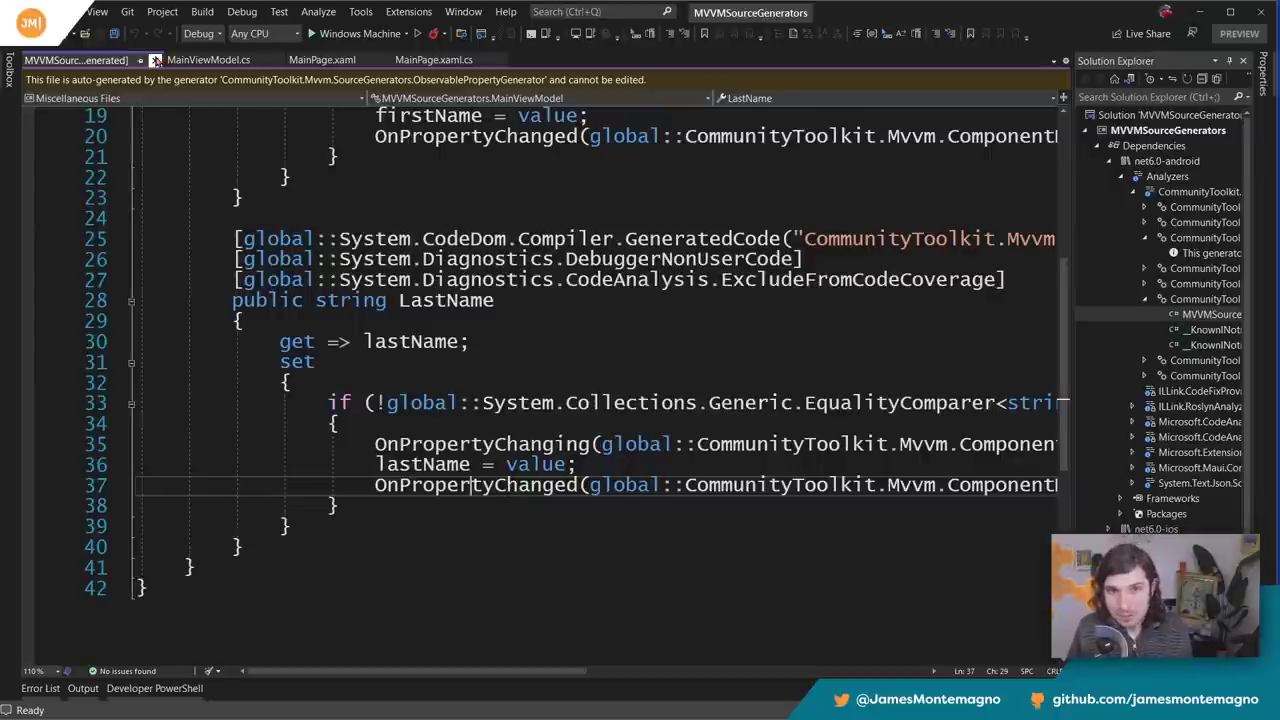
left_click(208, 60)
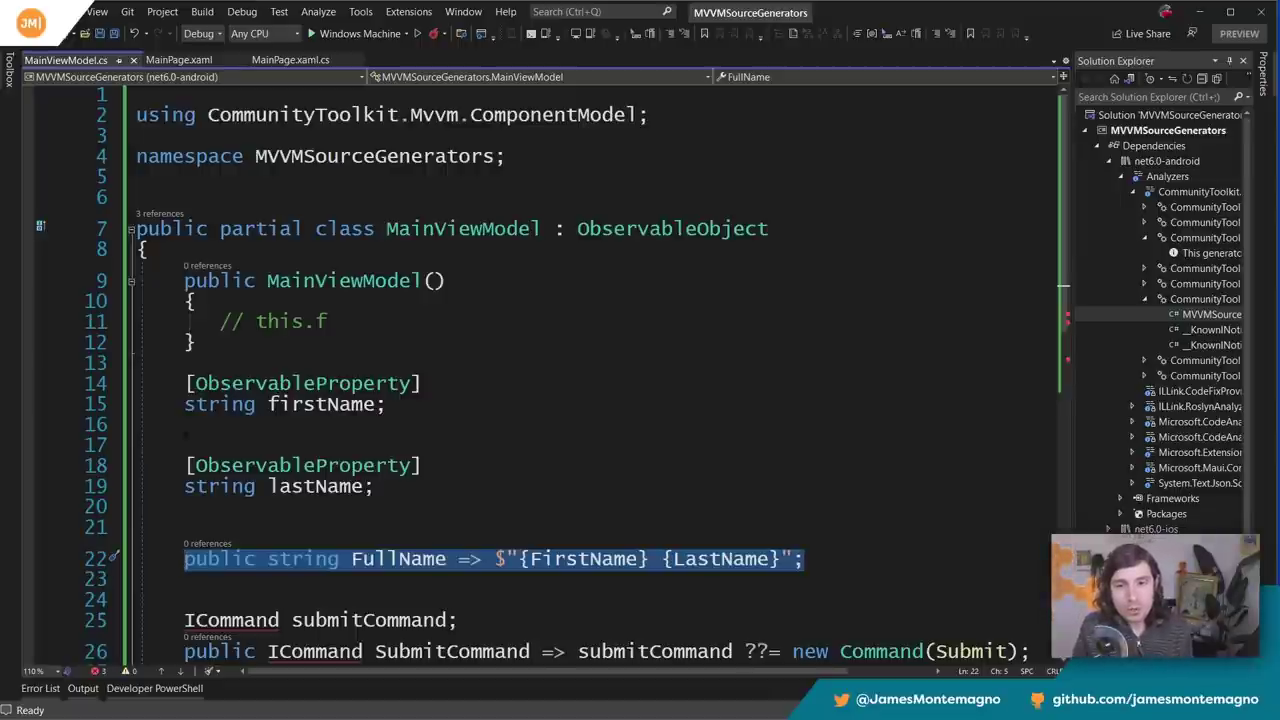
mouse_move(402, 572)
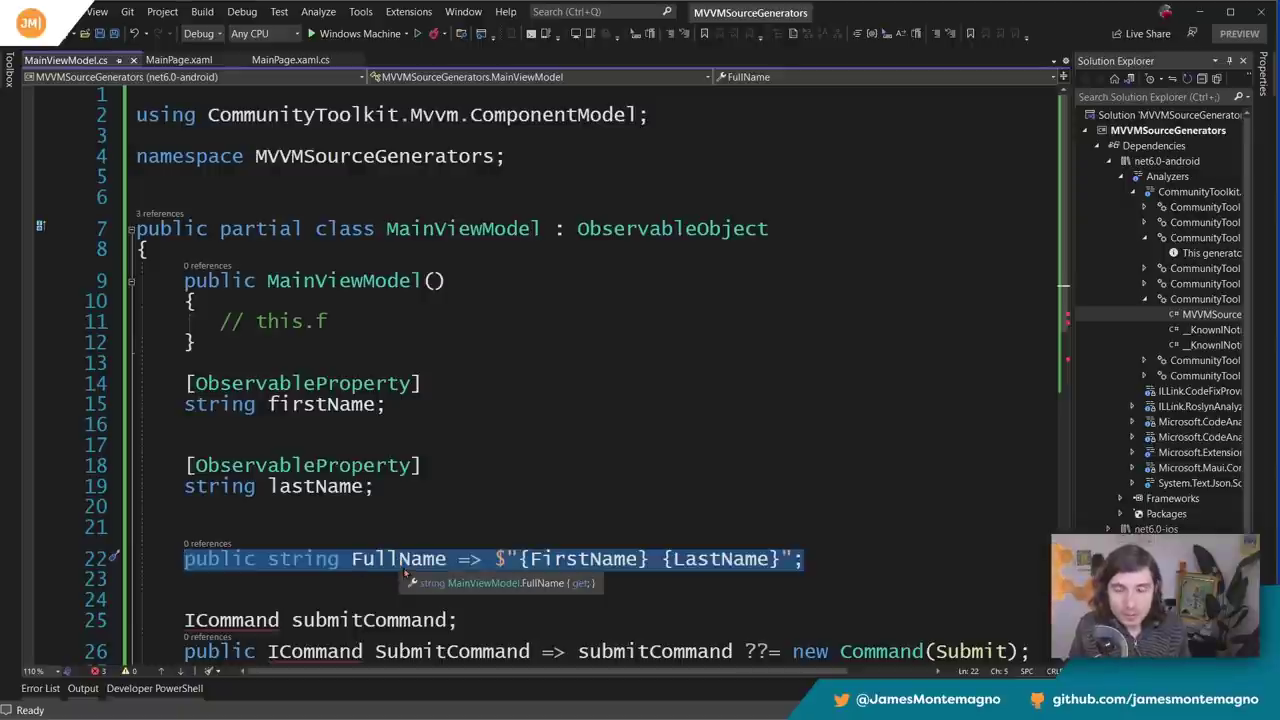
- Add [AlsoNotifyChangeFor(nameof(FullName))] to both observable fields in MainViewModel.cs
left_click(460, 384)
type("[")
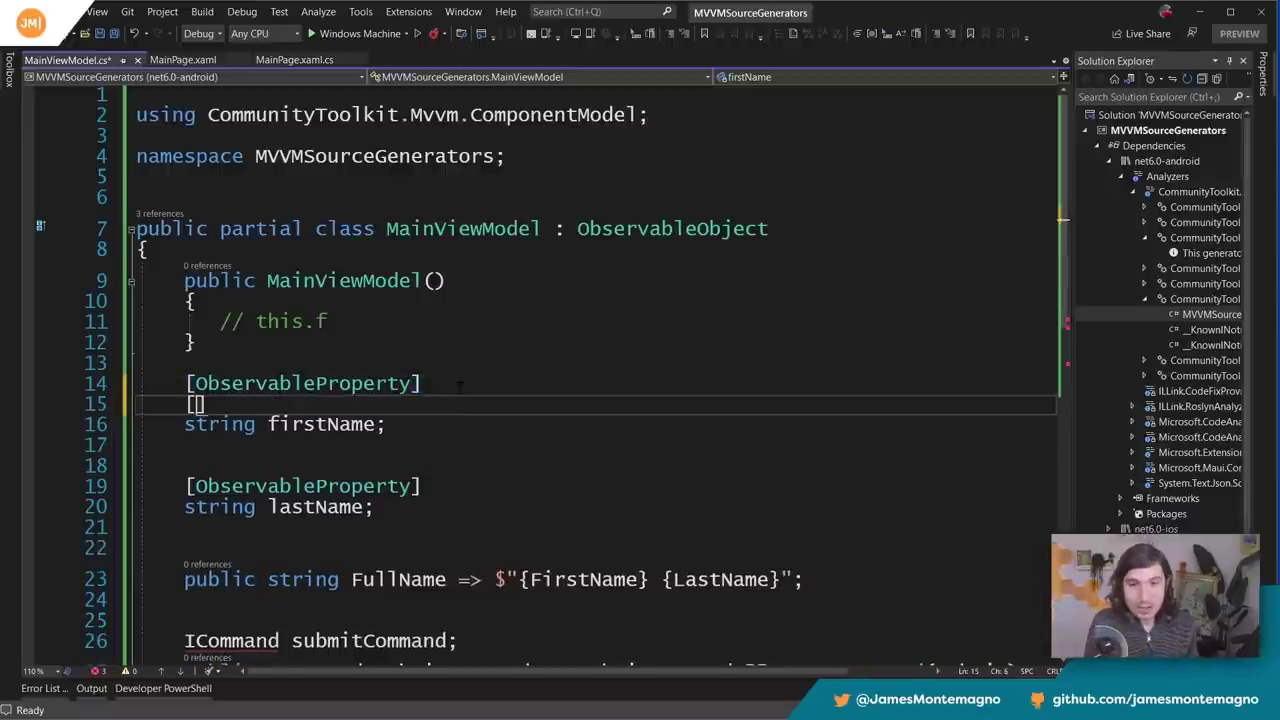
type("AlsoNotifyChangeFor(nameof(")
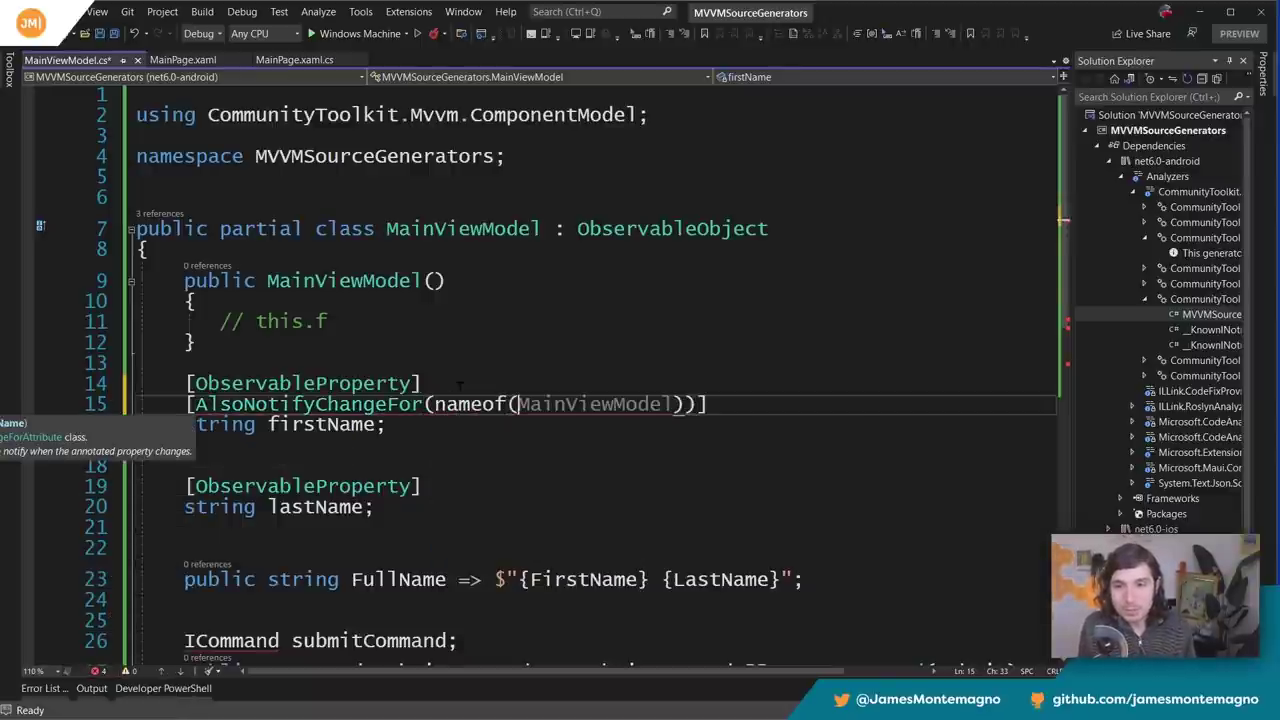
type("FullName")
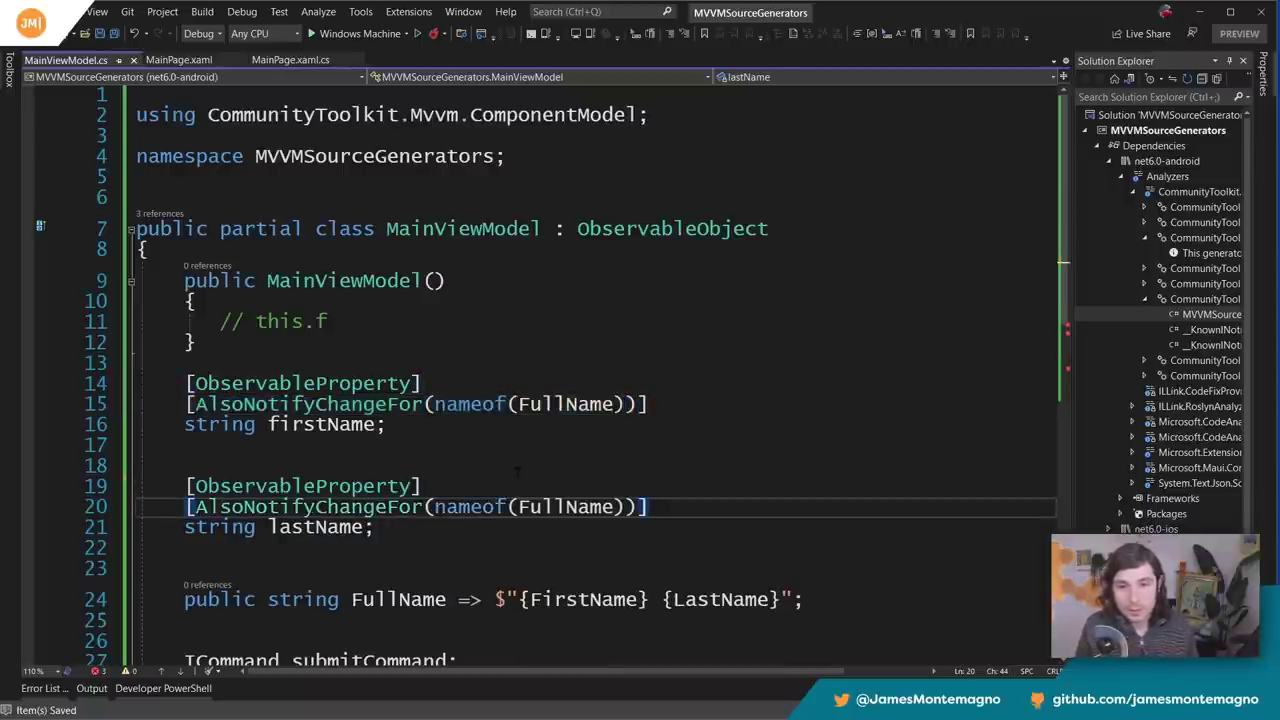
scroll("down", 3)
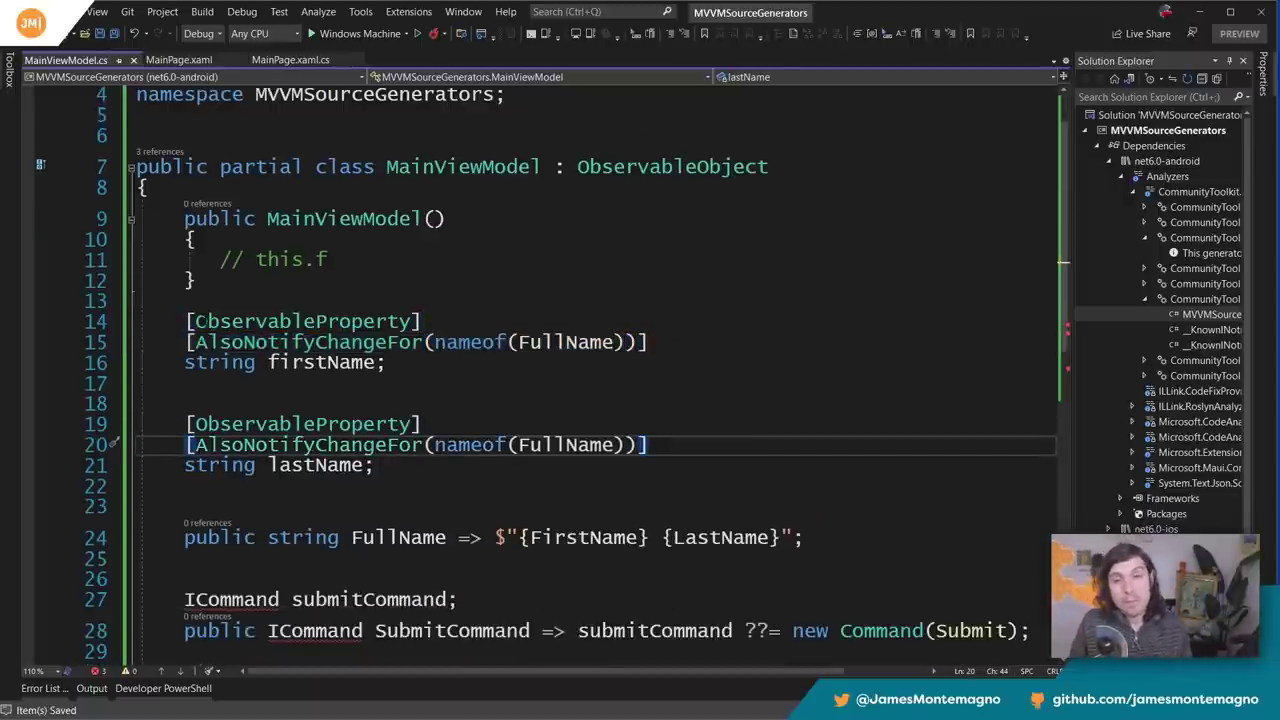
mouse_move(300, 320)
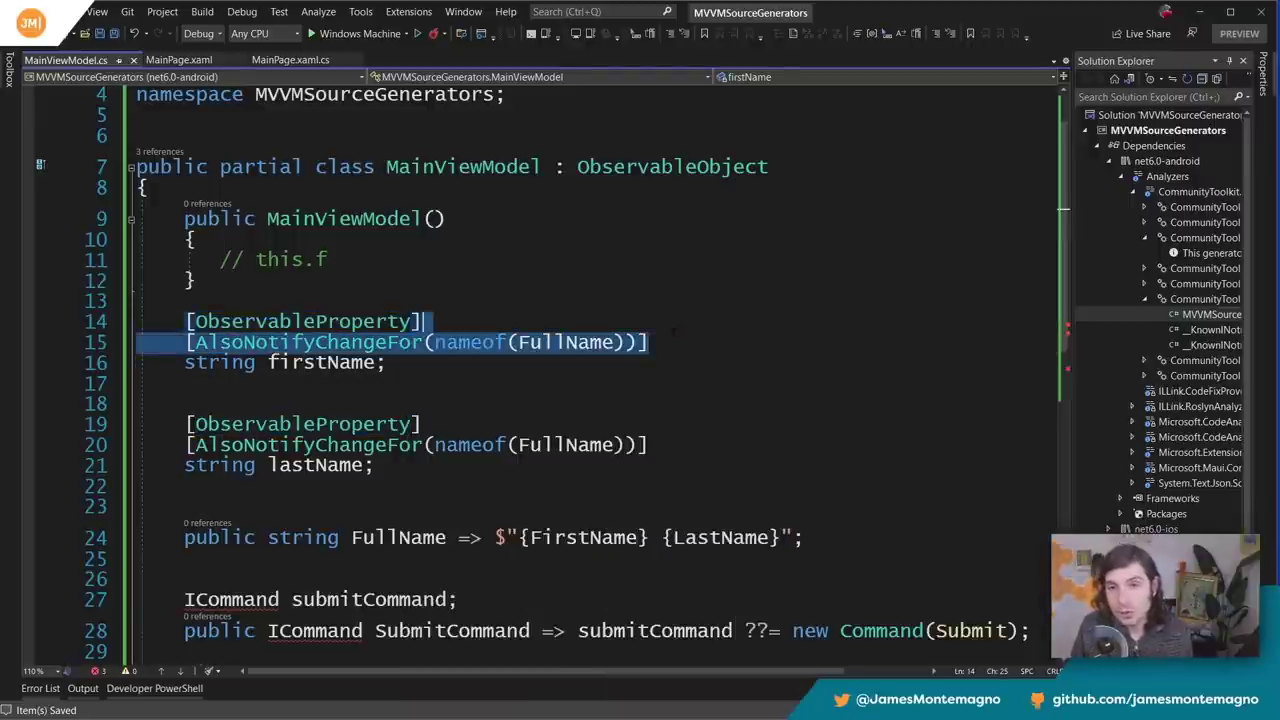
scroll("down", 3)
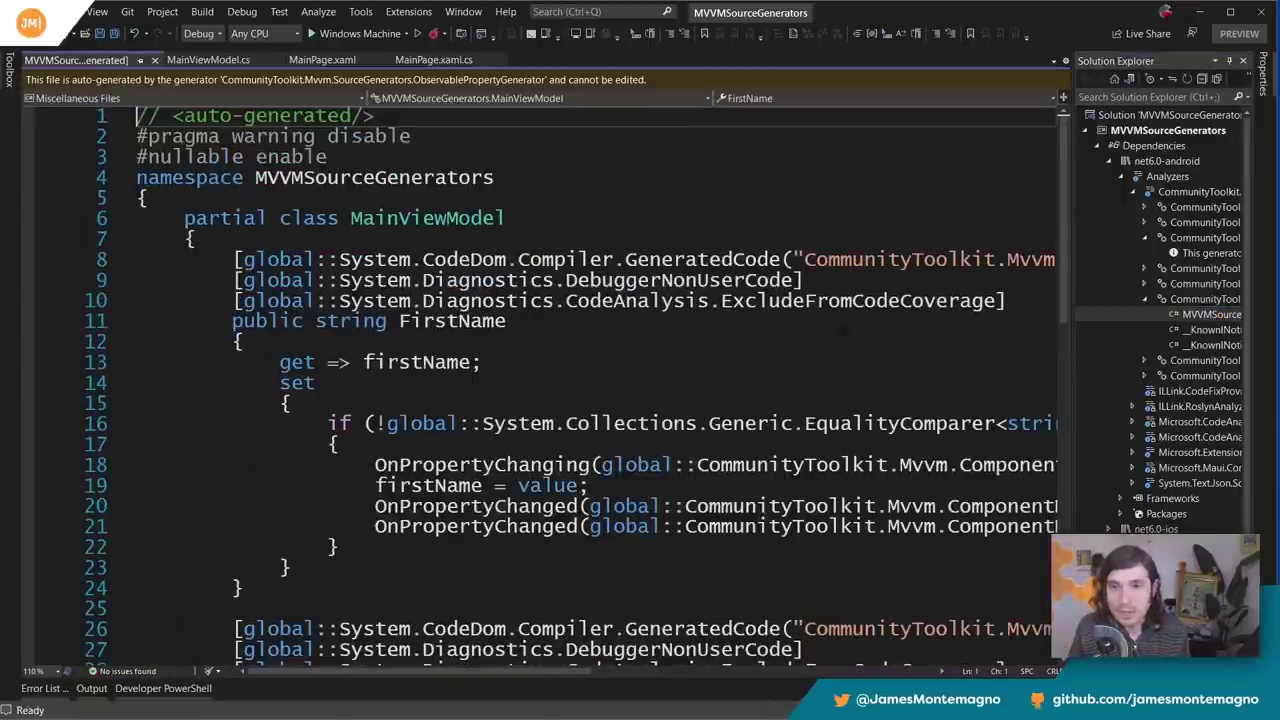
- Scroll the regenerated FirstName setter to see the two consecutive OnPropertyChanged calls
scroll("down", 3)
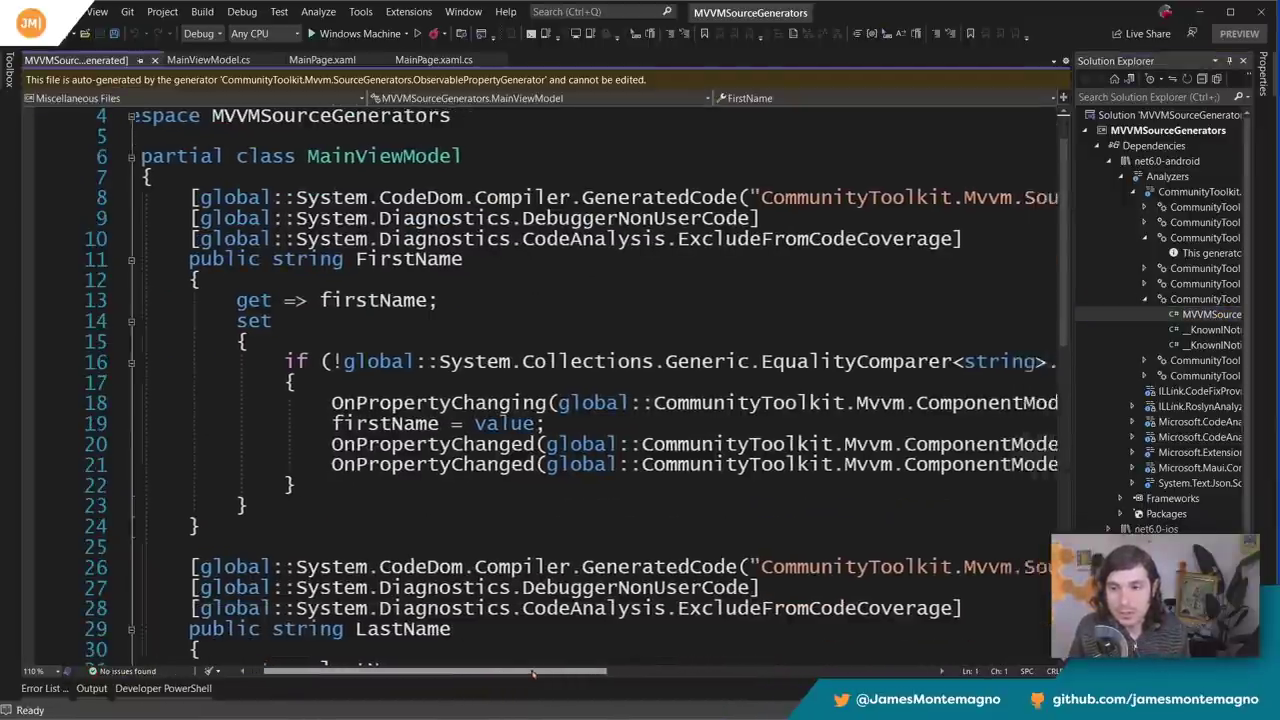
scroll("right", 3)
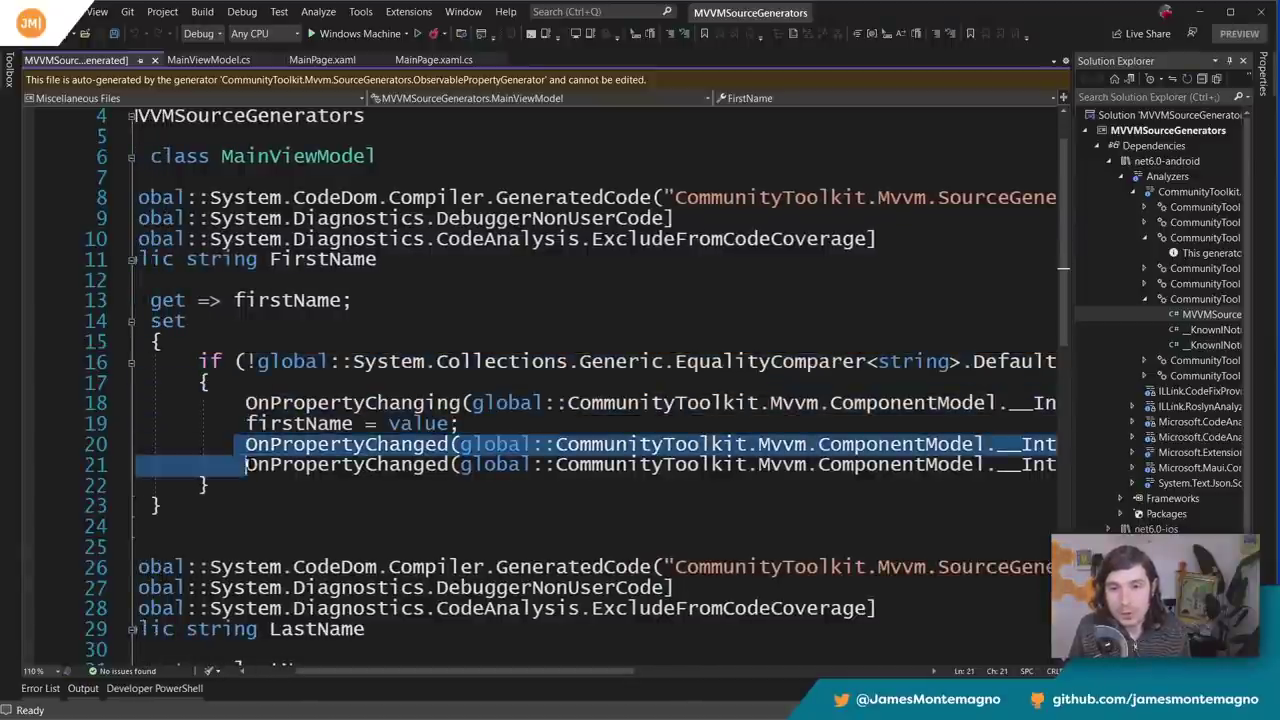
scroll("right", 3)
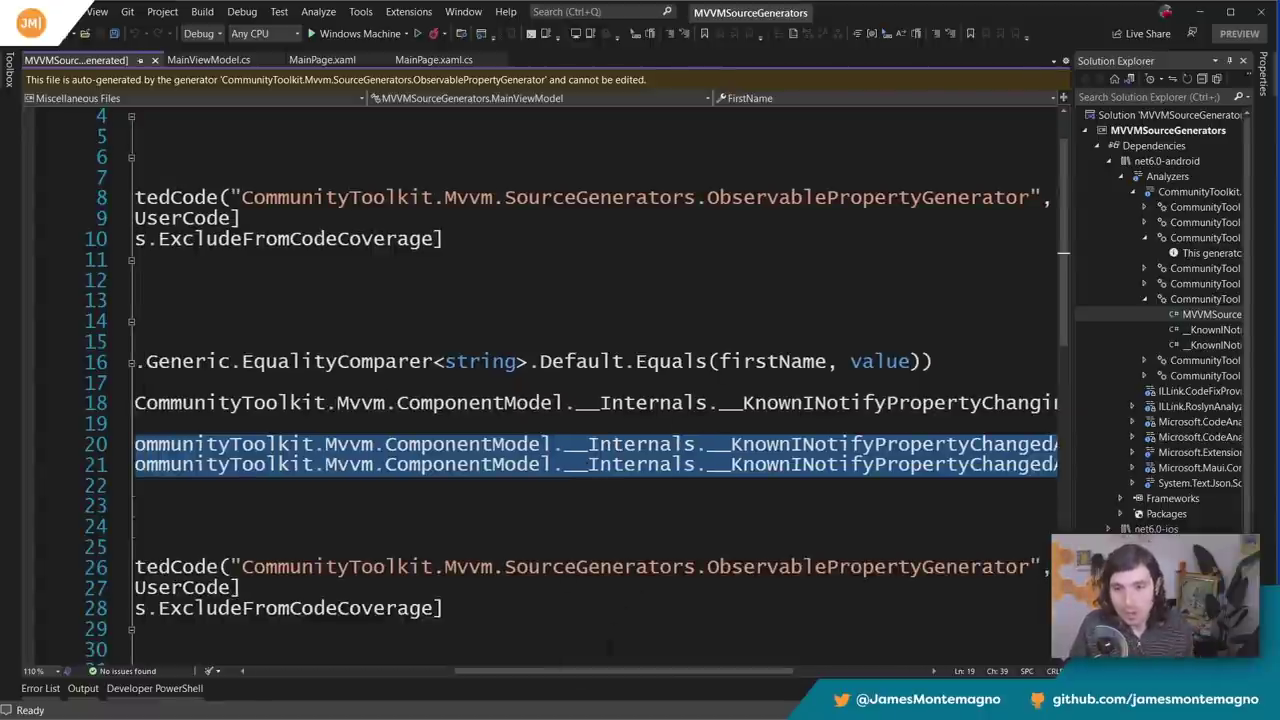
scroll("left", 3)
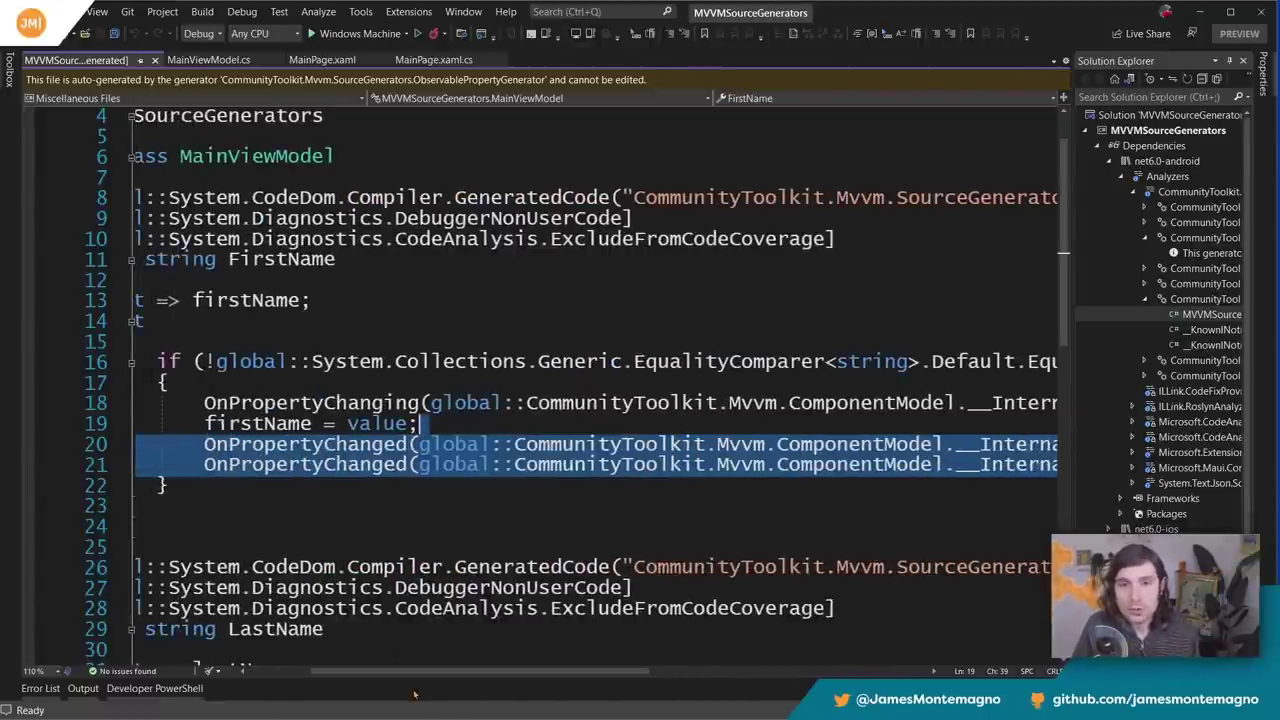
mouse_move(156, 60)
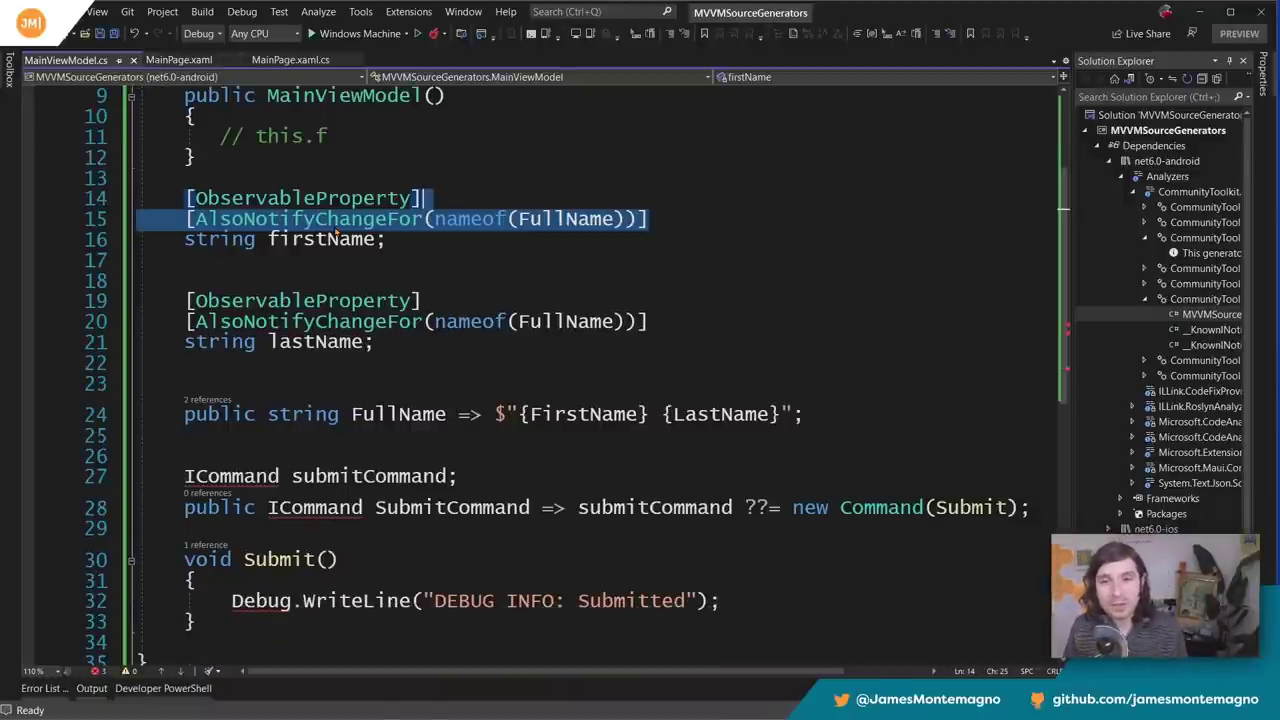
mouse_move(304, 218)
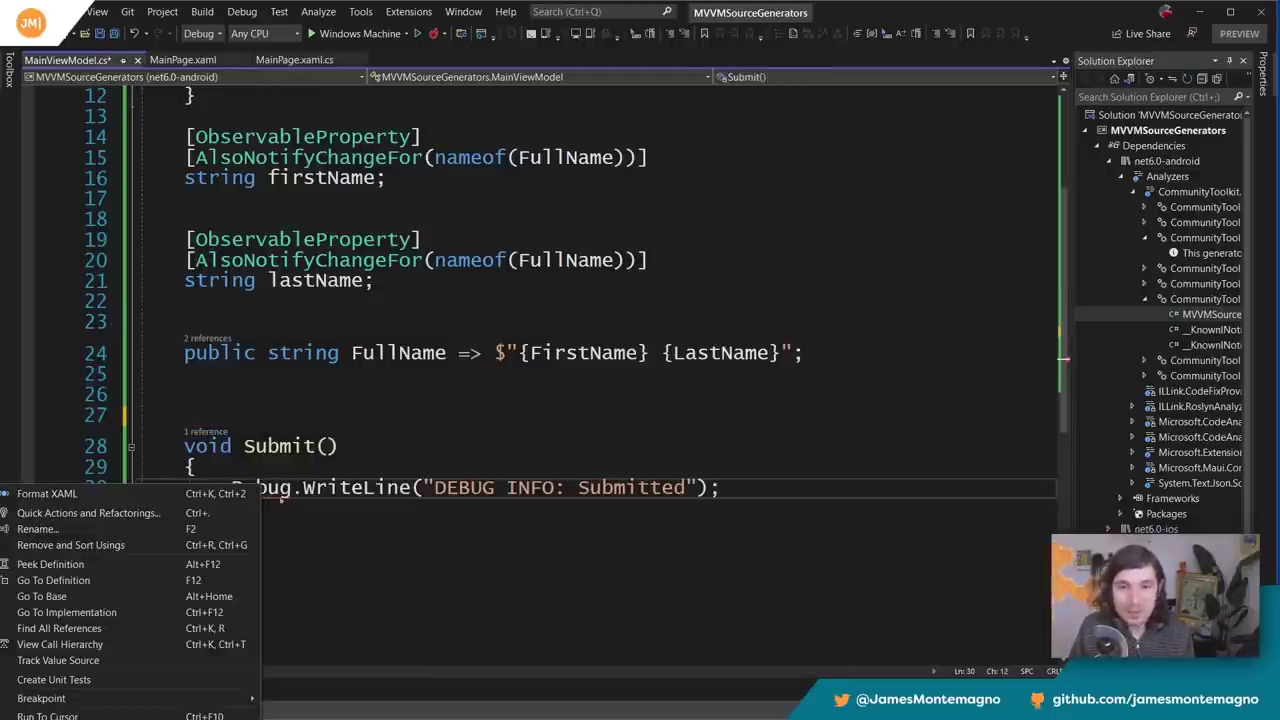
- Put [ICommand] on Submit, replacing the hand-written SubmitCommand, and find MainViewModel.Submit.cs under ICommandGenerator
left_click(88, 512)
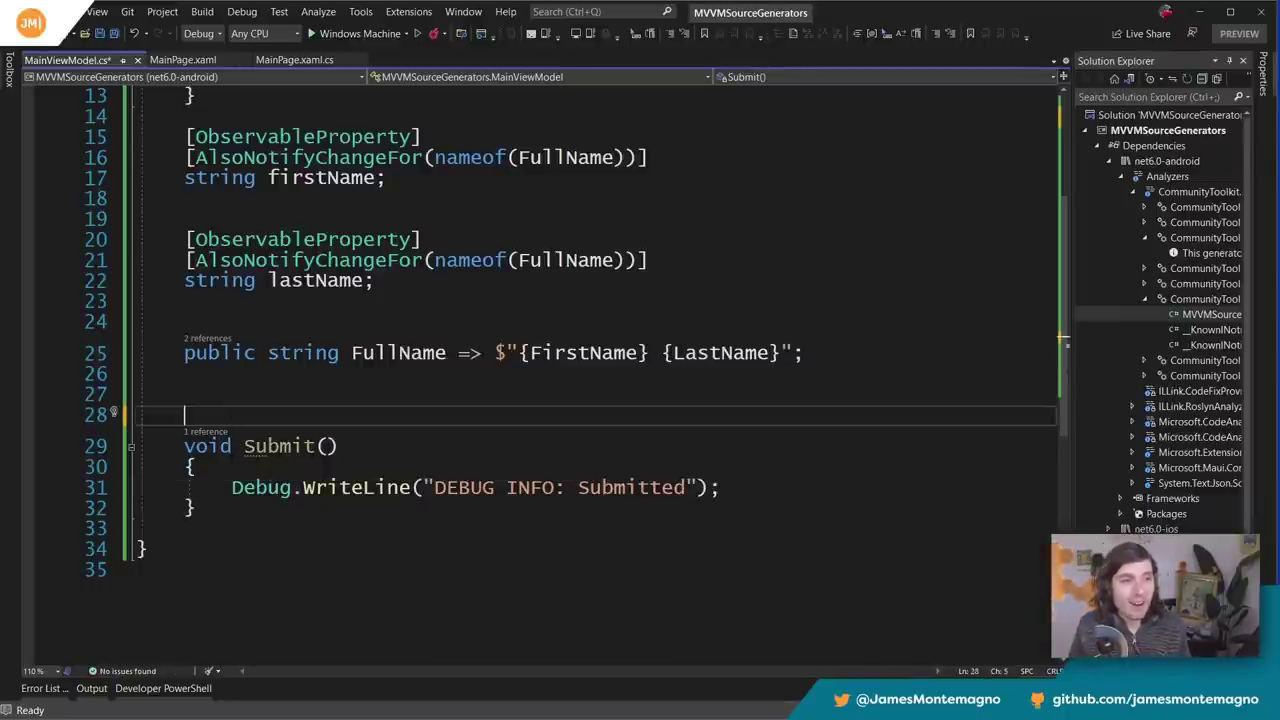
type("[I]")
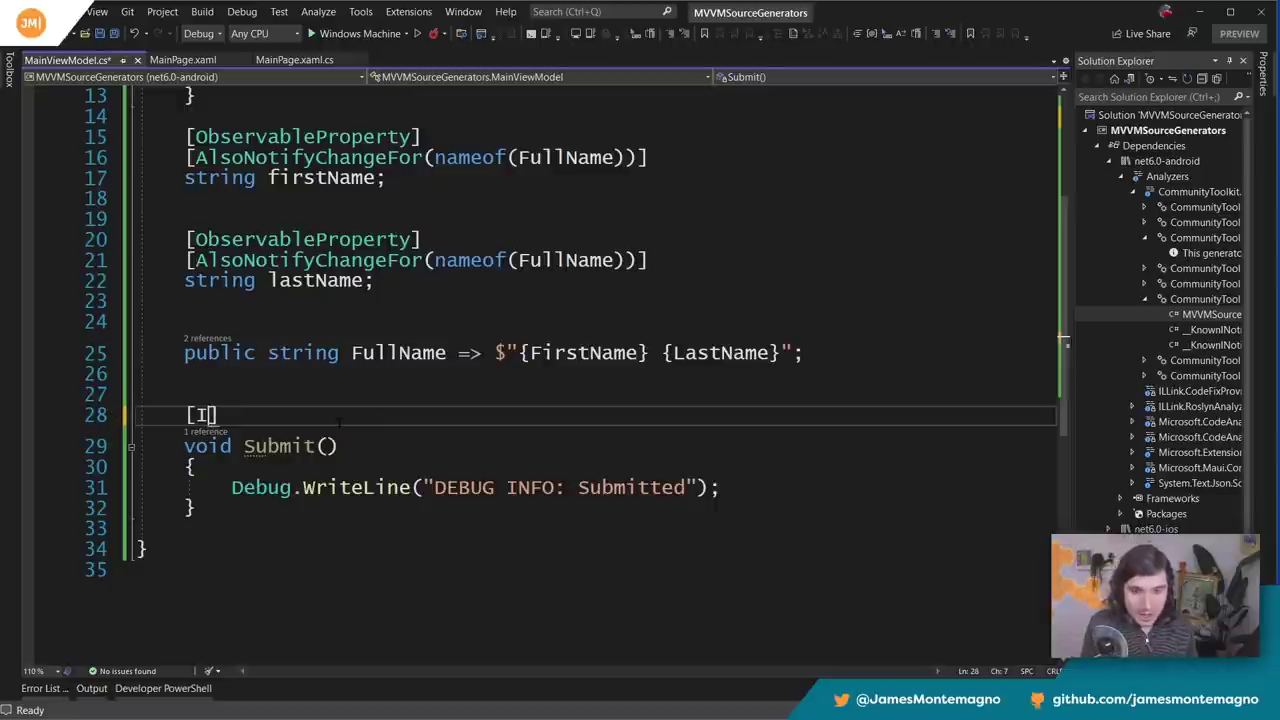
type("Command")
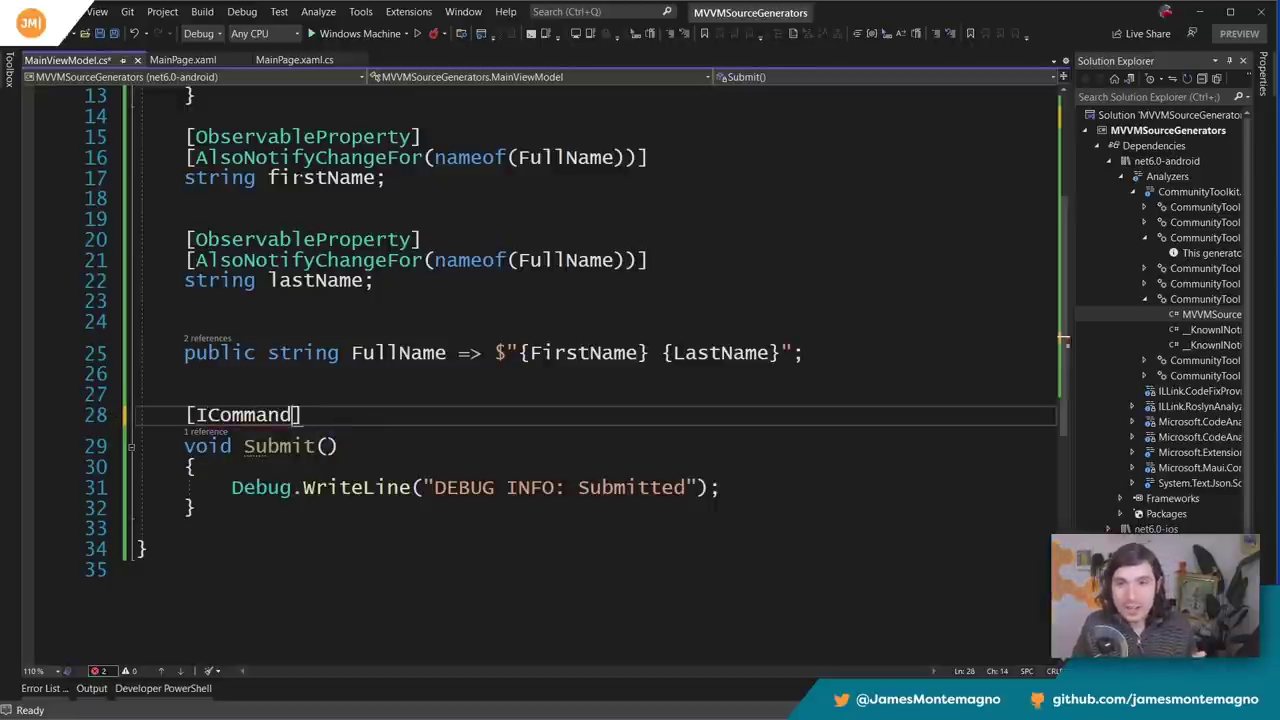
right_click(250, 414)
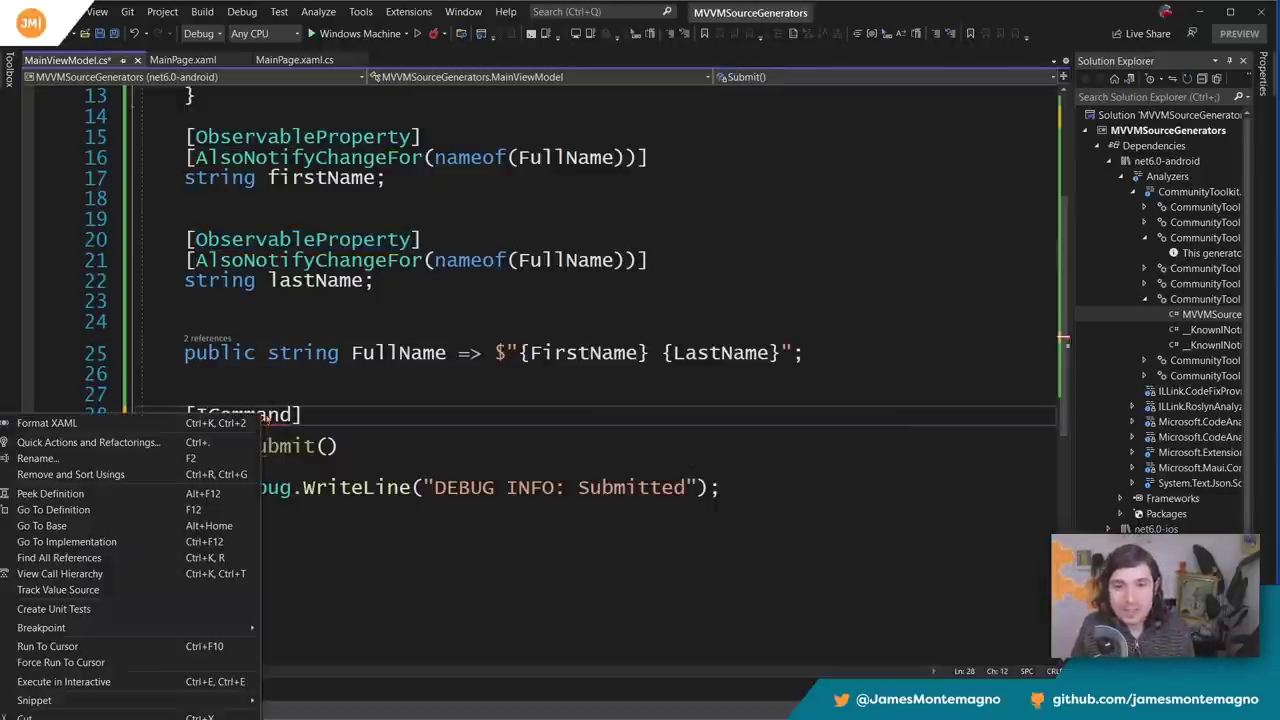
left_click(88, 442)
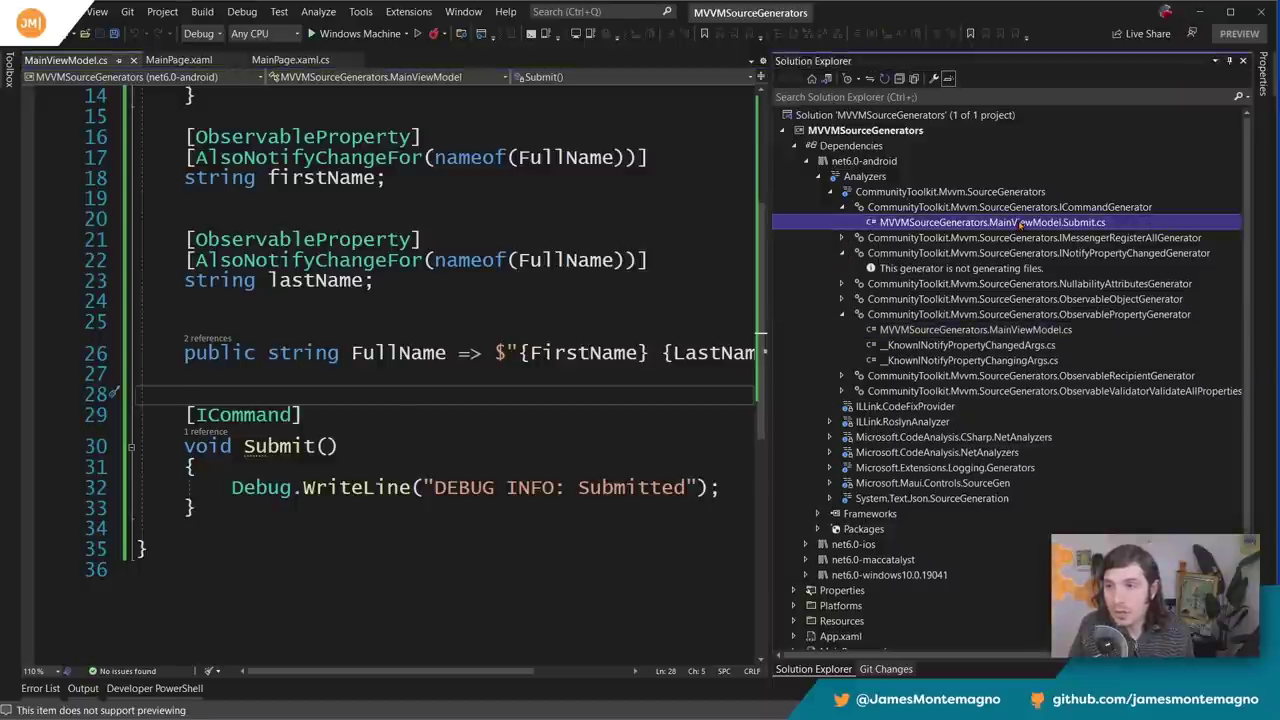
- Read the generated Submit.cs showing SubmitCommand wrapping Submit in a RelayCommand, then return to MainViewModel
double_click(990, 222)
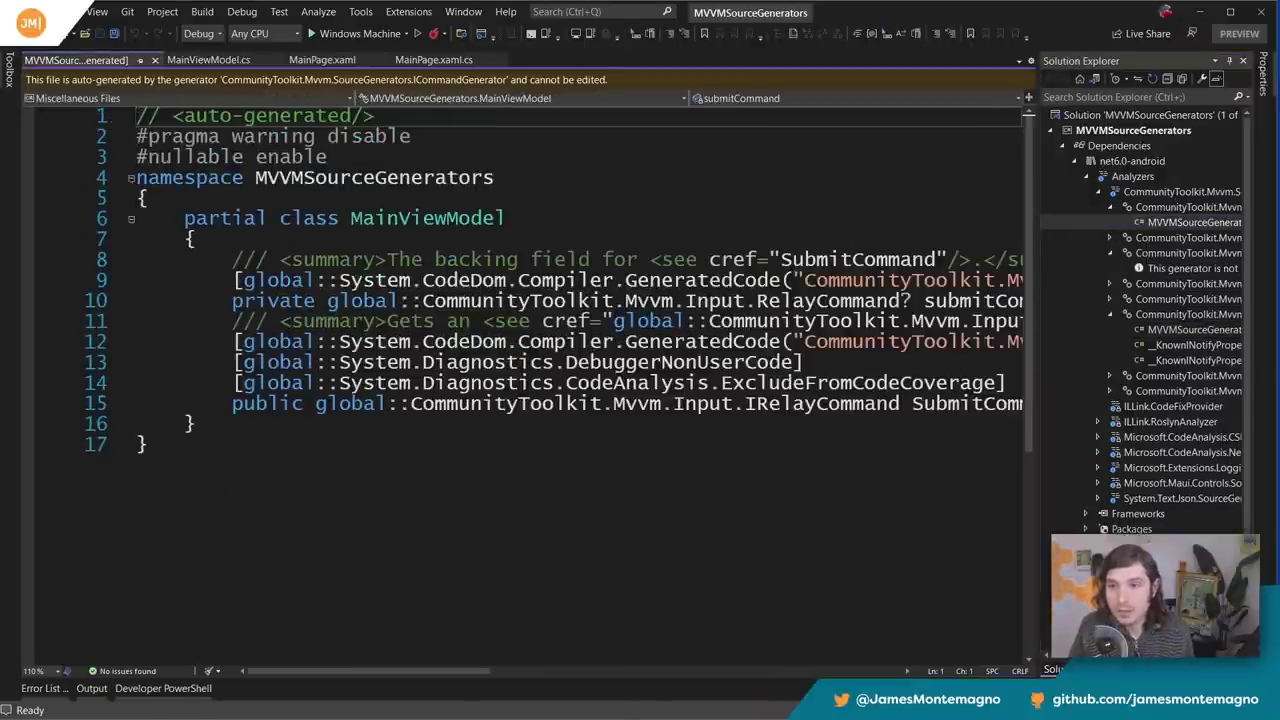
scroll("right", 3)
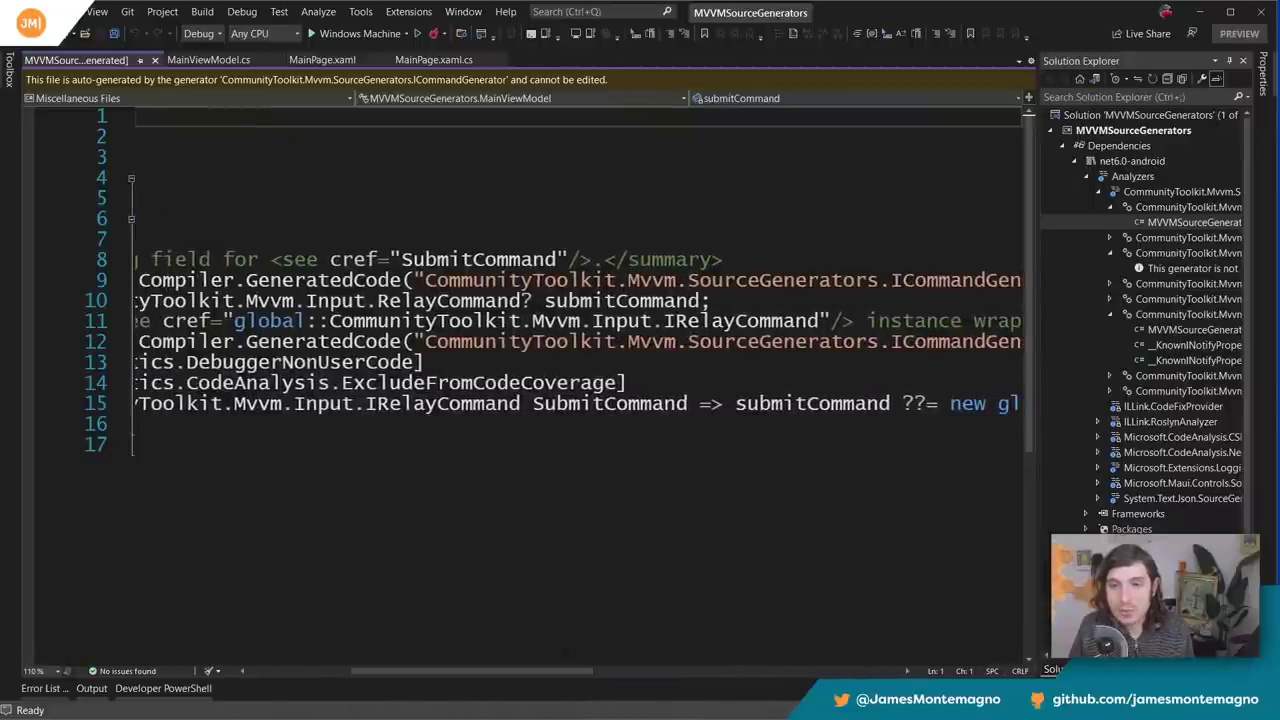
double_click(440, 404)
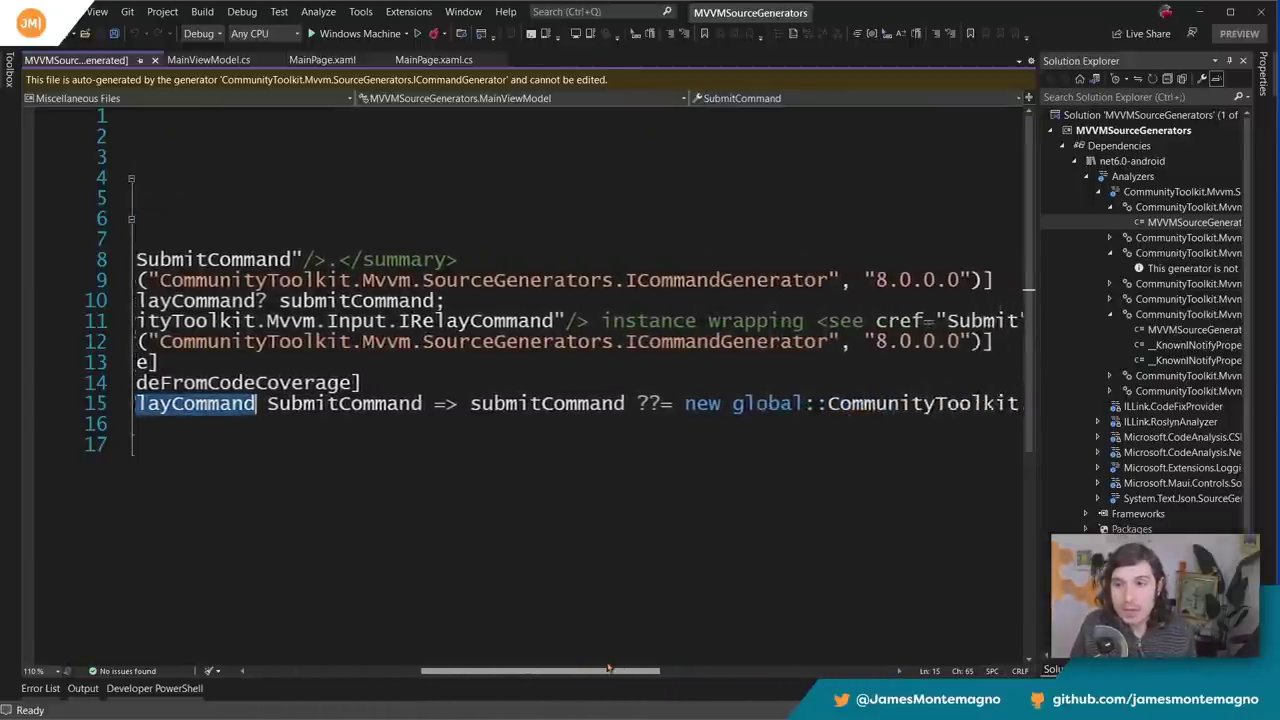
scroll("right", 3)
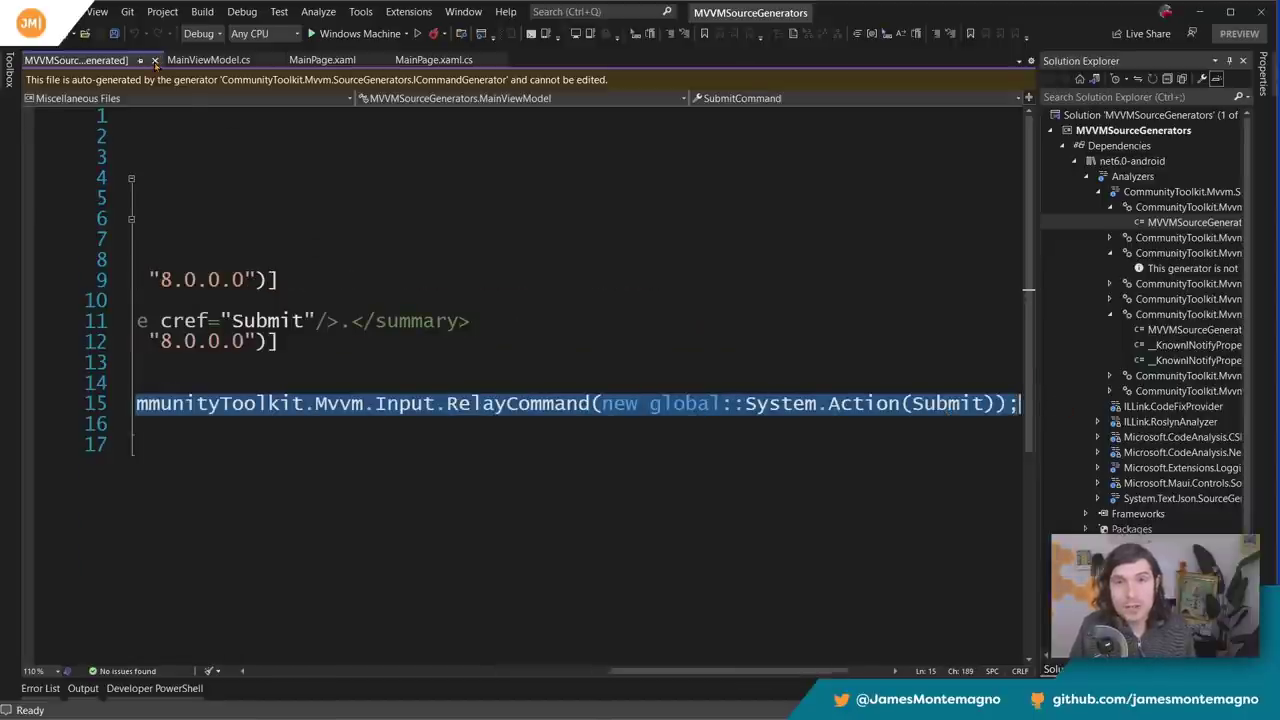
left_click(208, 60)
type("J")
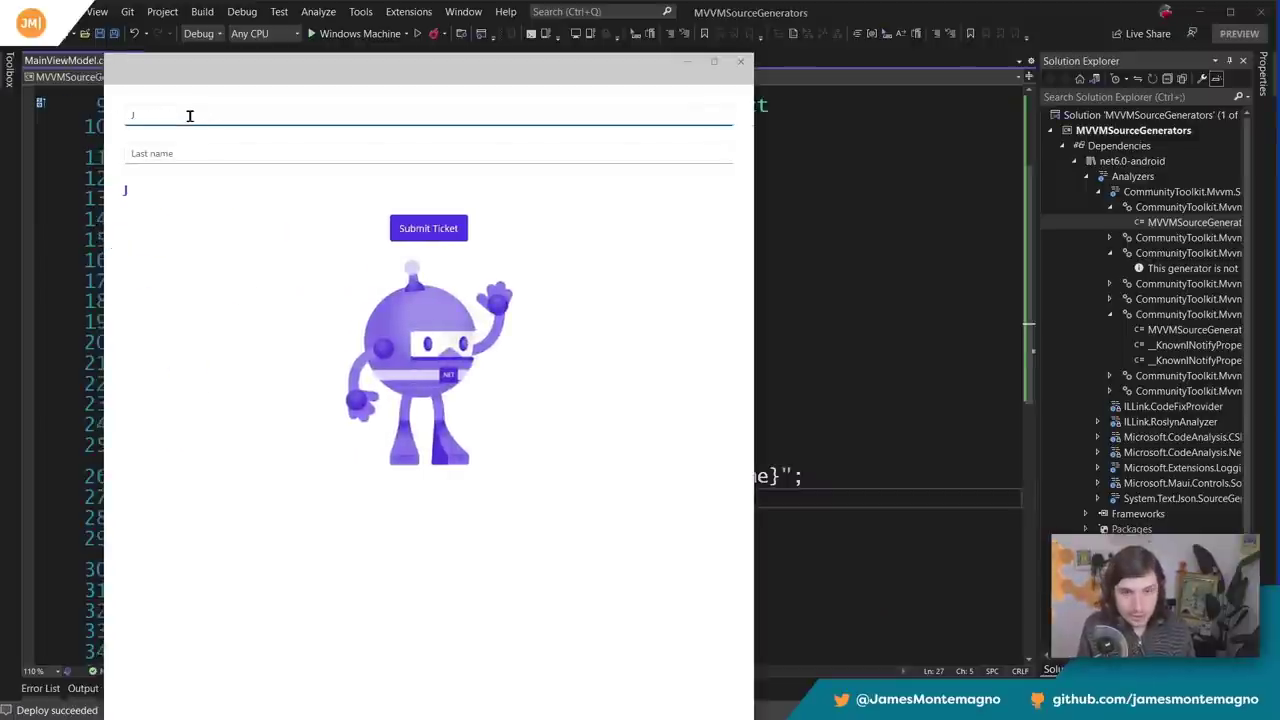
- In the running app enter James and Montemagno and watch the combined full name appear beneath
type("ames")
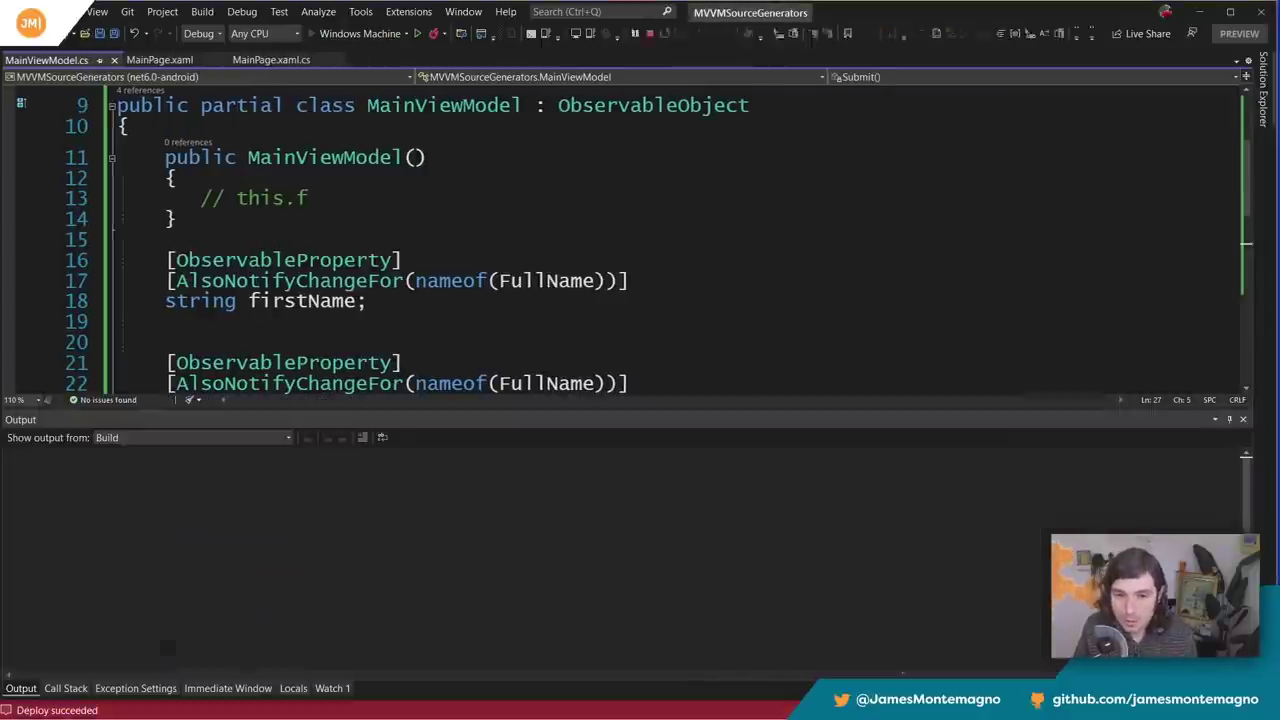
left_click(416, 32)
type("J")
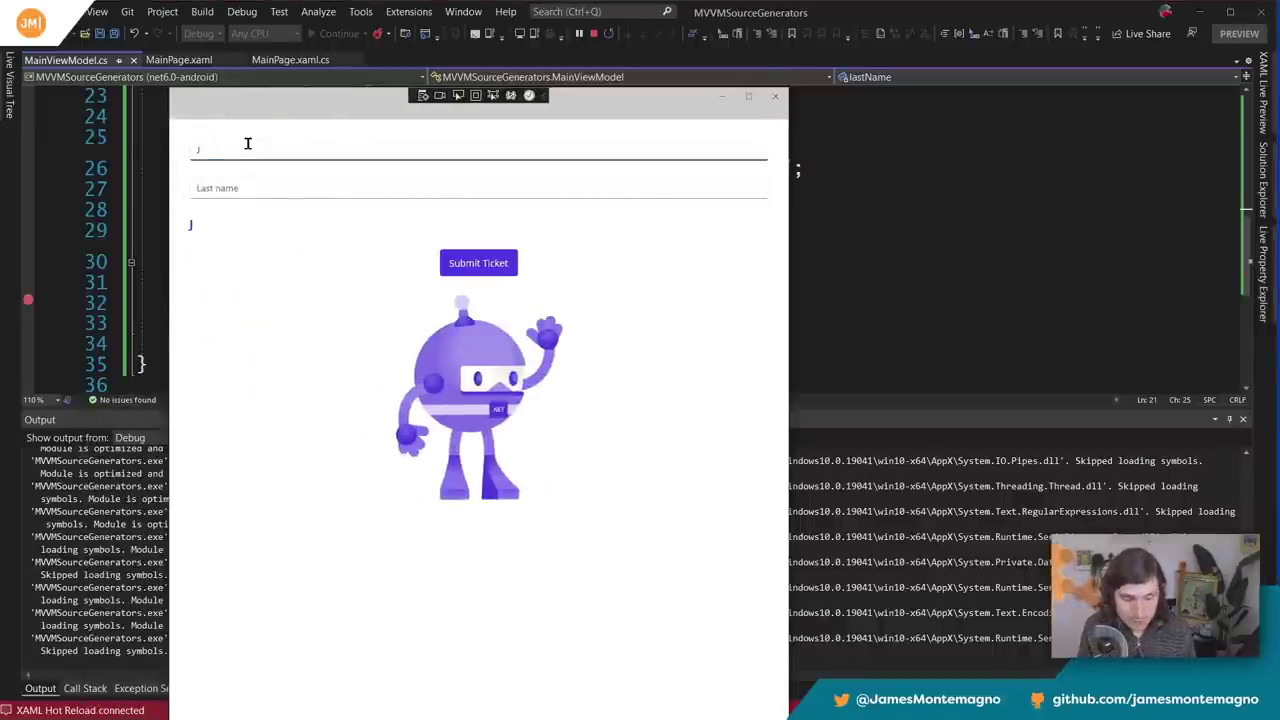
type("ames Montemagno")
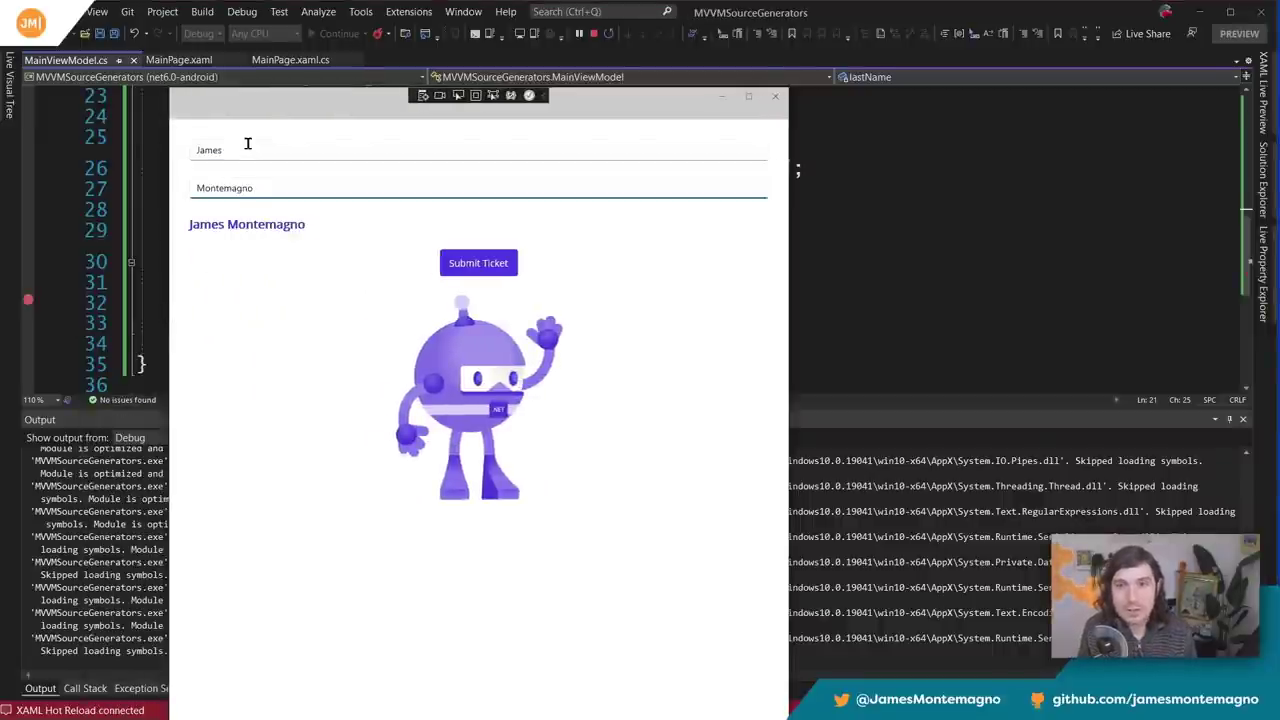
left_click(478, 262)
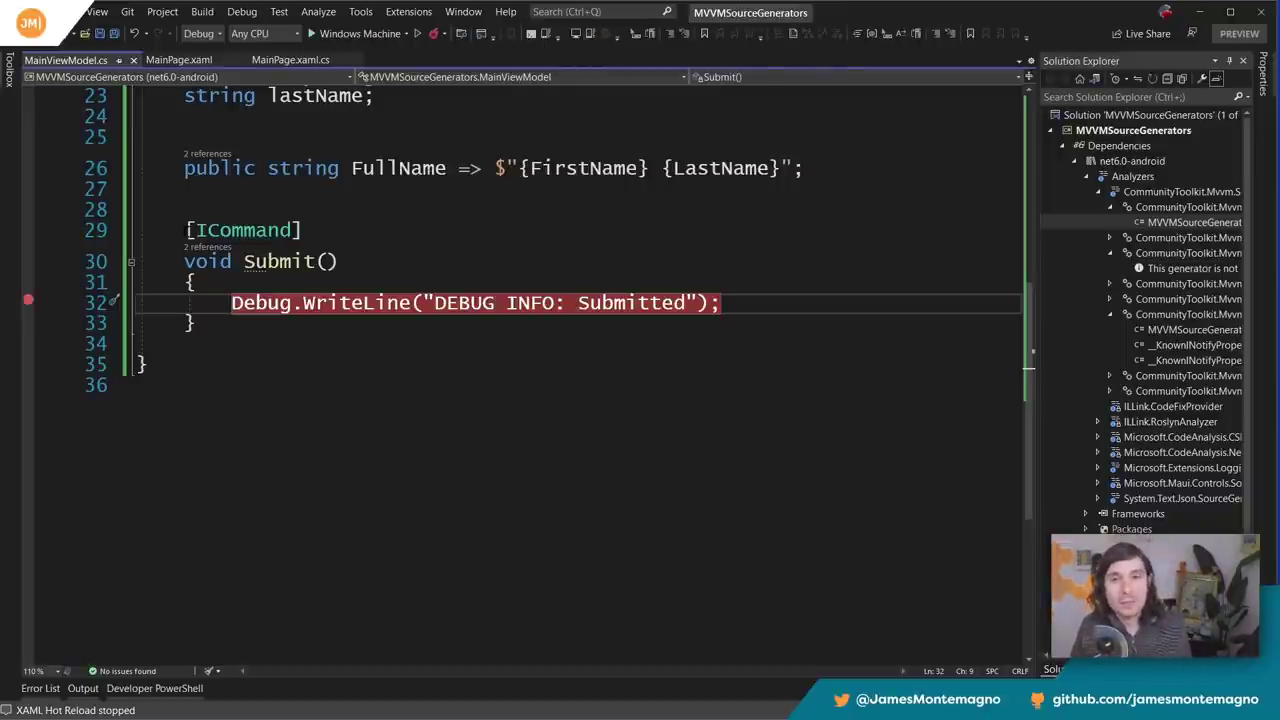
- Change Submit's void return type to async Task and switch to its regenerated command source
double_click(208, 260)
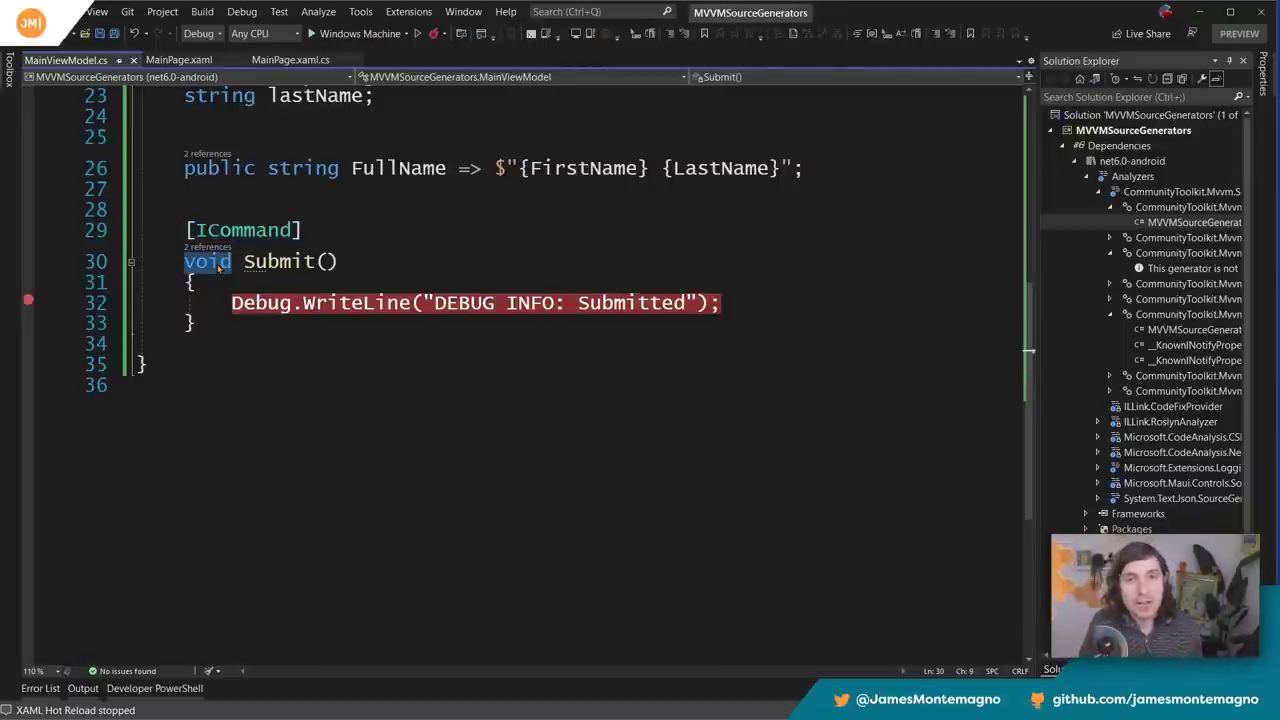
type("async")
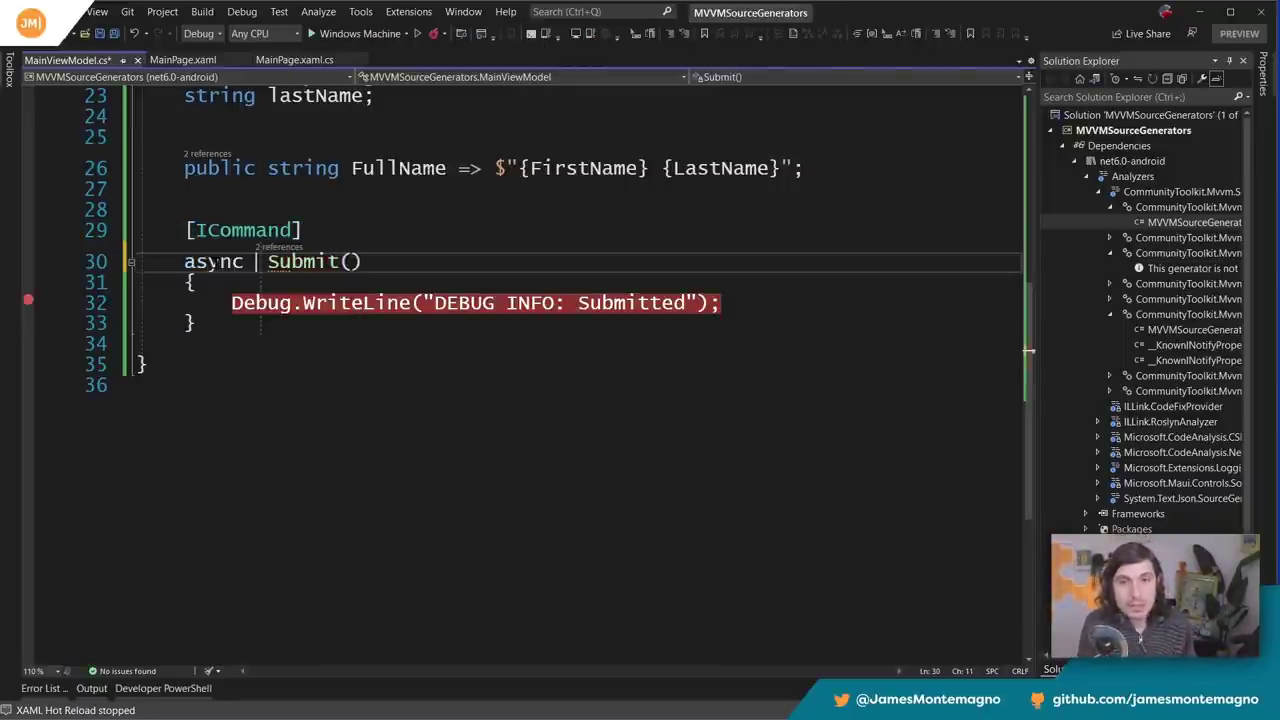
type("Task")
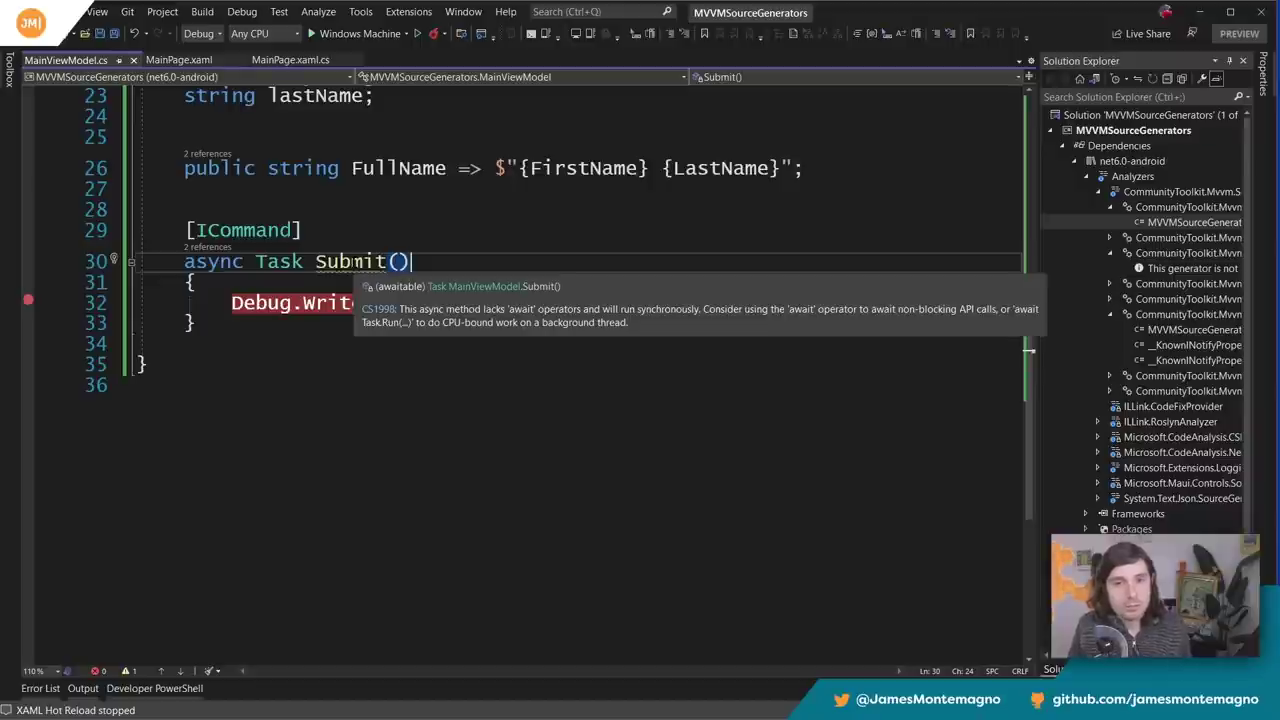
left_click(1192, 222)
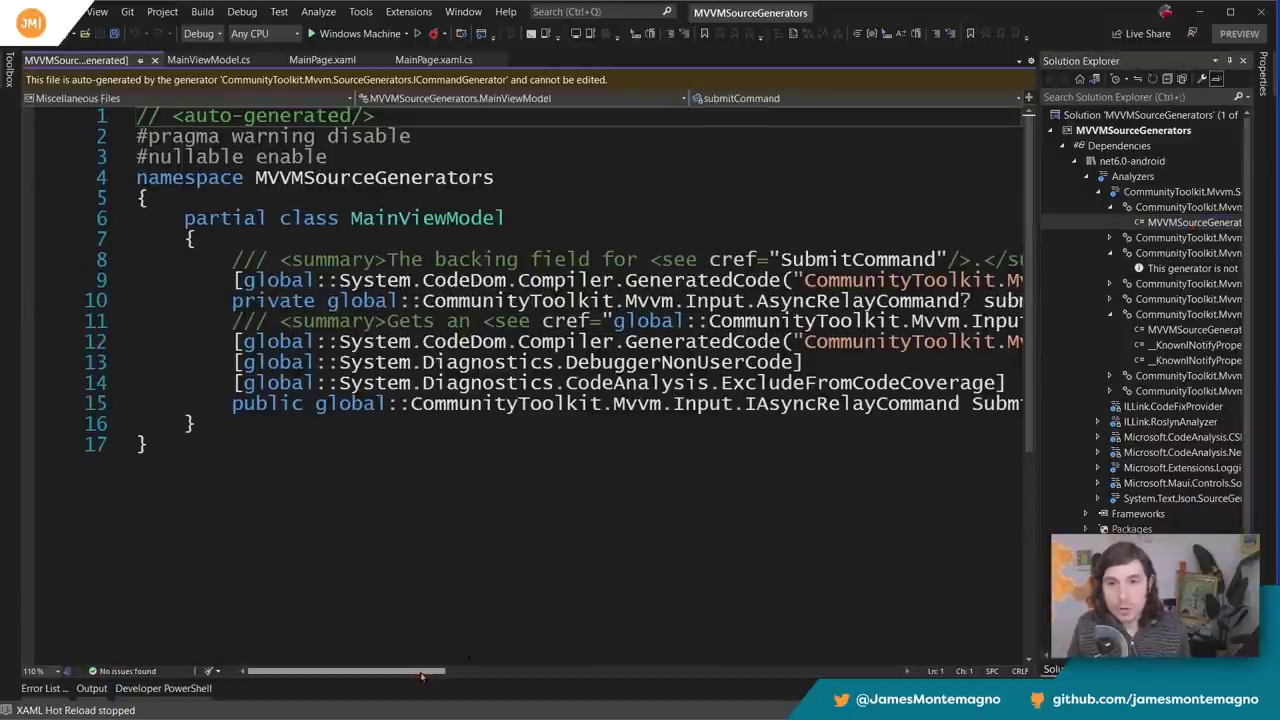
- Confirm the generated SubmitCommand is an AsyncRelayCommand, then return to the async Submit method in MainViewModel.cs
scroll("right", 3)
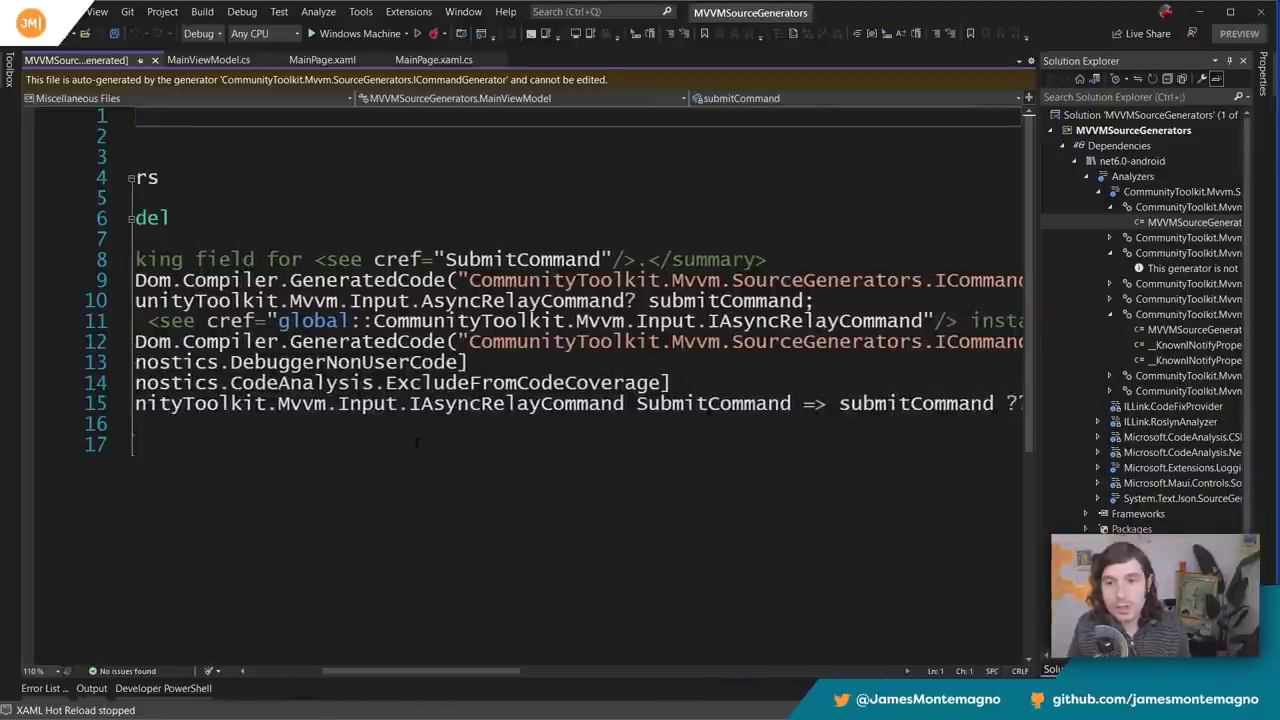
double_click(516, 404)
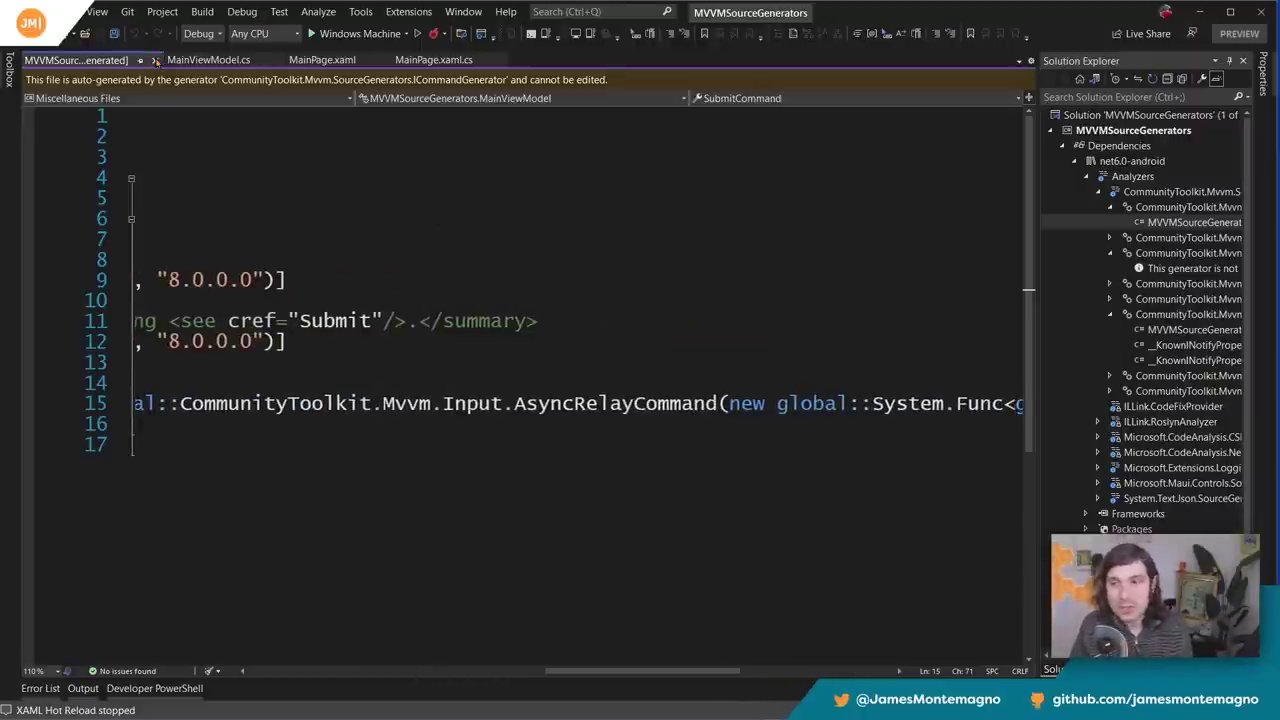
left_click(208, 60)
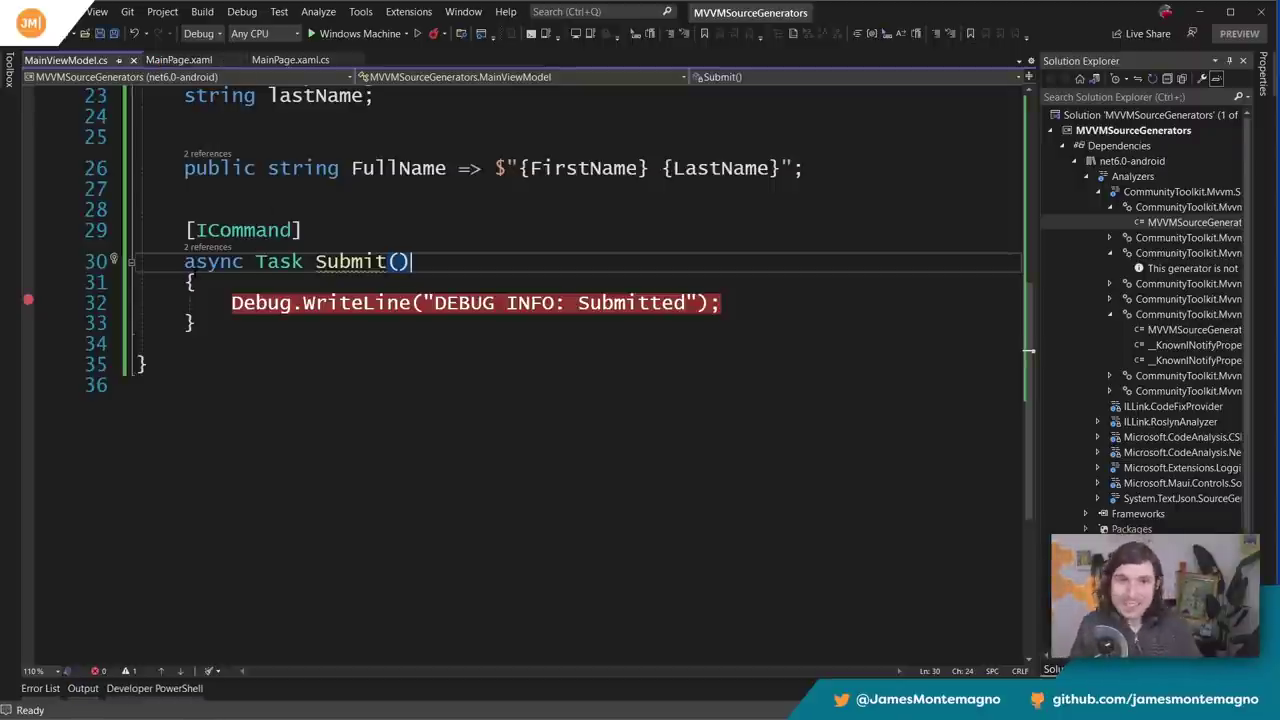
scroll("up", 3)
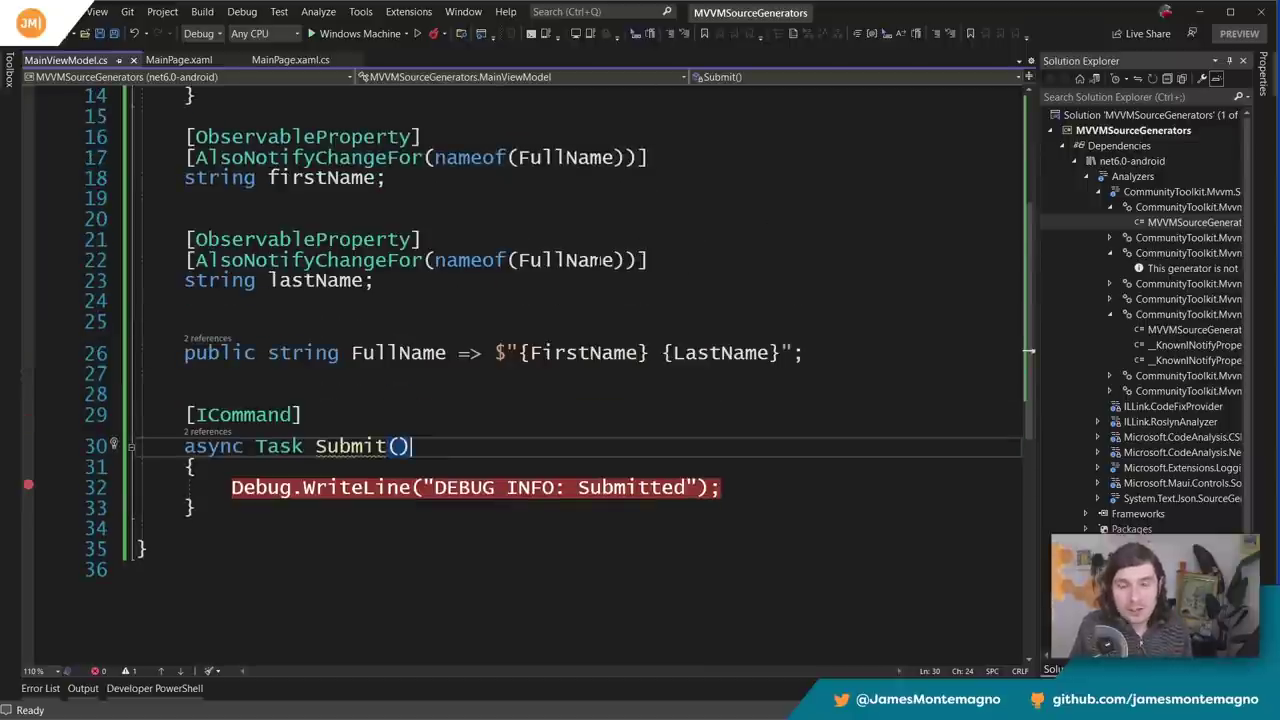